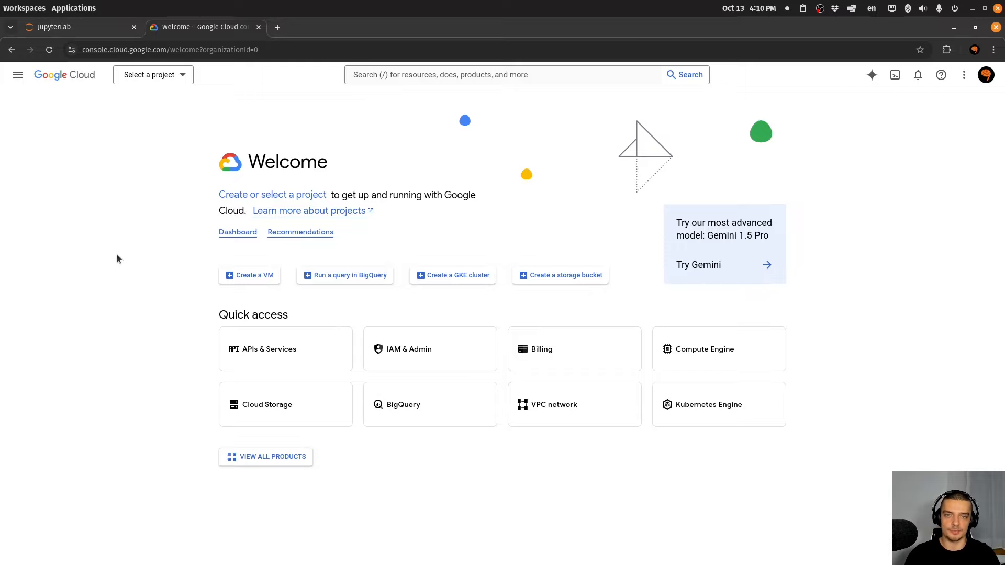
pyautogui.moveTo(137, 269)
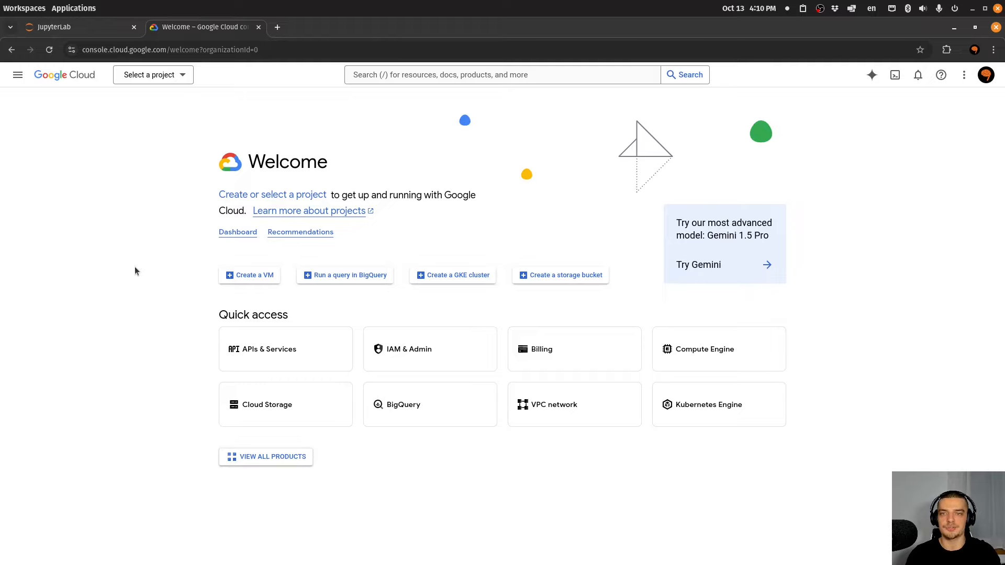
pyautogui.moveTo(137, 275)
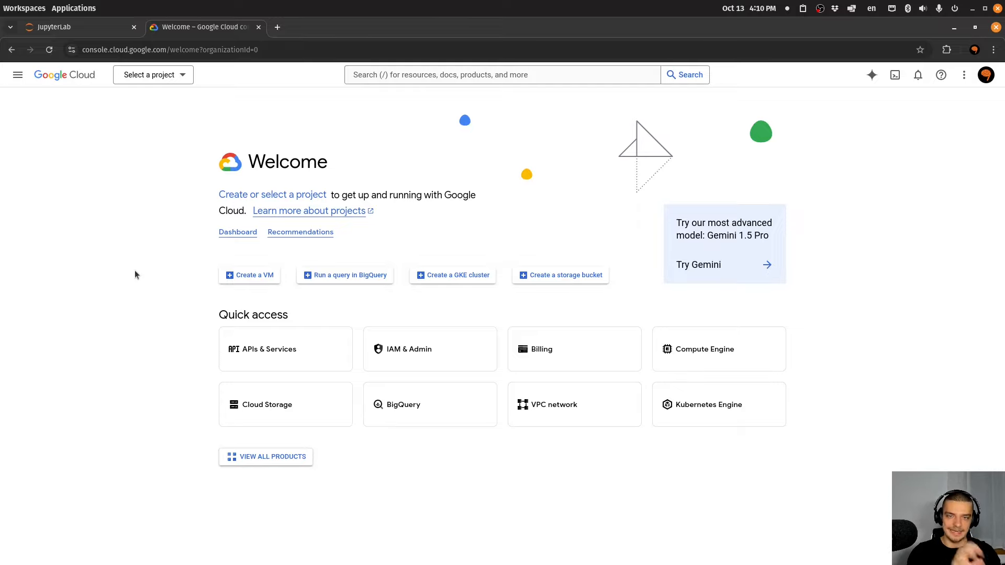
# Create a new Google Cloud project named gbigqneuralnine from the project selector
pyautogui.click(149, 75)
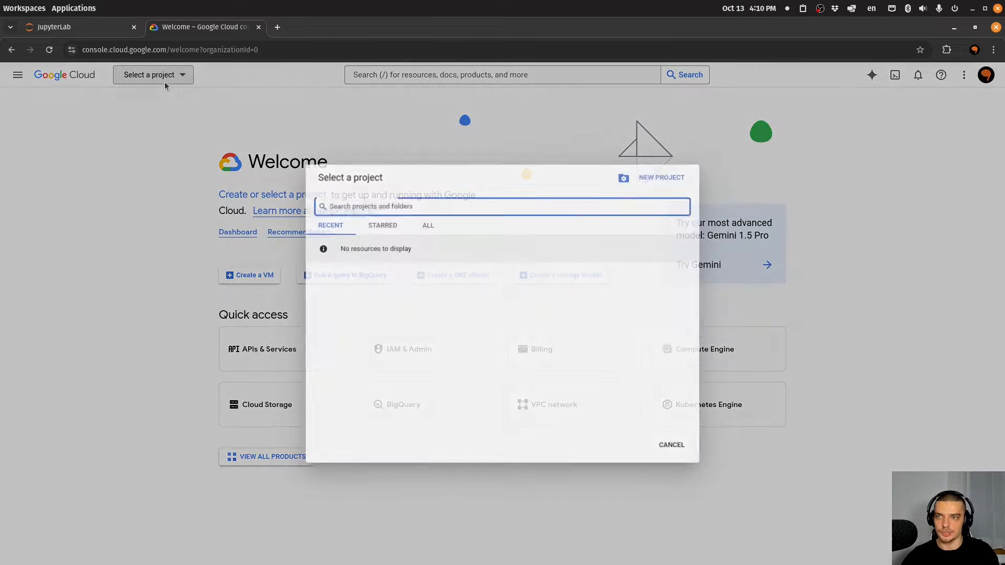
pyautogui.click(428, 225)
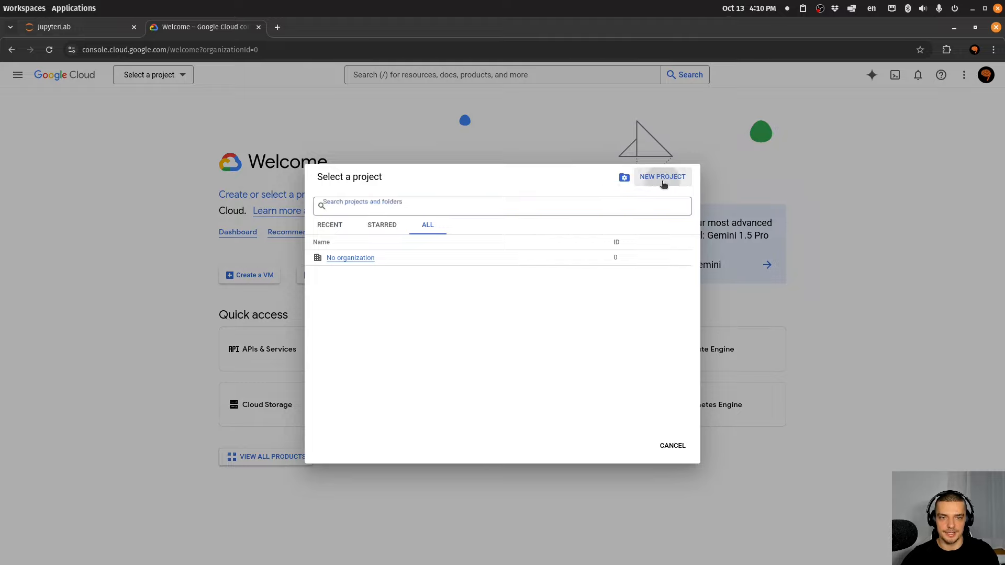
pyautogui.click(662, 177)
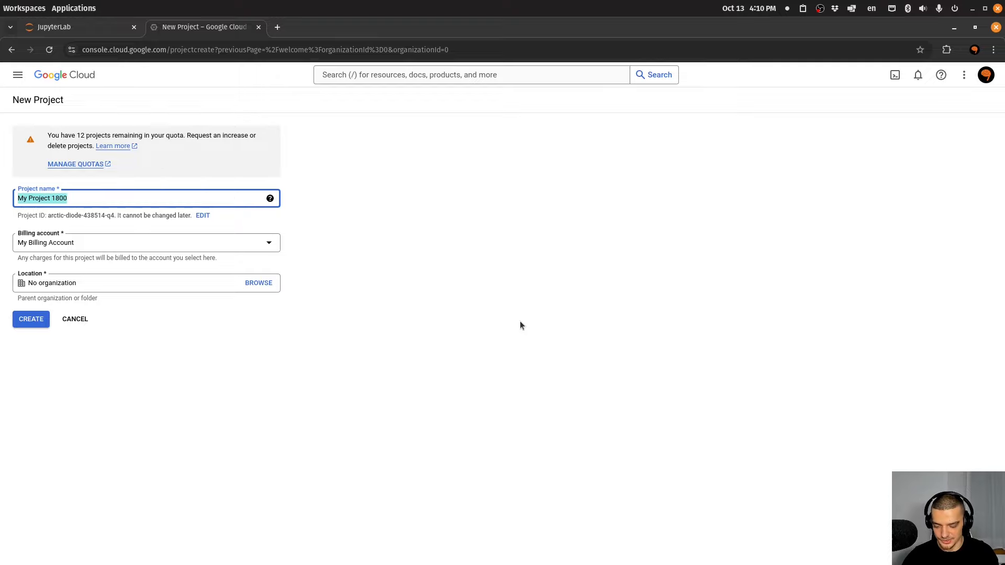
pyautogui.write('gbigqneuralnine')
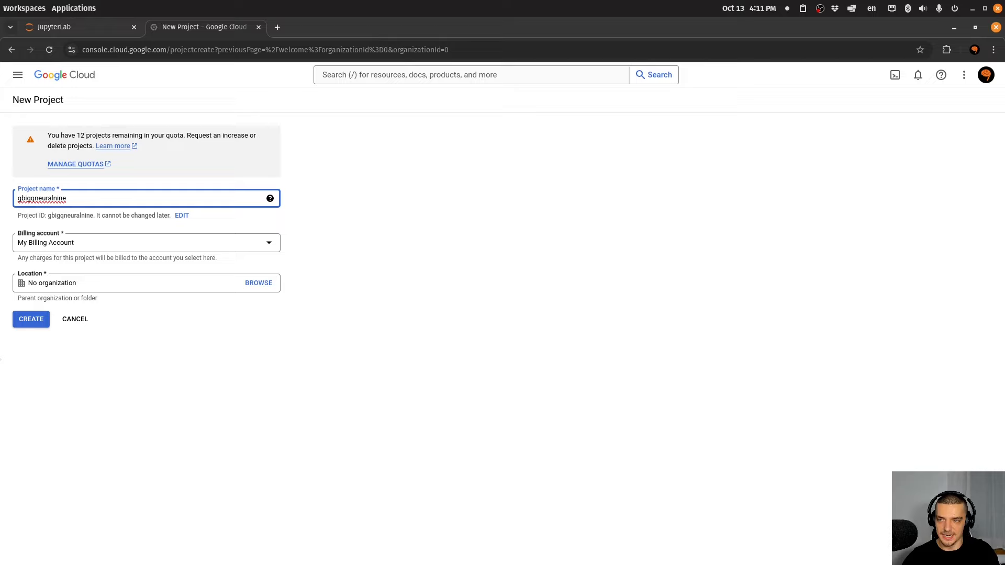
pyautogui.click(31, 319)
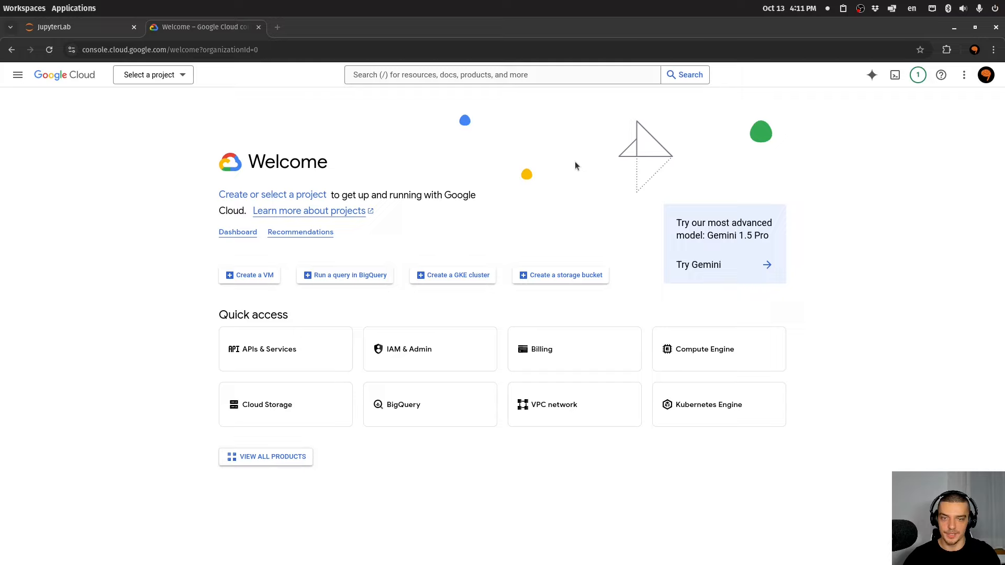
pyautogui.moveTo(118, 96)
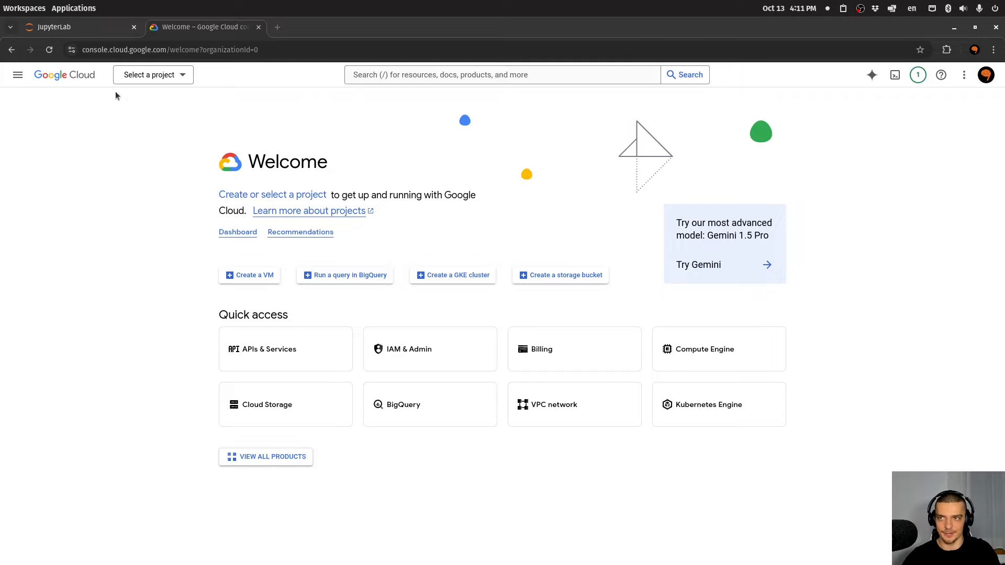
# Widen the JupyterLab file browser and open yellow_tripdata_2016-03.csv, then return to Cloud Console
pyautogui.click(54, 27)
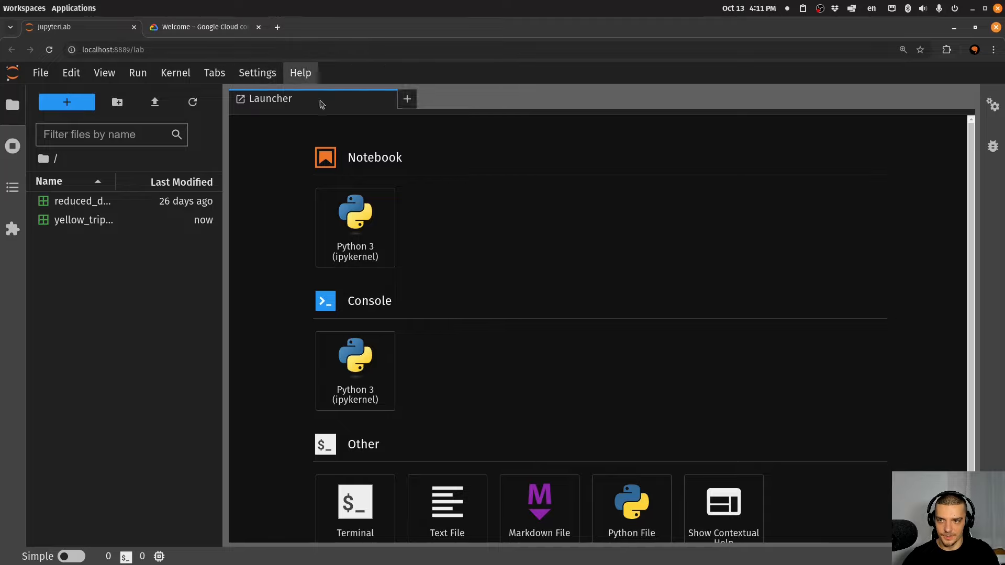
pyautogui.moveTo(224, 257); pyautogui.dragTo(318, 257)
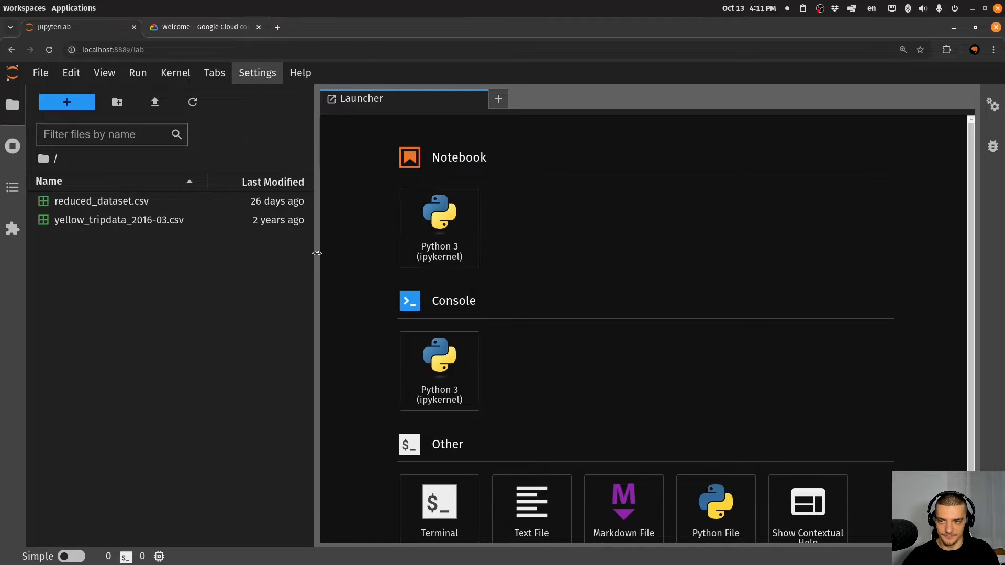
pyautogui.moveTo(97, 220)
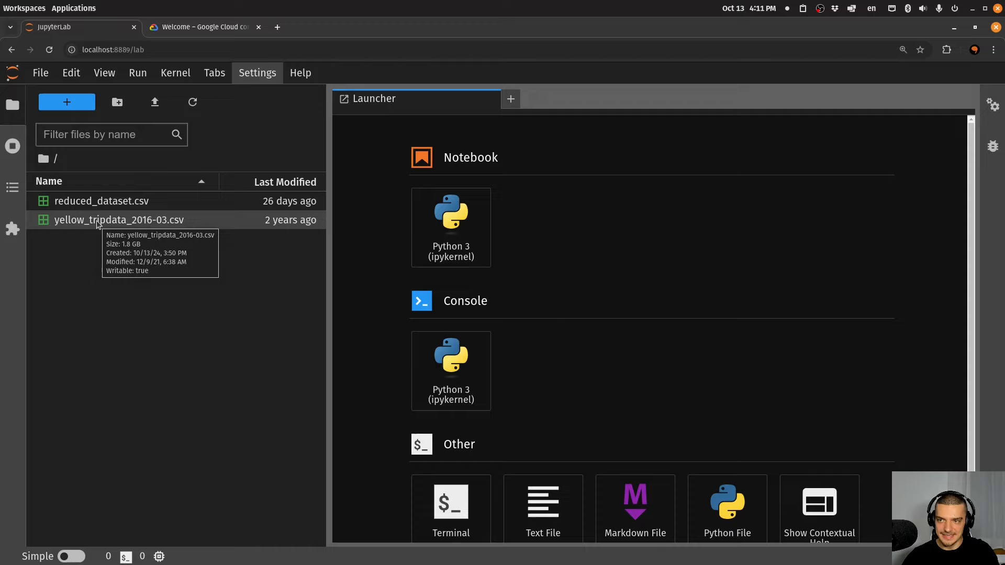
pyautogui.doubleClick(119, 220)
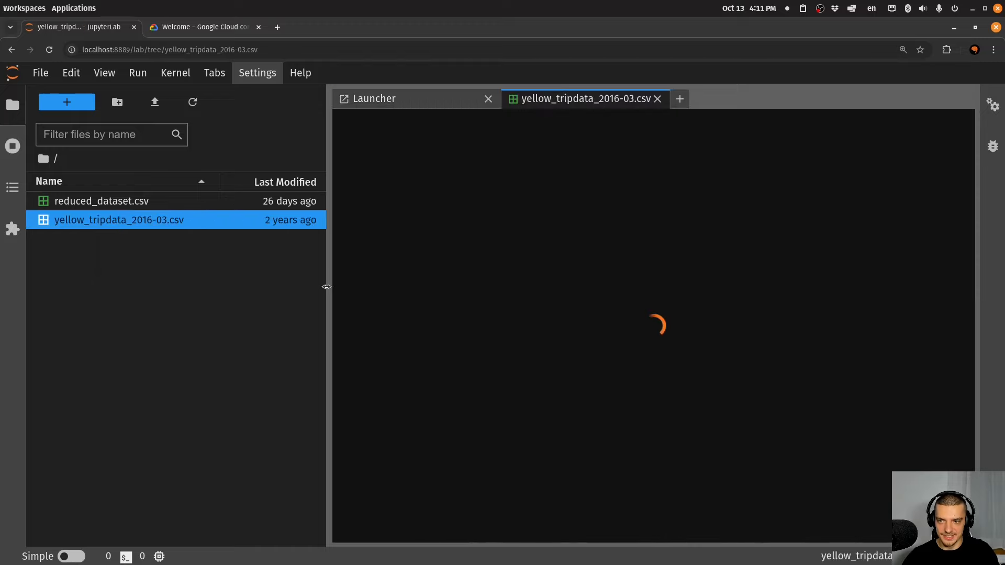
pyautogui.moveTo(326, 286); pyautogui.dragTo(274, 286)
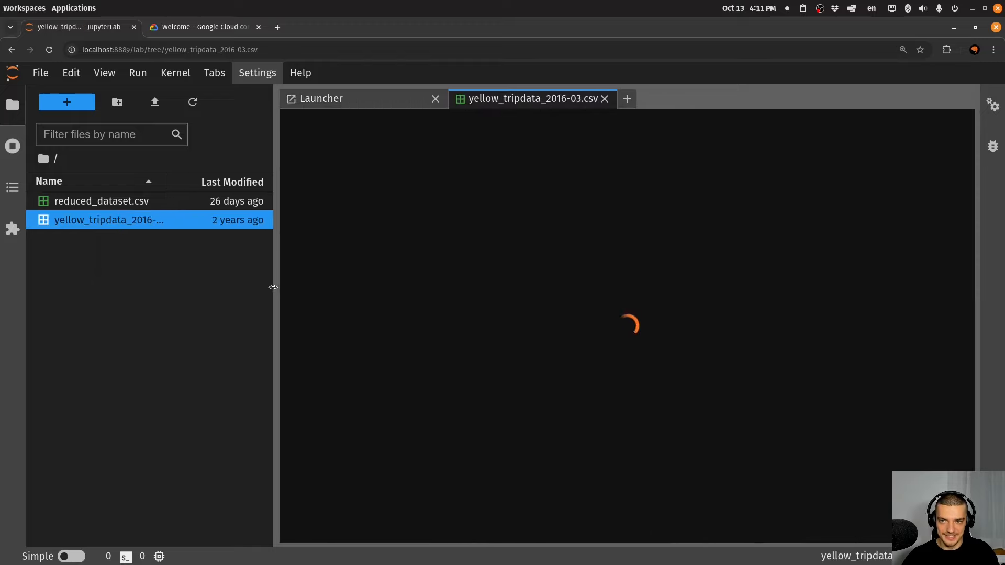
pyautogui.moveTo(246, 292)
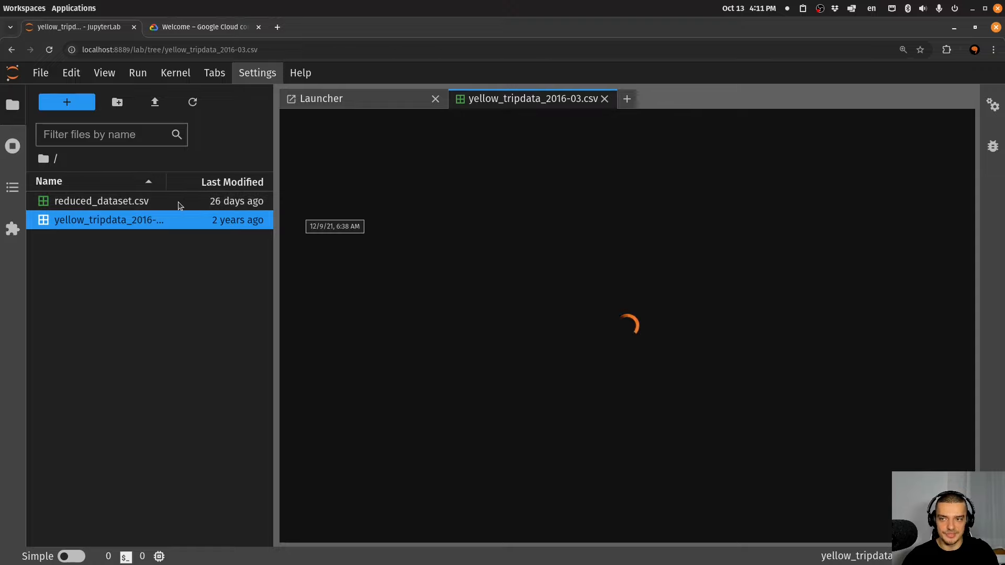
pyautogui.moveTo(621, 168)
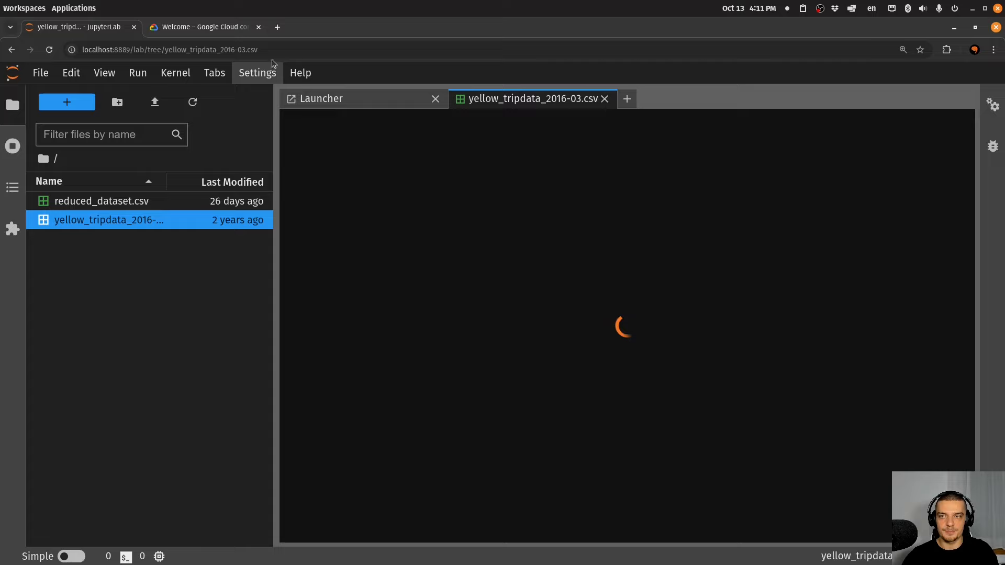
pyautogui.click(201, 26)
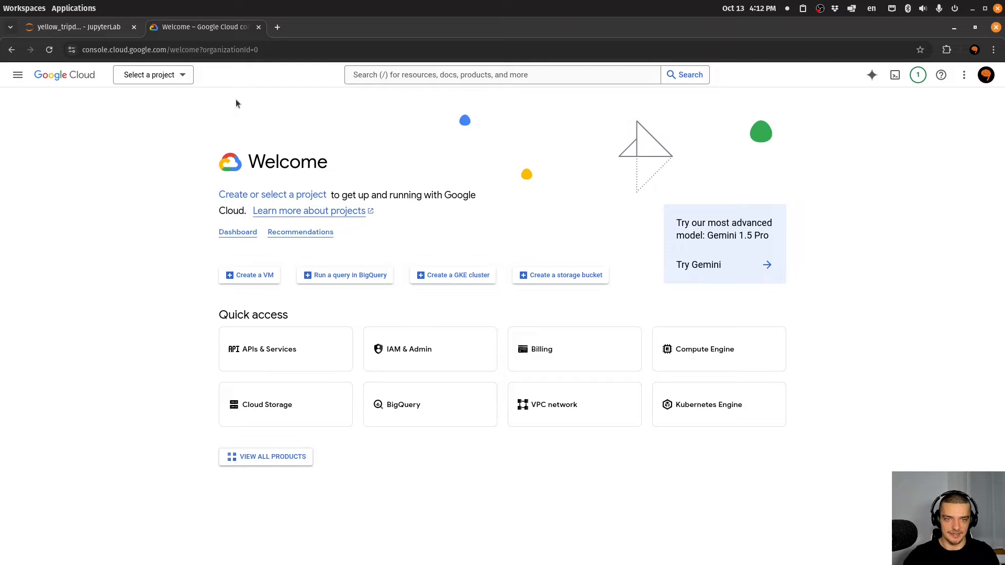
pyautogui.moveTo(127, 194)
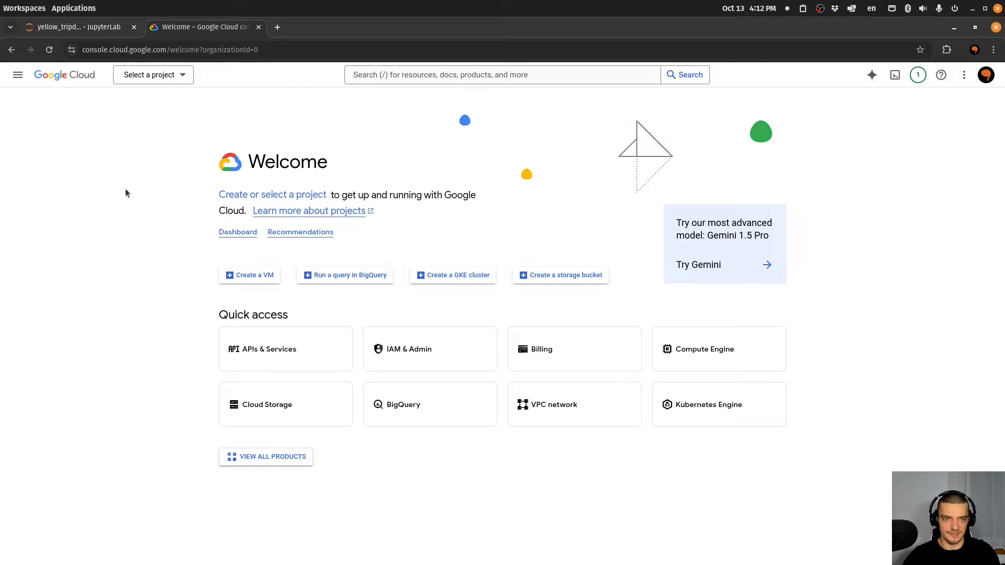
# Choose gbigqneuralnine from the Recent projects list in the project selector
pyautogui.click(152, 75)
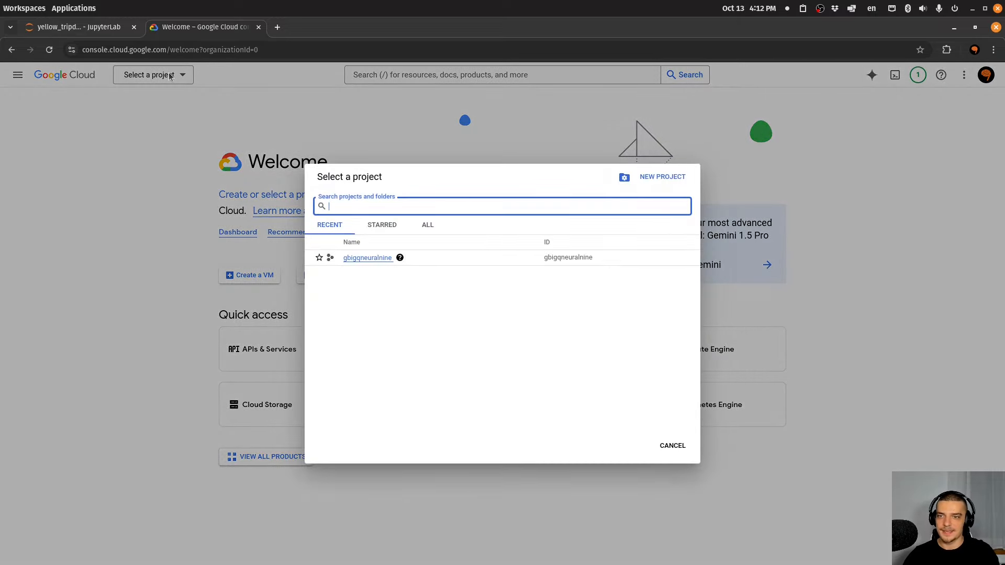
pyautogui.click(368, 258)
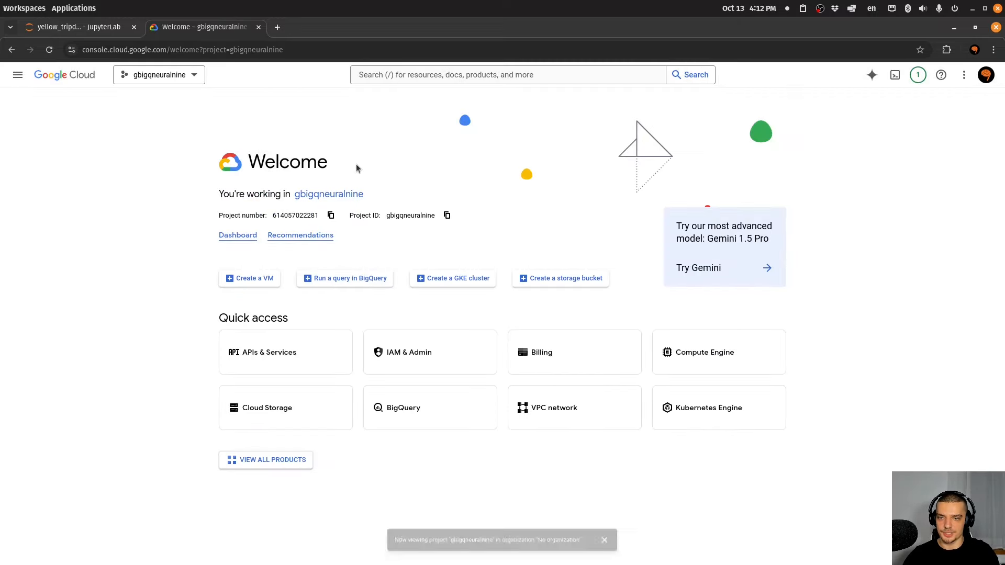
pyautogui.click(477, 74)
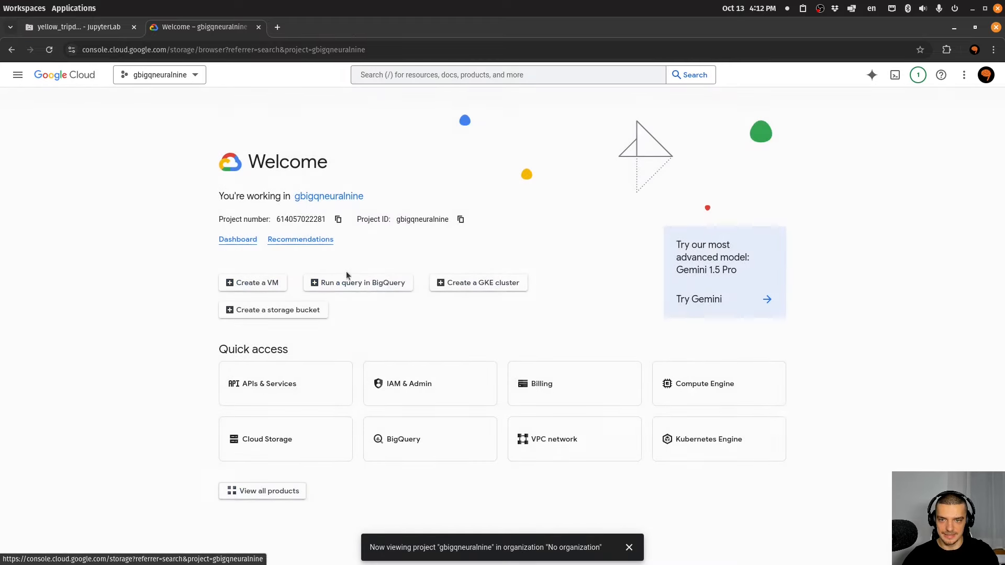
# Start a Cloud Storage bucket named neuralbucket located in the EU multi-region
pyautogui.click(277, 310)
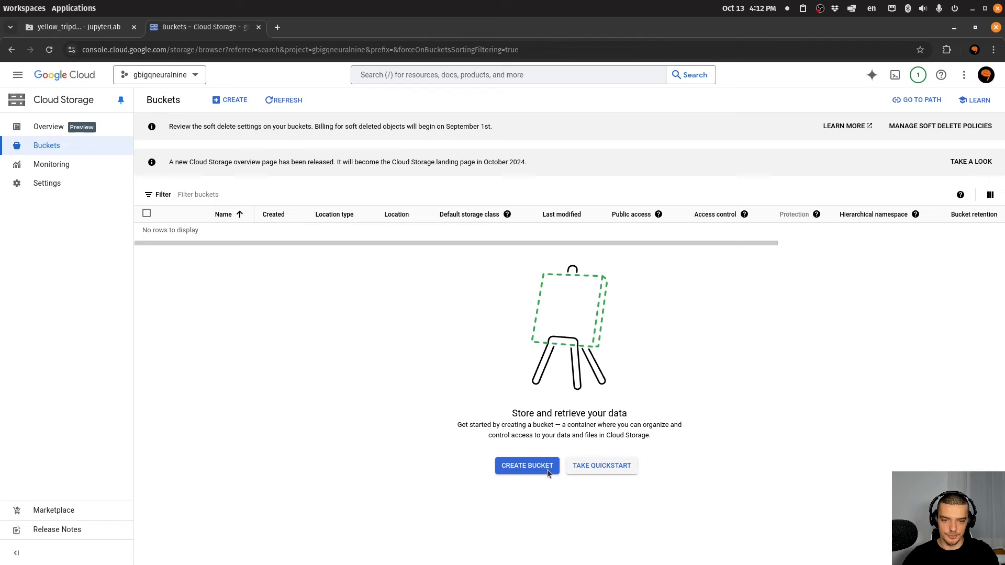
pyautogui.click(527, 465)
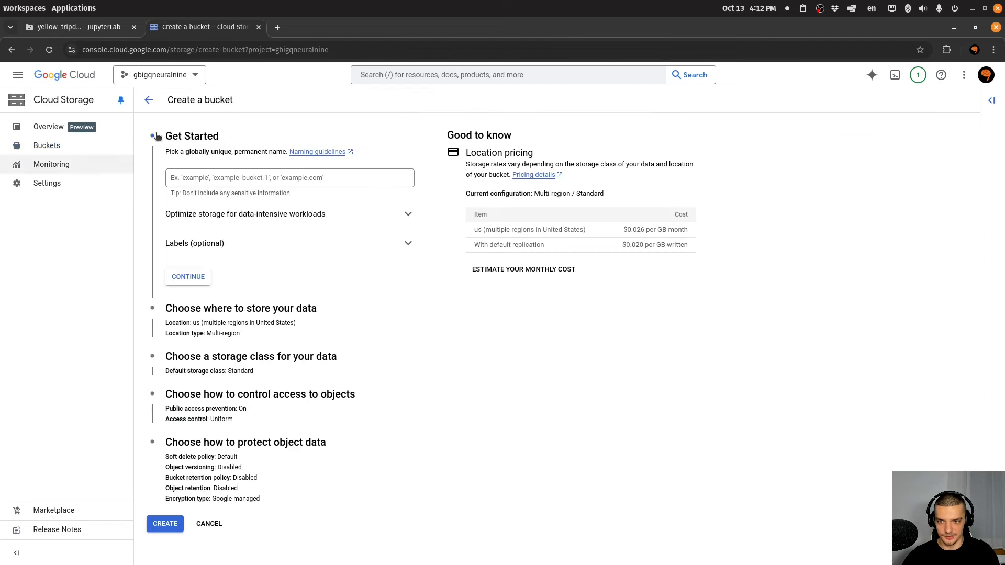
pyautogui.click(290, 178)
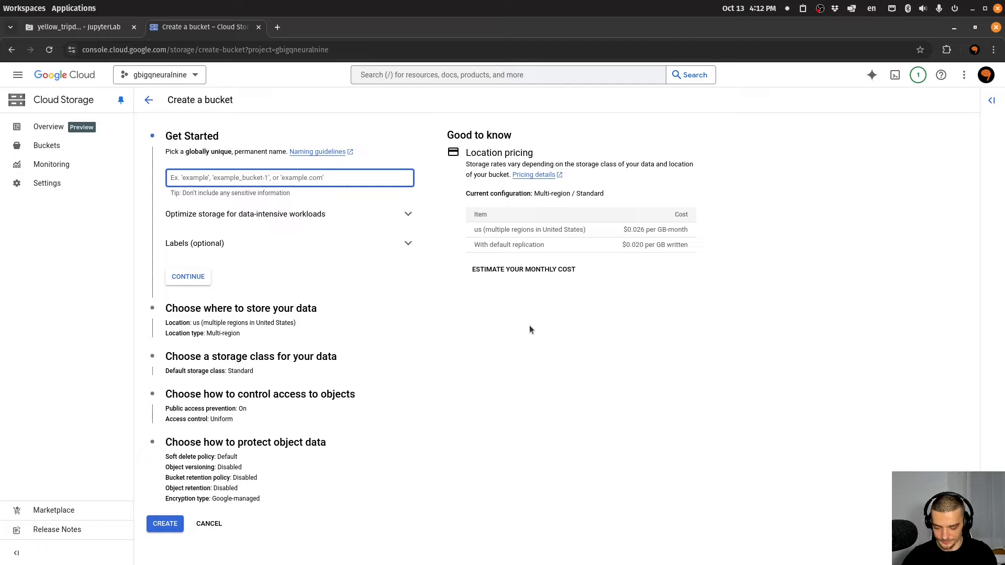
pyautogui.write('neuralbucket')
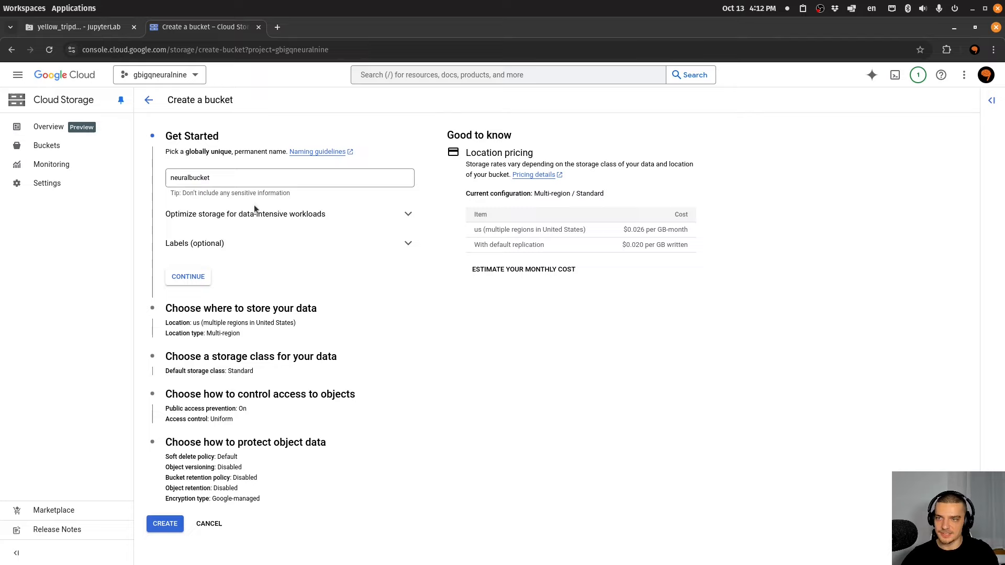
pyautogui.moveTo(266, 172)
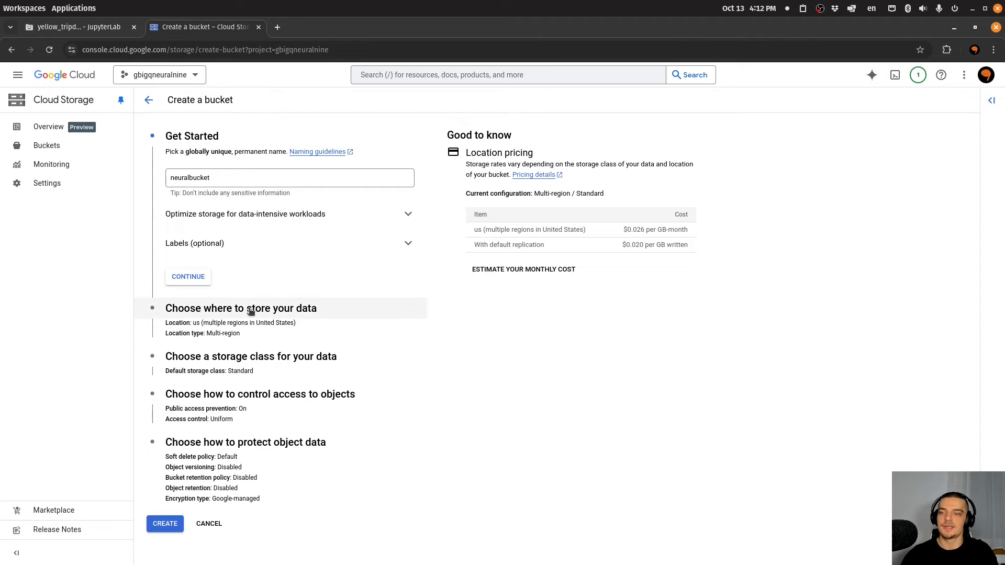
pyautogui.click(188, 276)
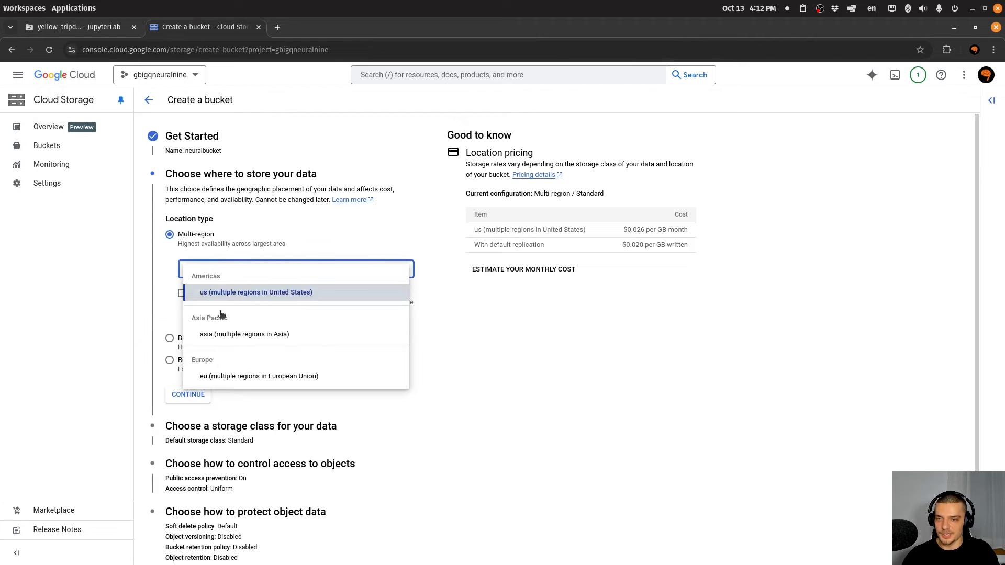
pyautogui.click(259, 376)
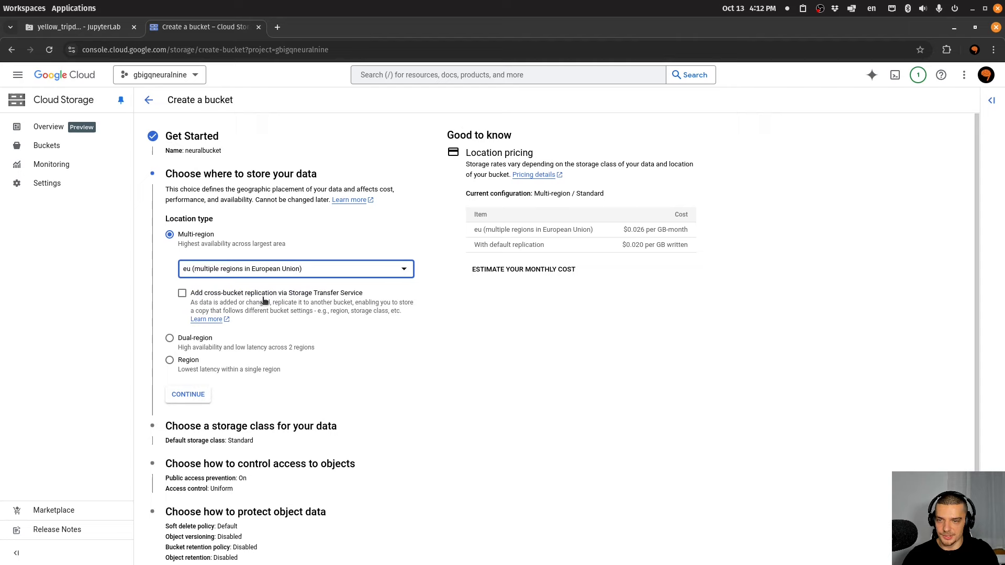
pyautogui.click(187, 394)
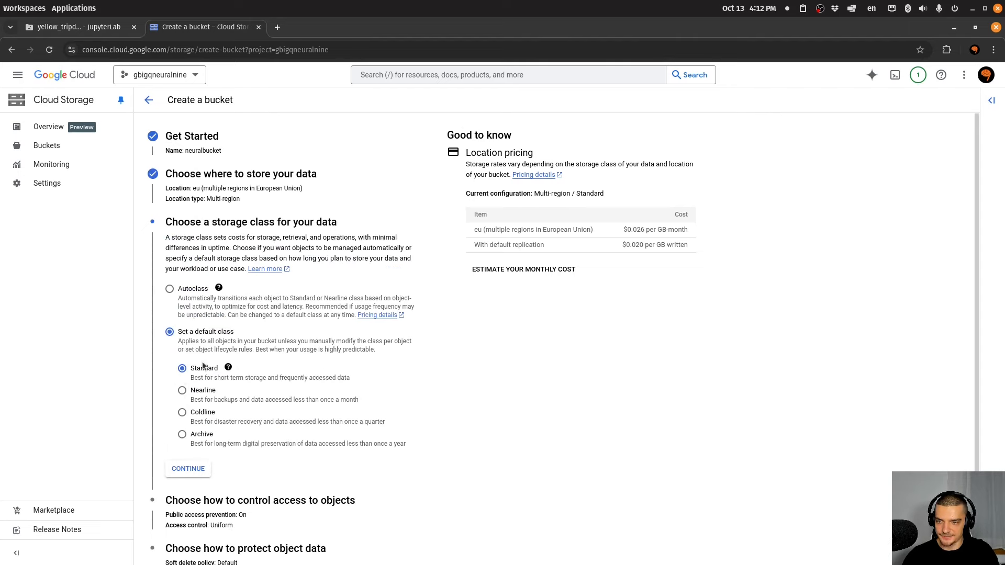
pyautogui.moveTo(245, 376)
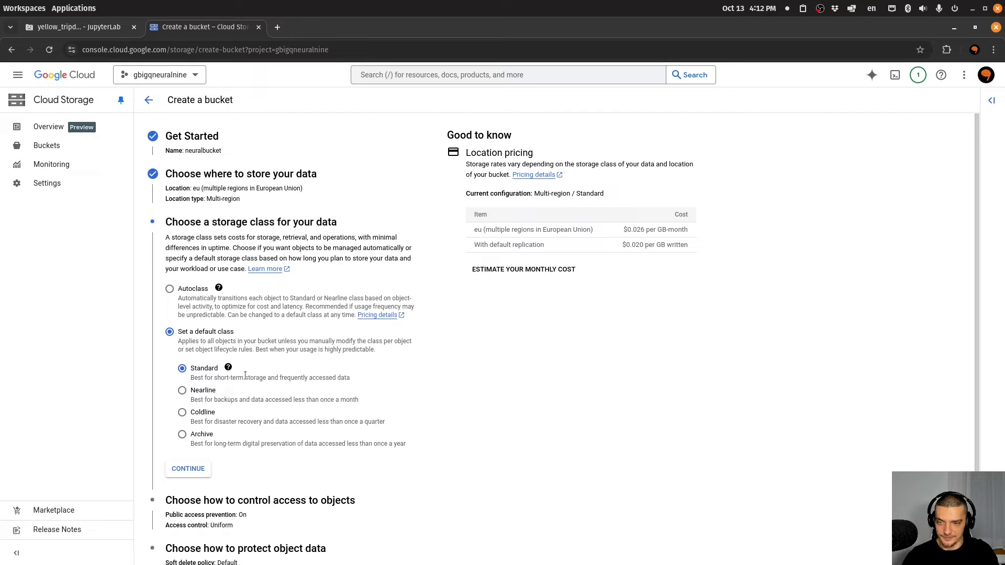
pyautogui.moveTo(210, 427)
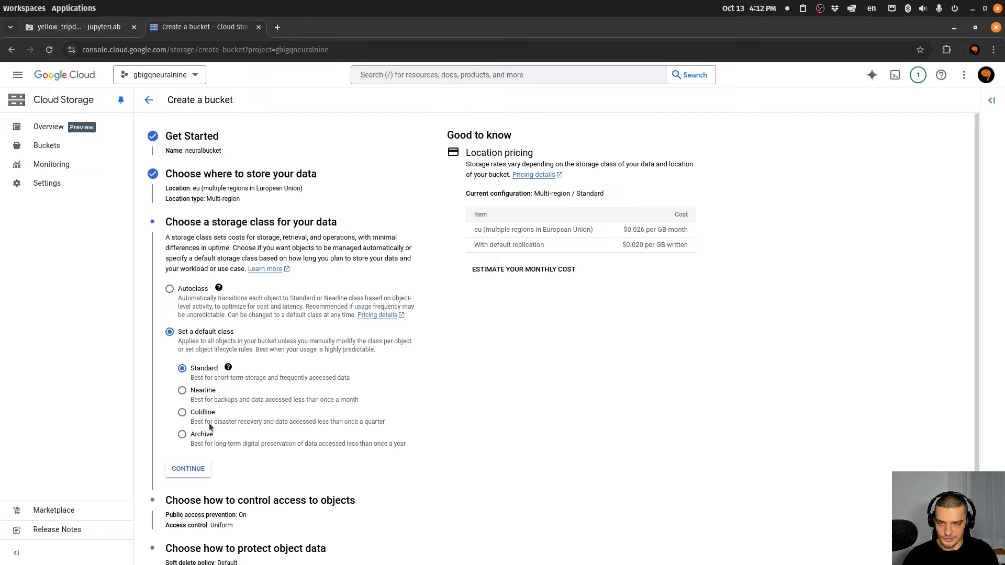
pyautogui.moveTo(430, 402)
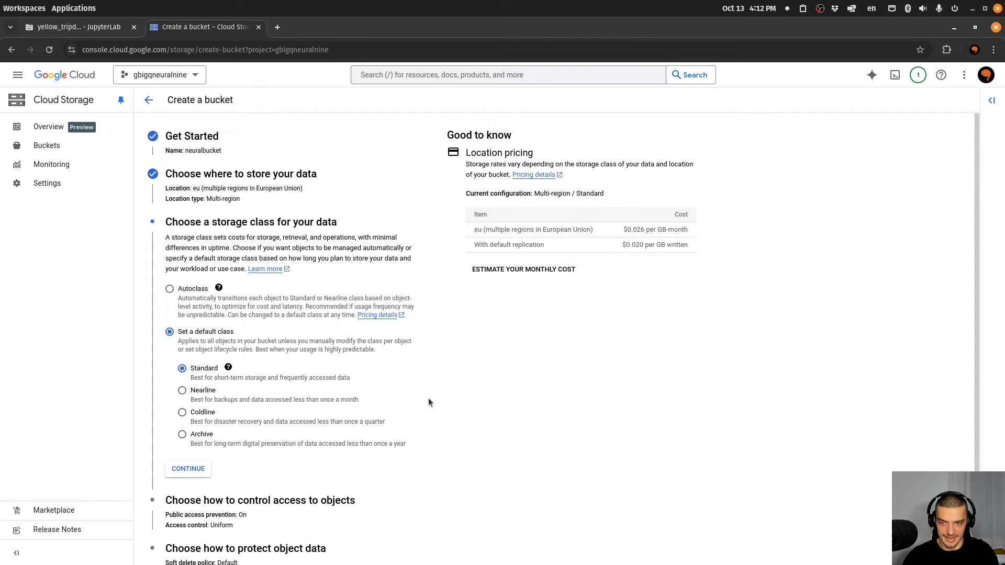
pyautogui.moveTo(428, 361)
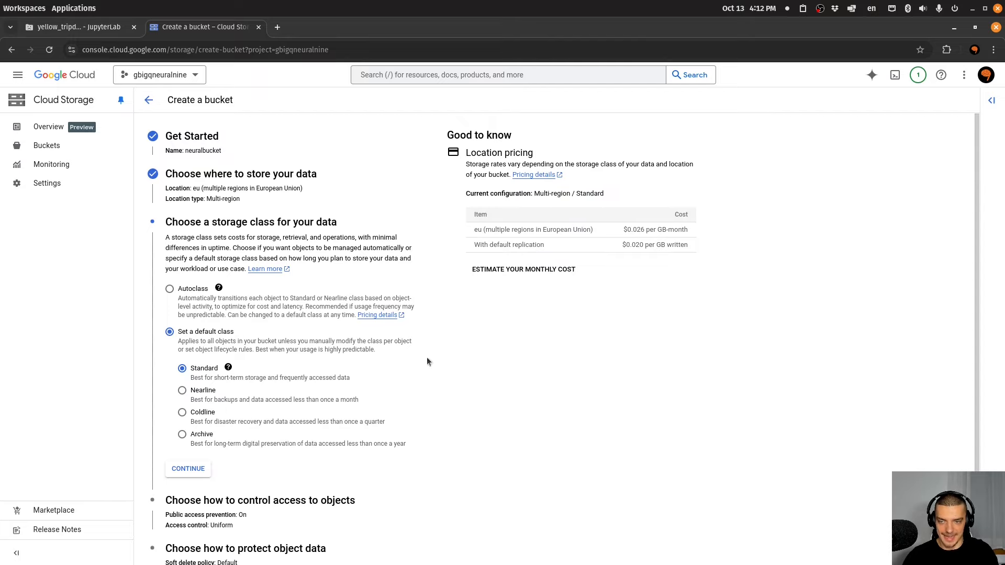
# Keep Standard class and public access prevention, then create and confirm the bucket
pyautogui.click(187, 468)
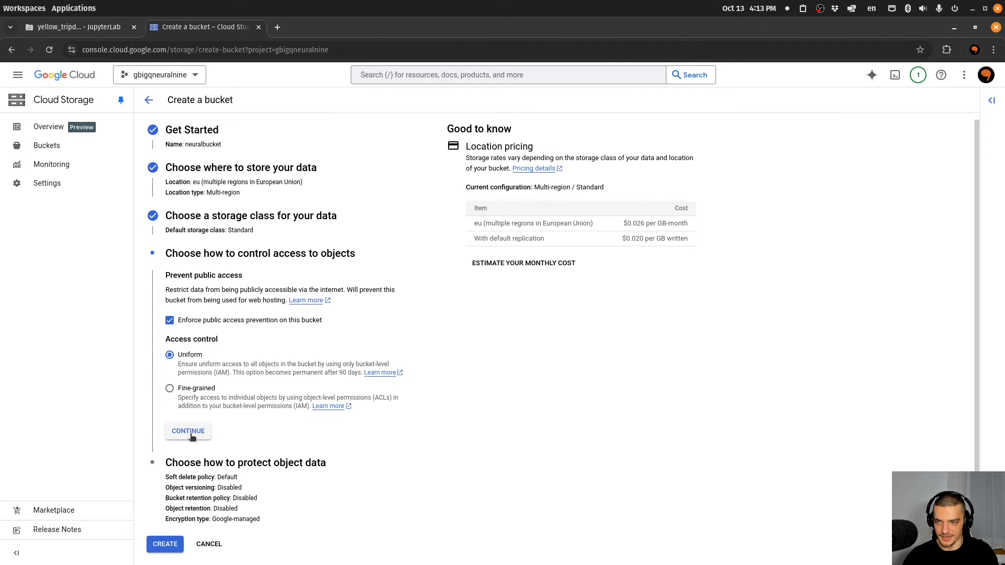
pyautogui.click(188, 430)
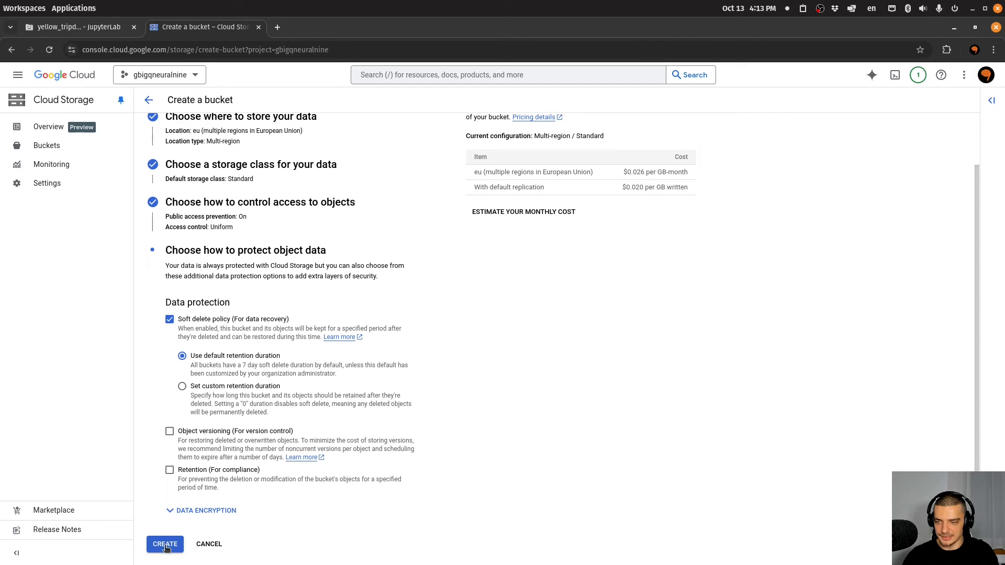
pyautogui.click(165, 544)
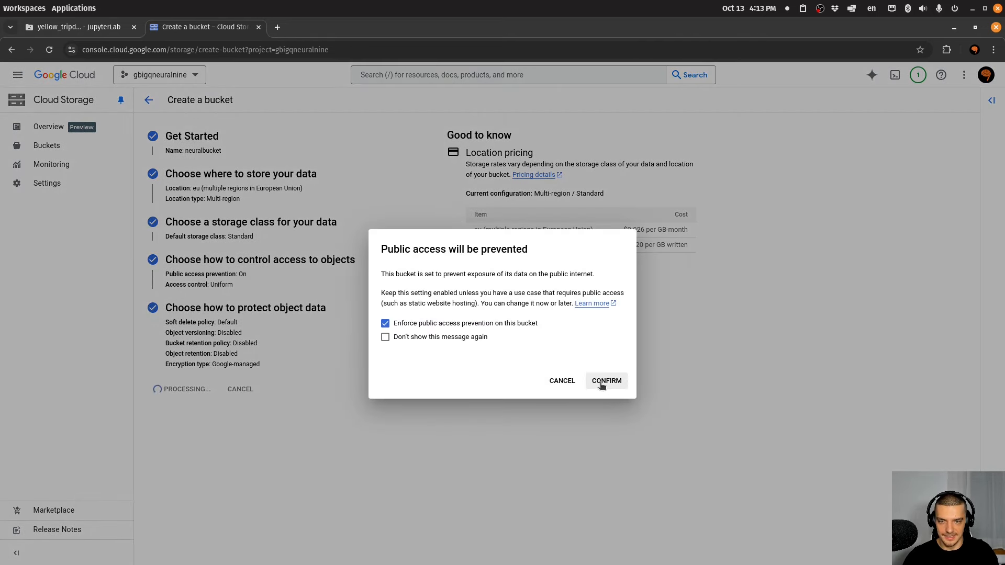
pyautogui.click(606, 380)
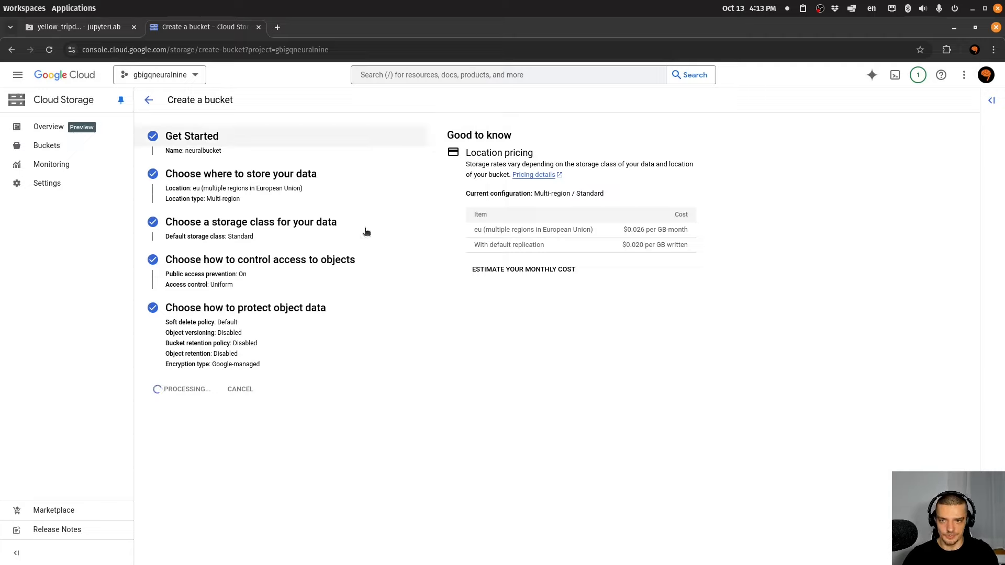
pyautogui.moveTo(741, 305)
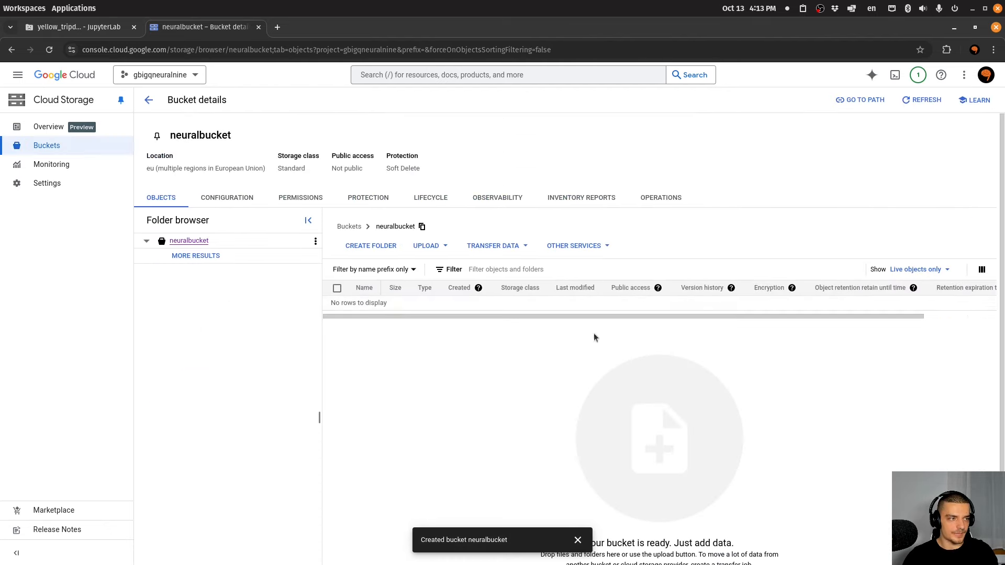
pyautogui.moveTo(316, 240)
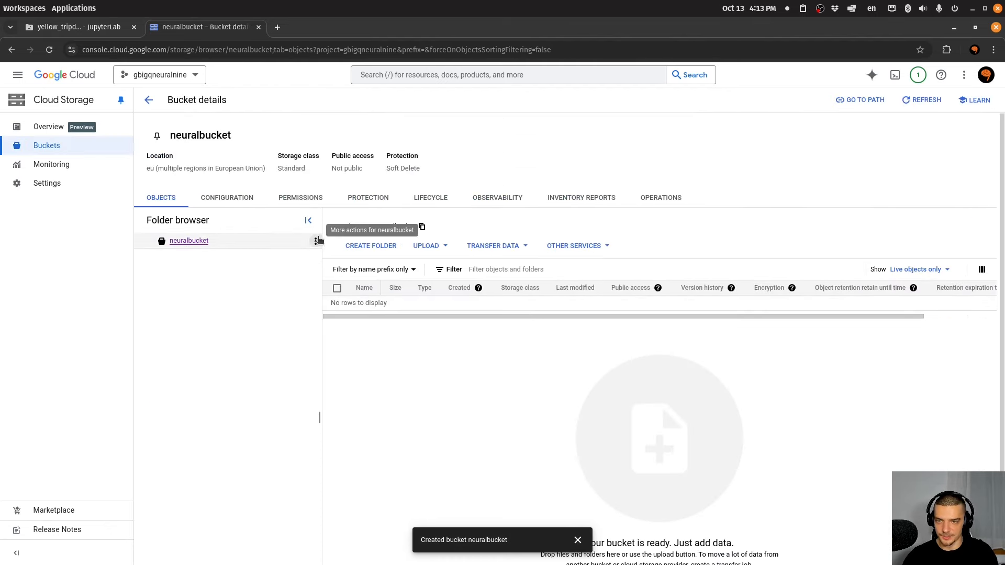
pyautogui.moveTo(327, 240)
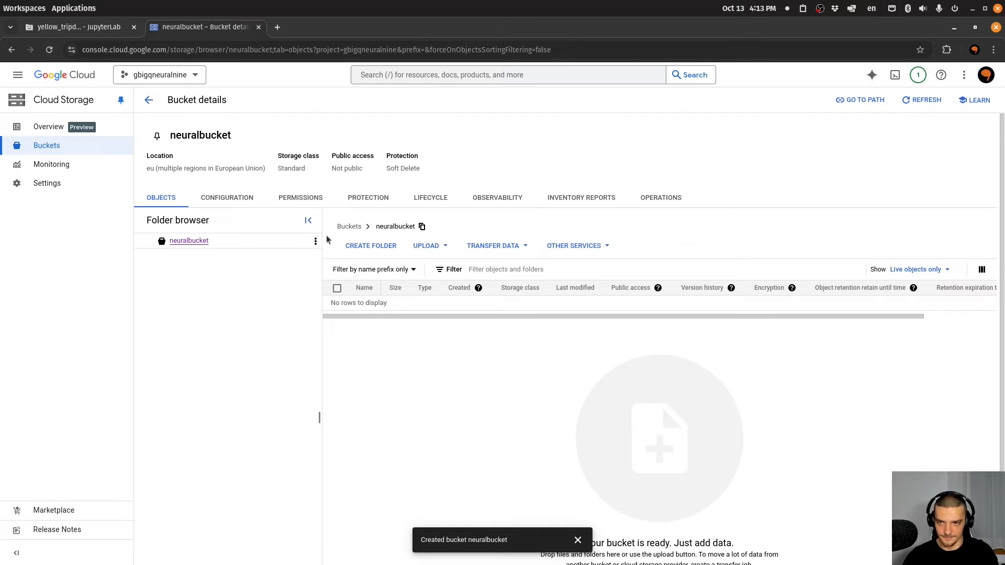
# Upload reduced_dataset.csv from the Current folder into neuralbucket using Upload files
pyautogui.click(315, 241)
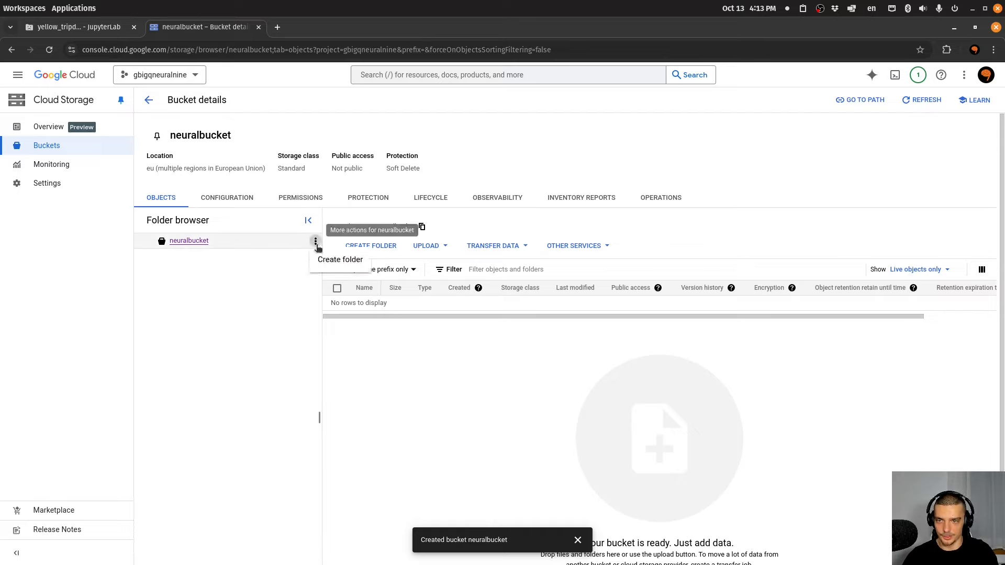
pyautogui.click(430, 246)
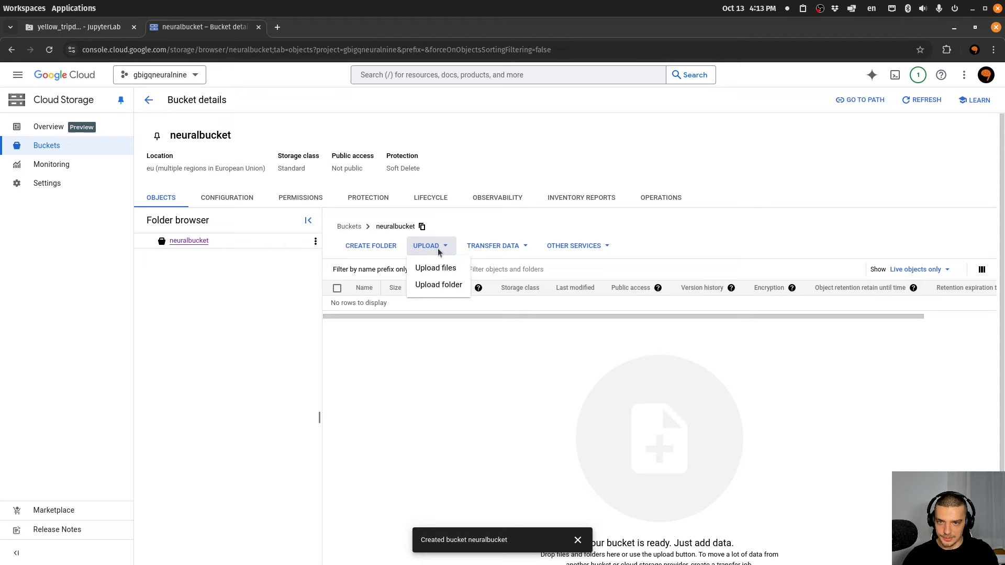
pyautogui.click(435, 268)
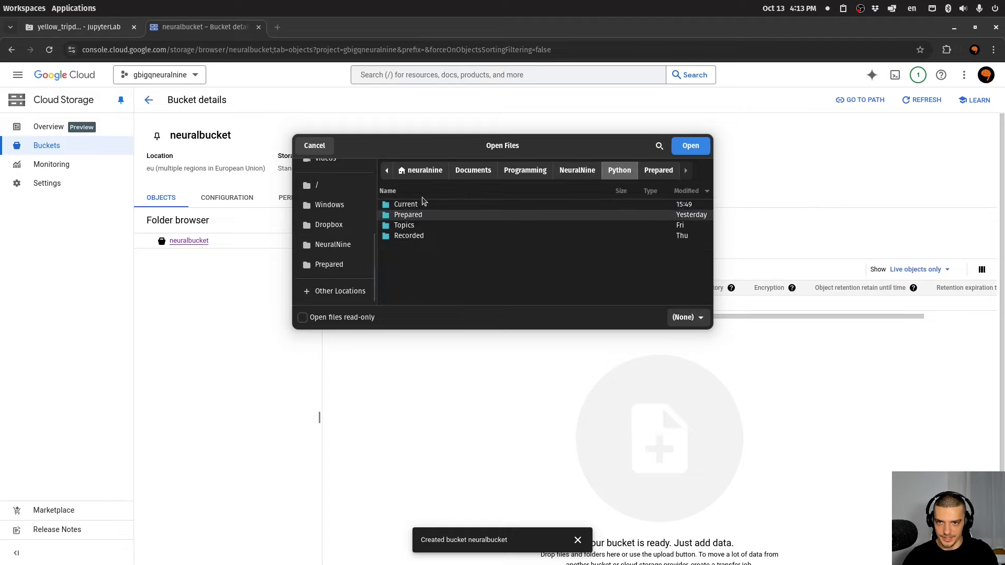
pyautogui.doubleClick(405, 204)
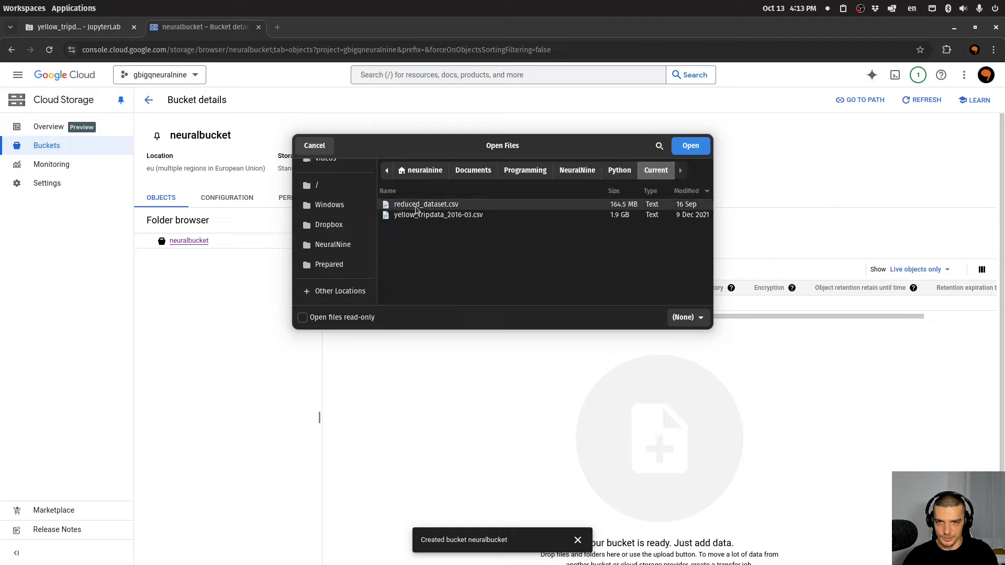
pyautogui.click(690, 146)
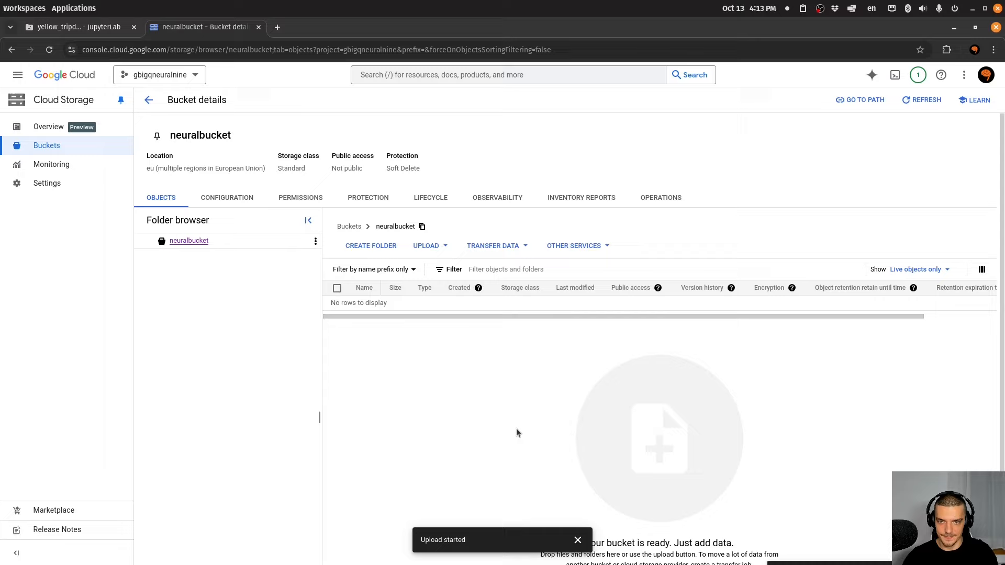
pyautogui.moveTo(494, 243)
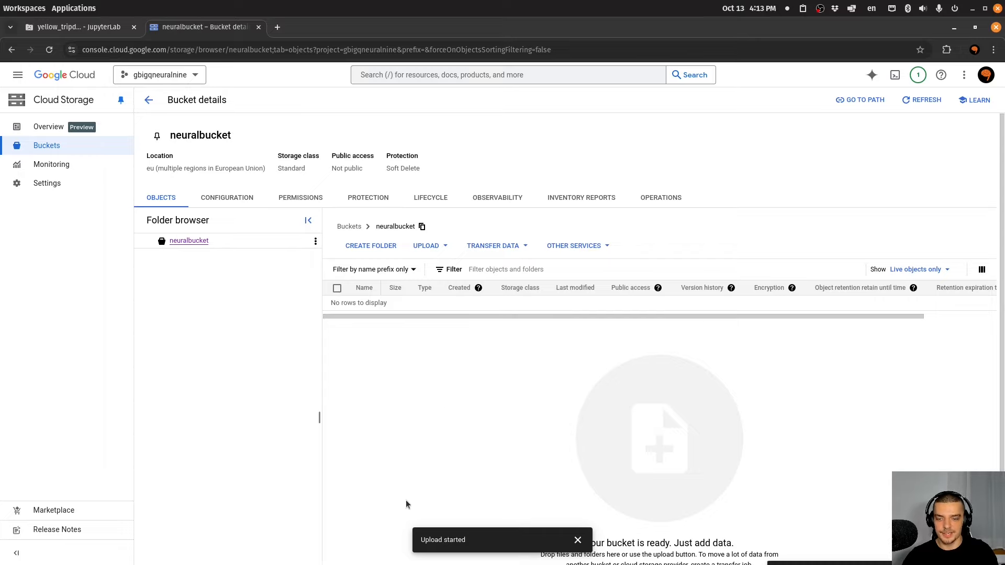
pyautogui.moveTo(593, 477)
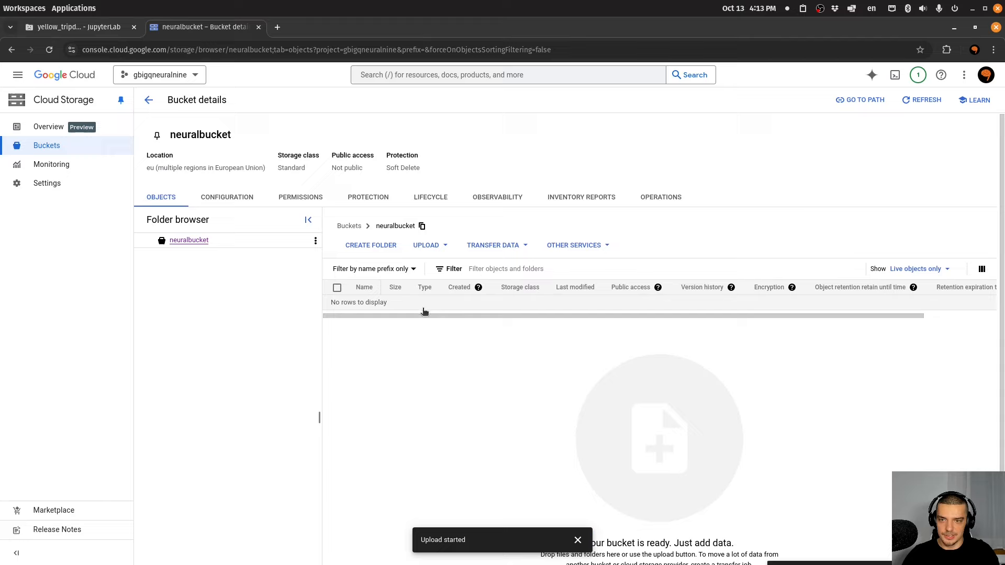
pyautogui.moveTo(119, 152)
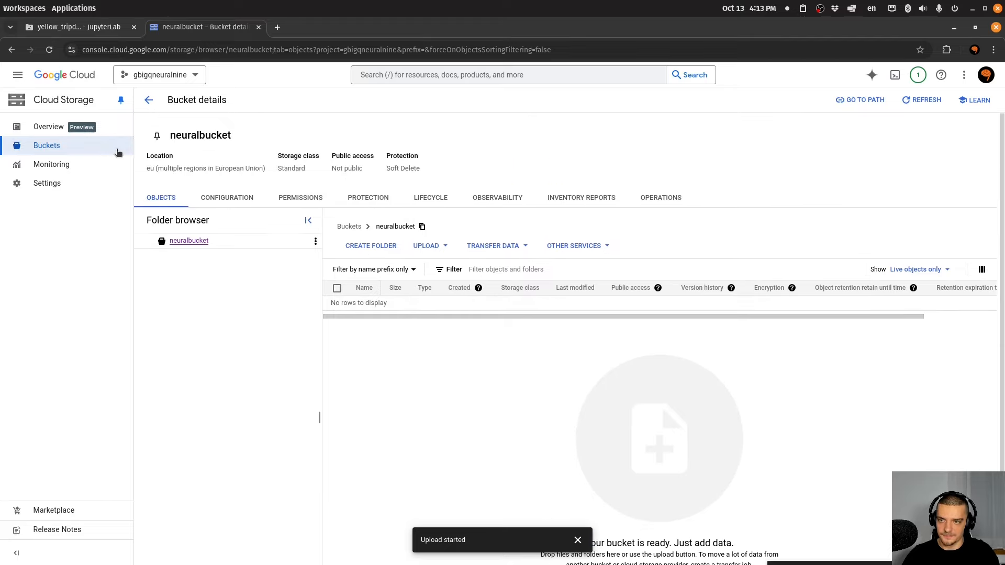
pyautogui.moveTo(489, 257)
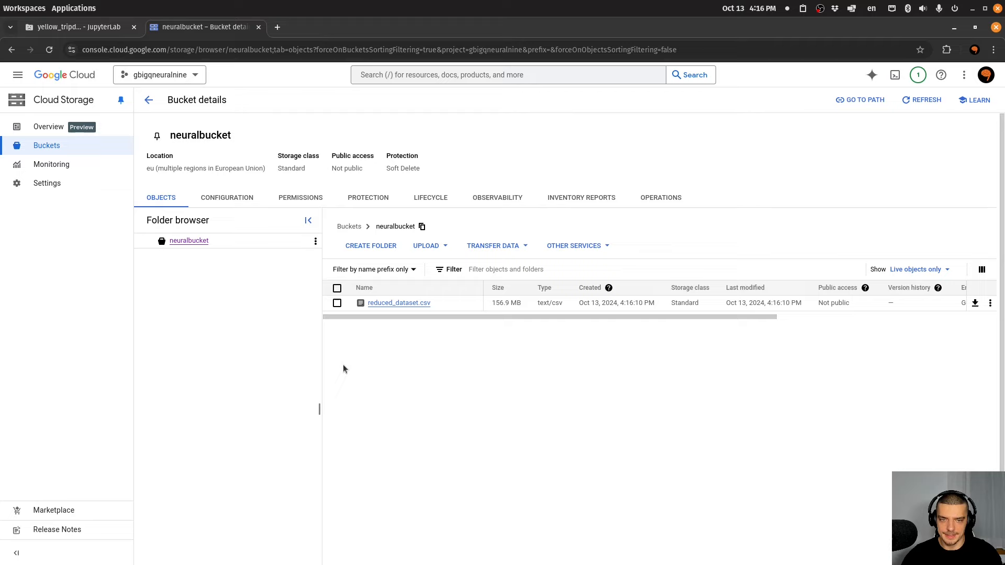
pyautogui.moveTo(429, 44)
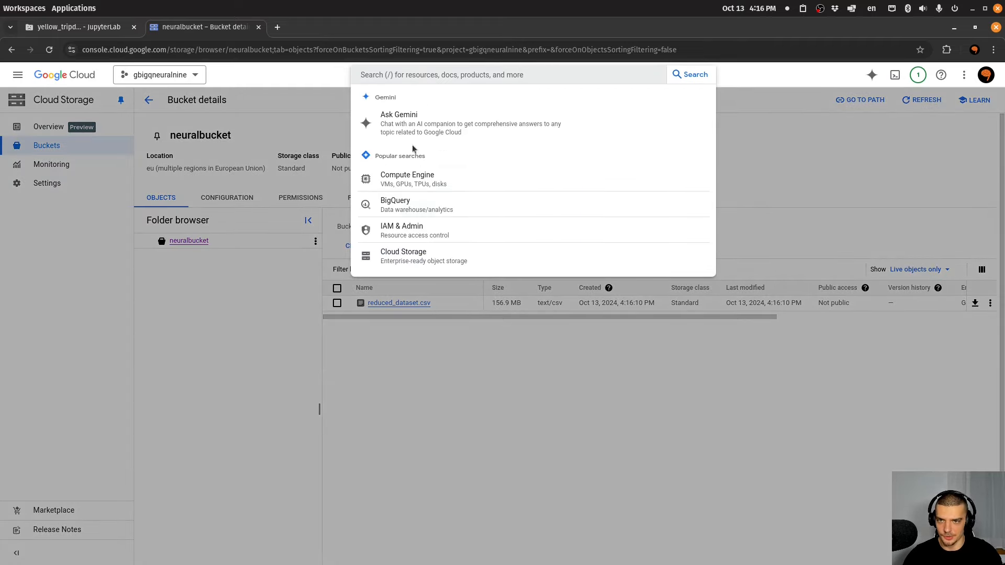
# Open BigQuery Studio from the console search's popular results
pyautogui.click(394, 204)
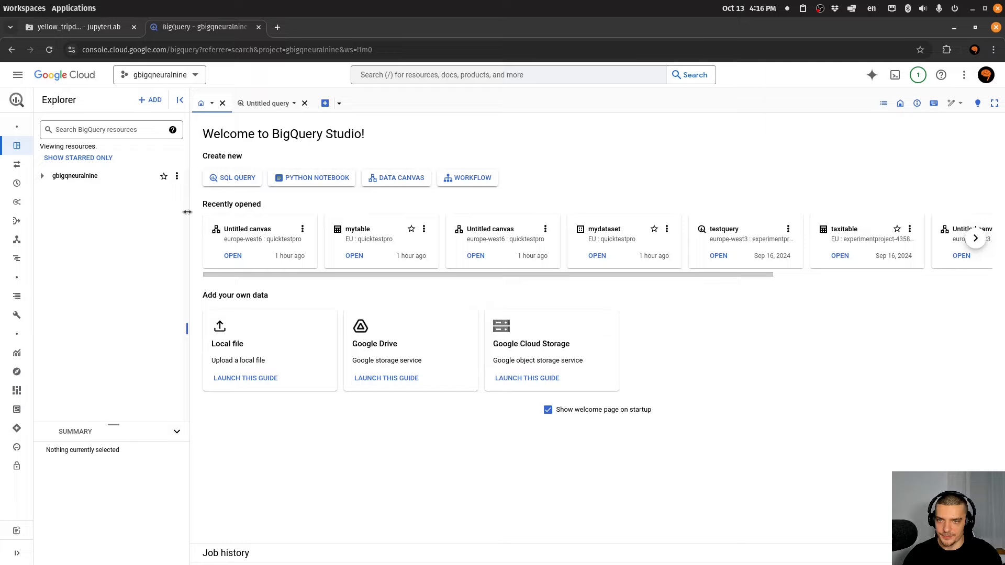
pyautogui.moveTo(195, 212)
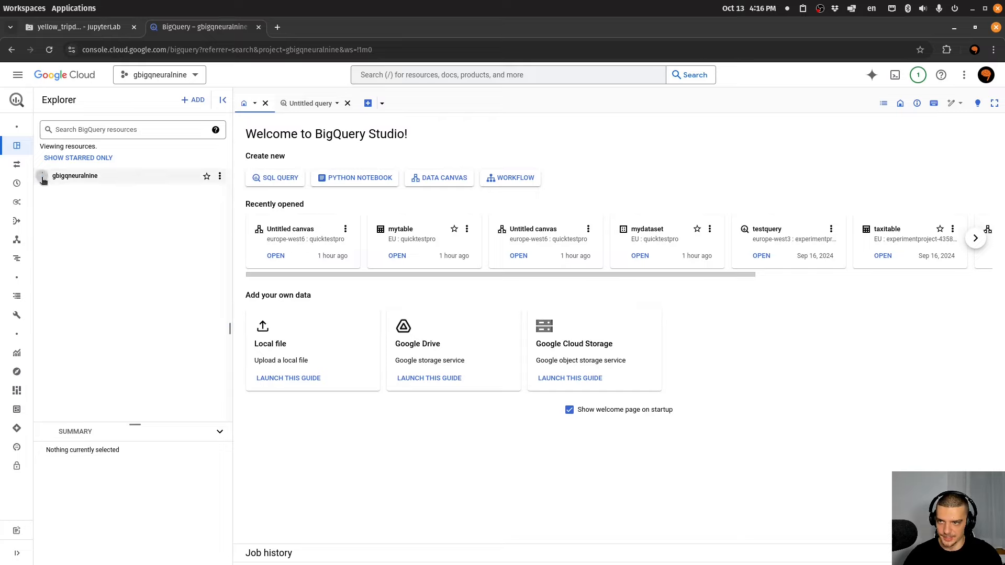
# Add dataset neuraldataset to gbigqneuralnine with EU multi-region location
pyautogui.click(42, 176)
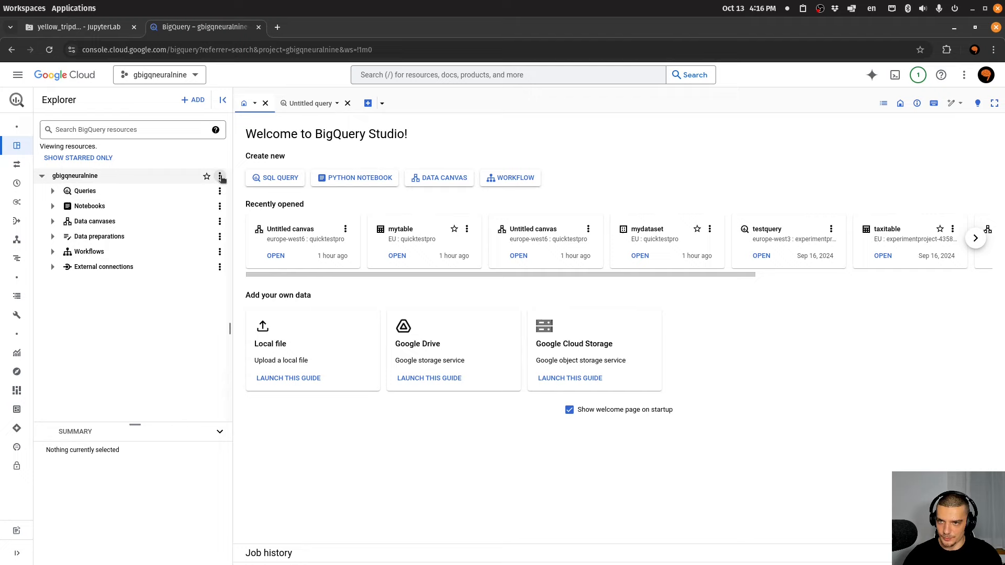
pyautogui.click(219, 176)
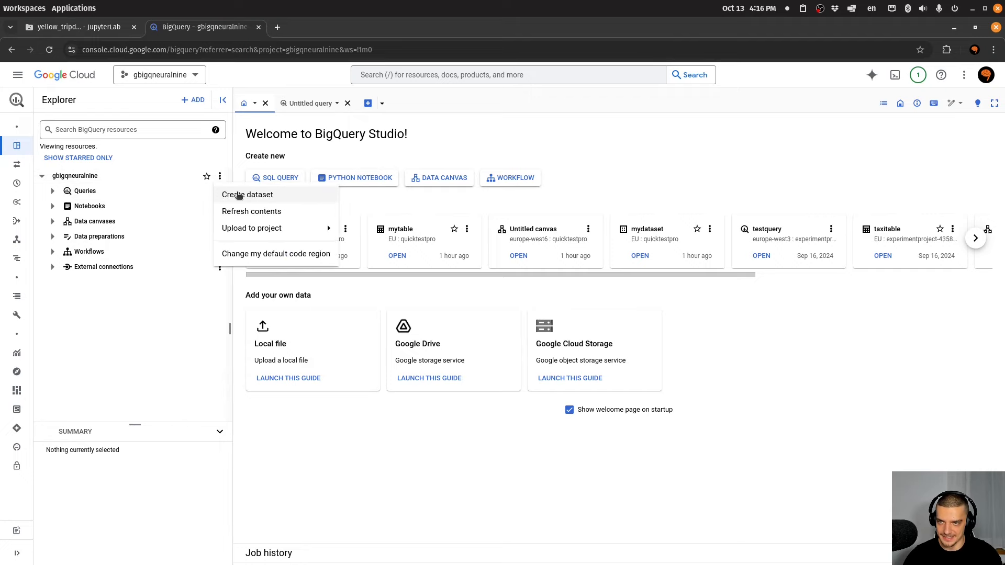
pyautogui.click(247, 195)
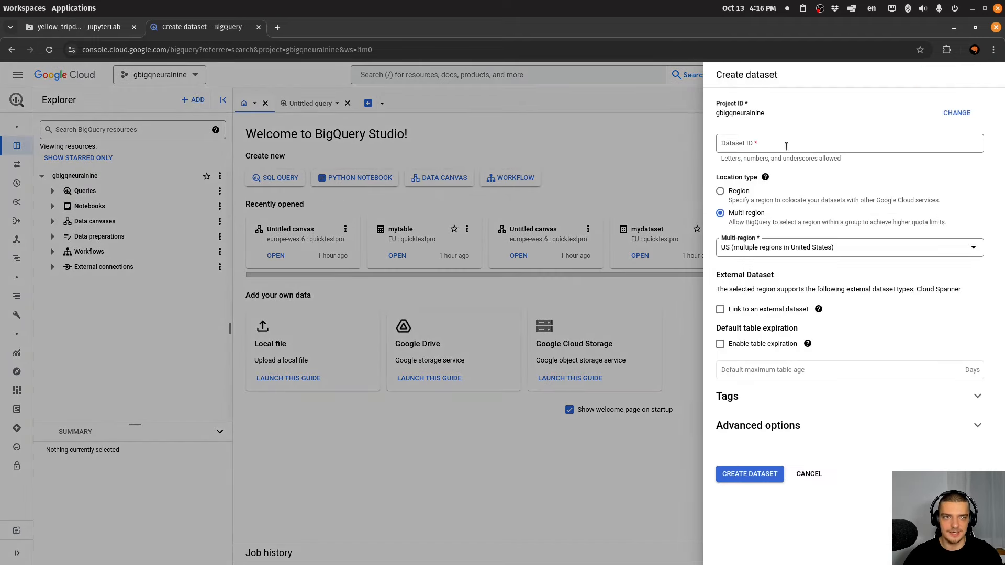
pyautogui.write('neural')
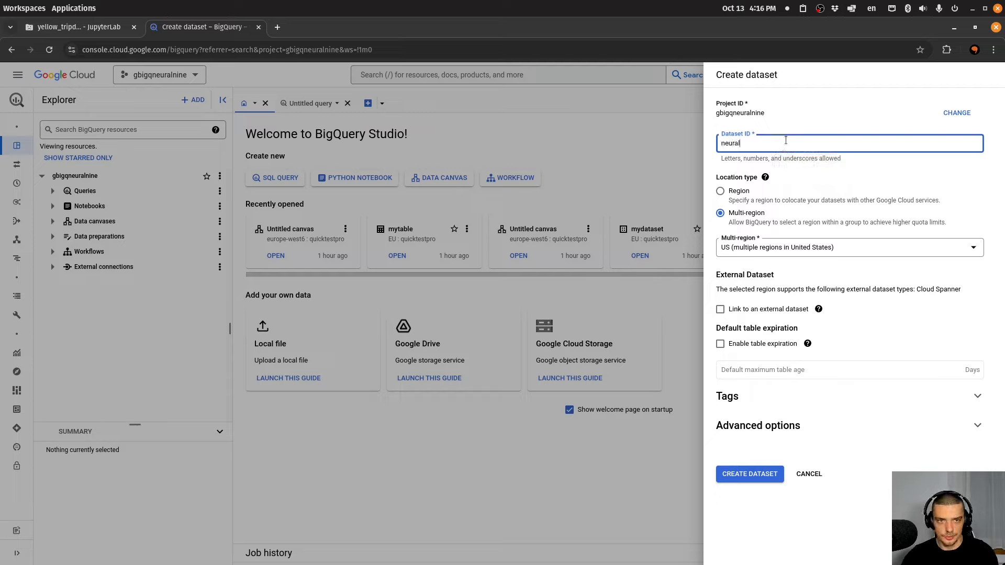
pyautogui.write('dataset')
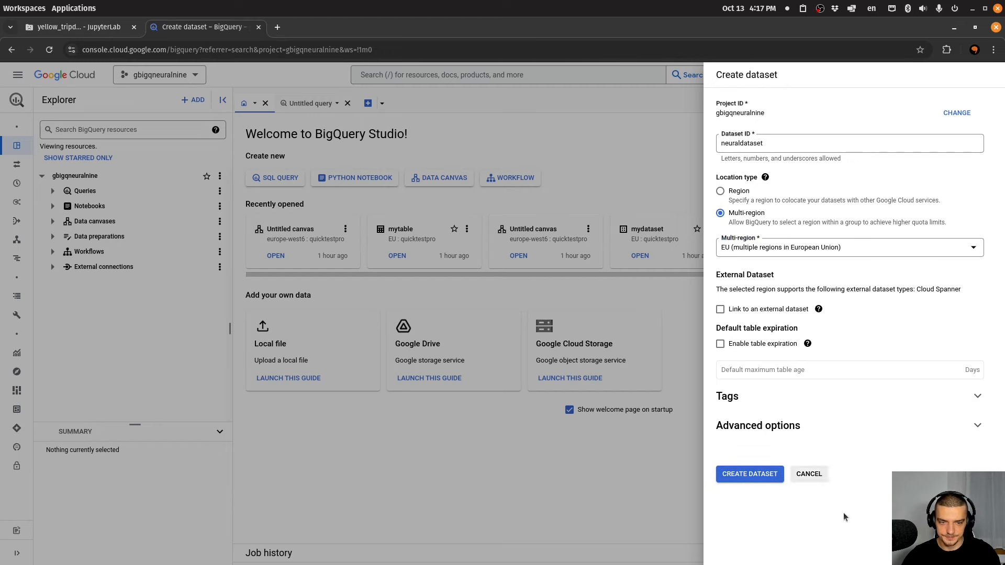
pyautogui.click(749, 473)
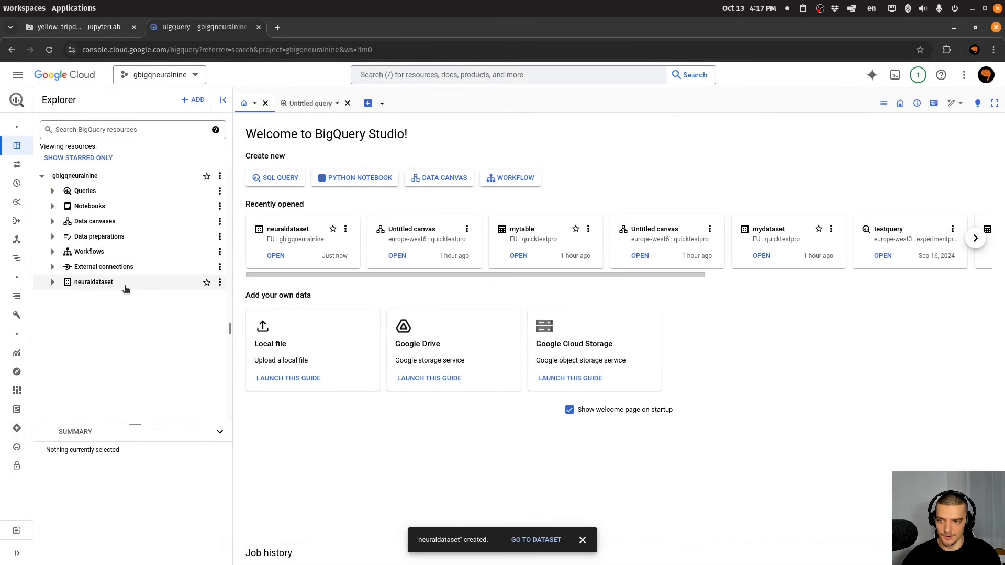
# Begin a table in neuraldataset sourced from Cloud Storage file neuralbucket/reduced_dataset.csv
pyautogui.click(219, 282)
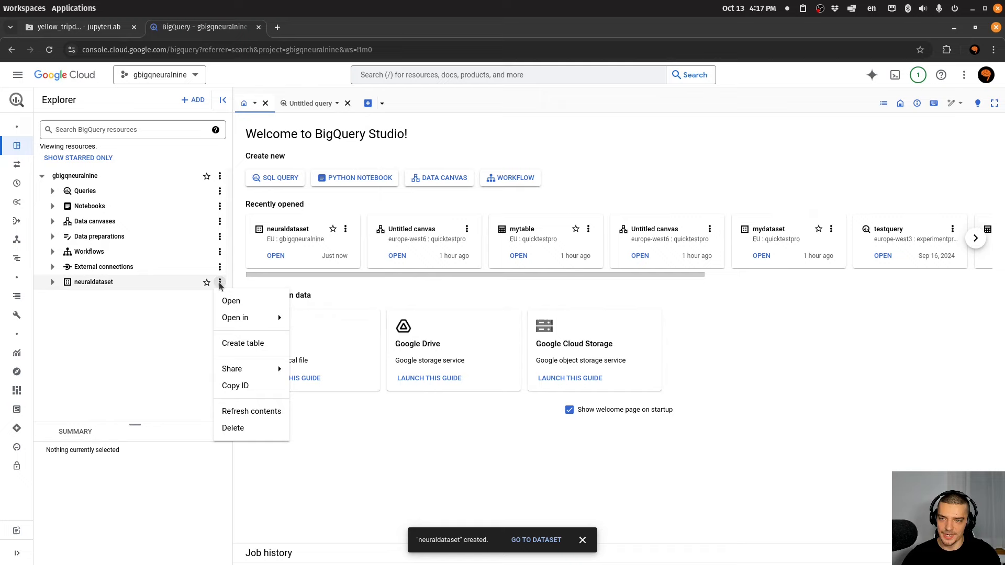
pyautogui.click(243, 343)
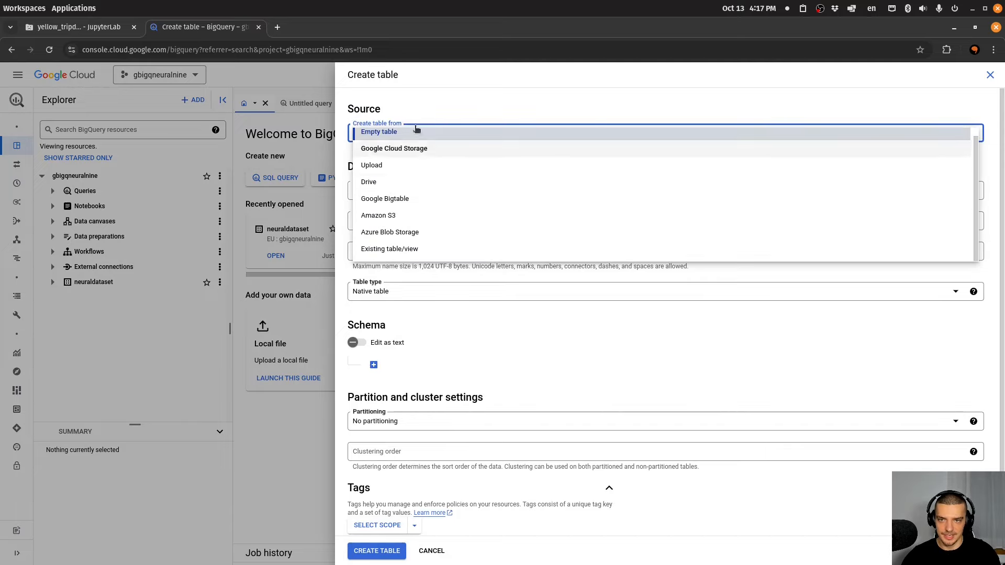
pyautogui.moveTo(375, 167)
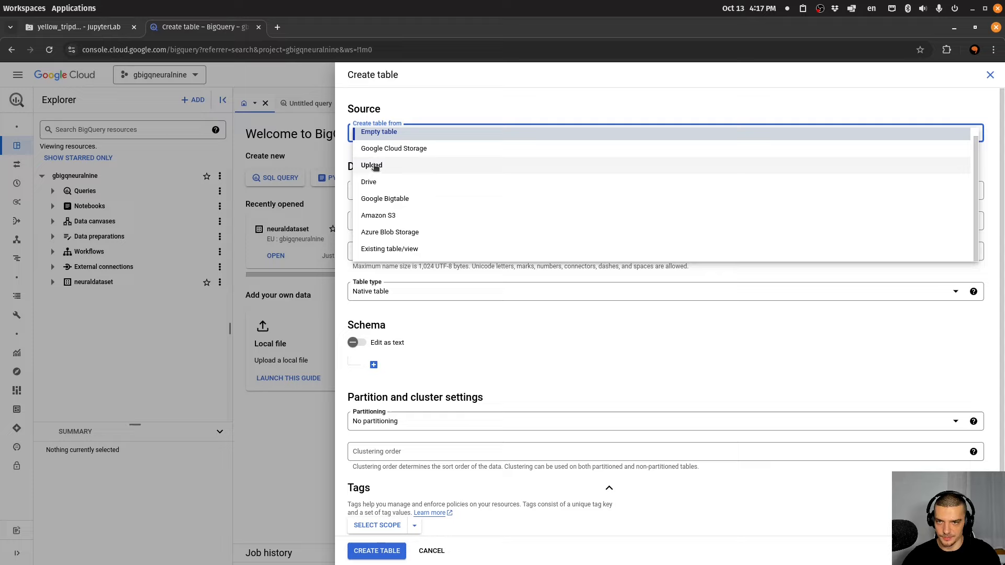
pyautogui.moveTo(410, 173)
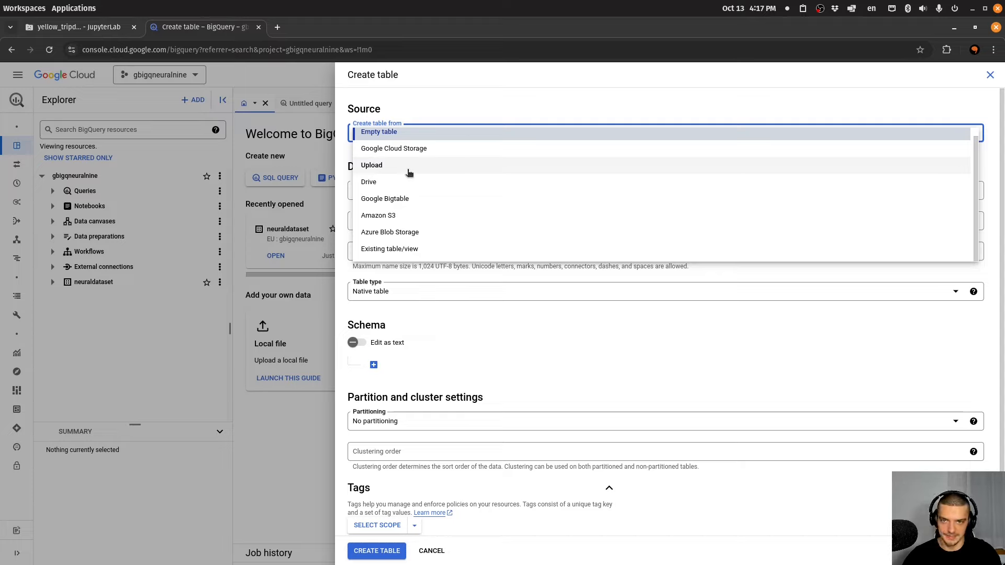
pyautogui.moveTo(402, 216)
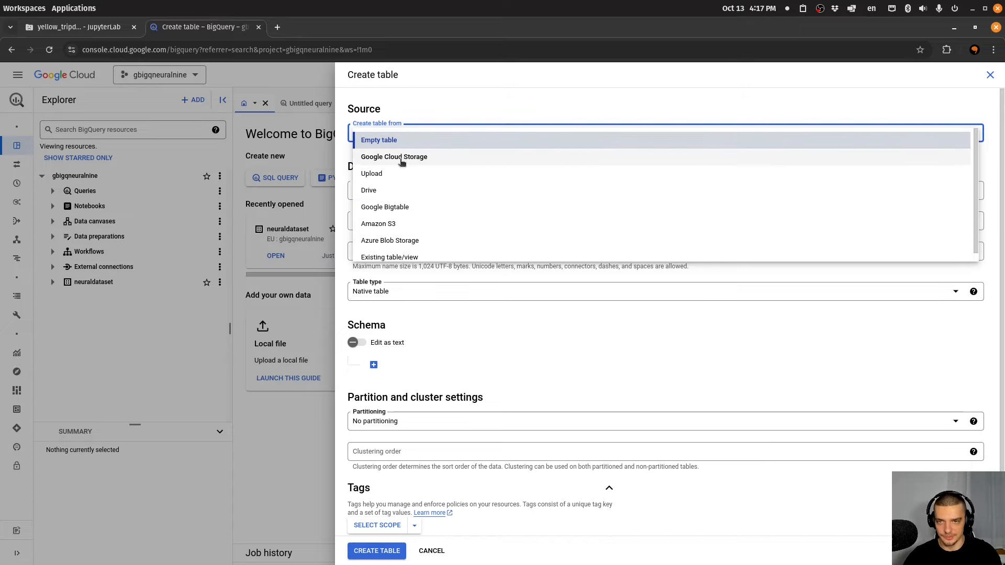
pyautogui.click(395, 156)
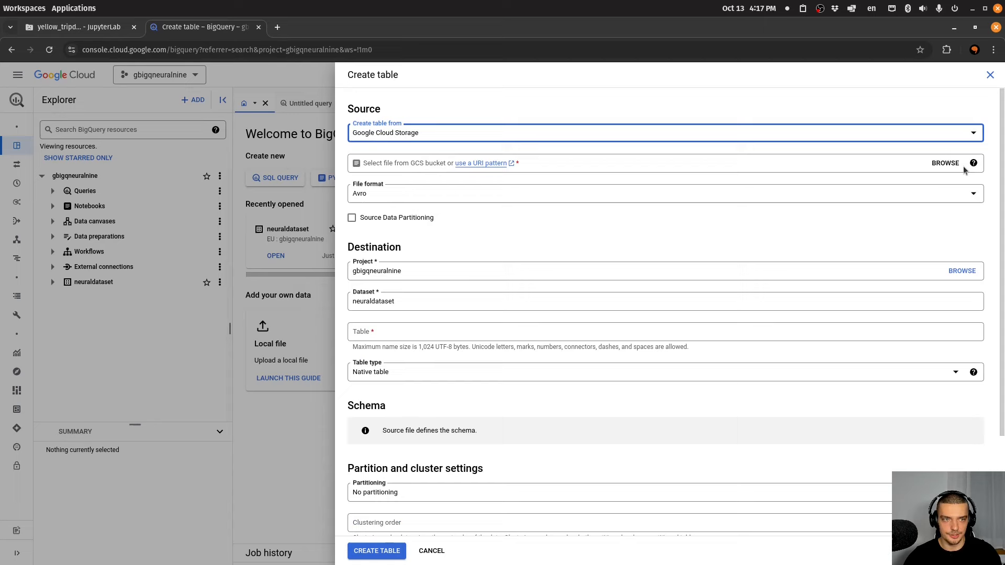
pyautogui.click(945, 163)
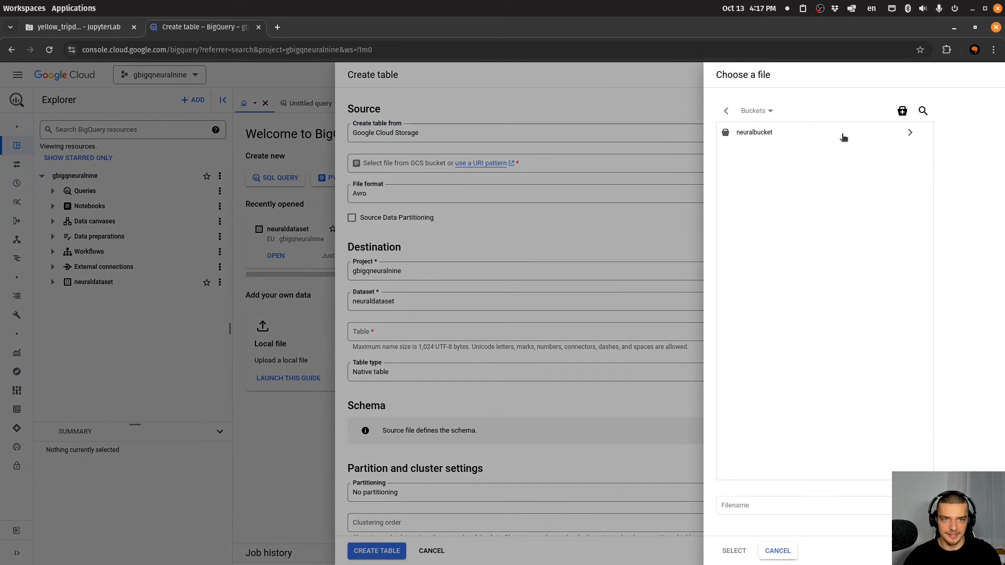
pyautogui.click(754, 132)
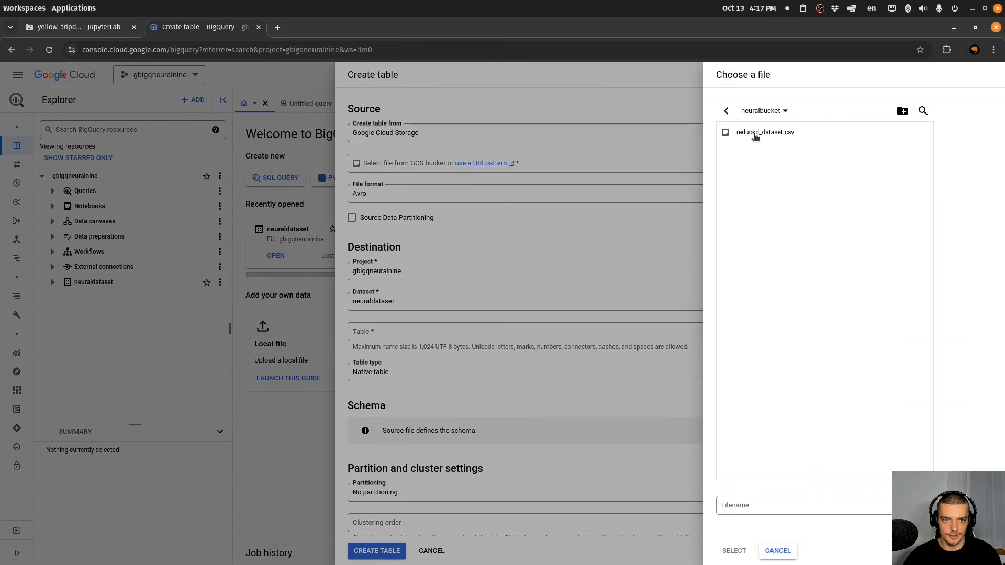
pyautogui.click(764, 132)
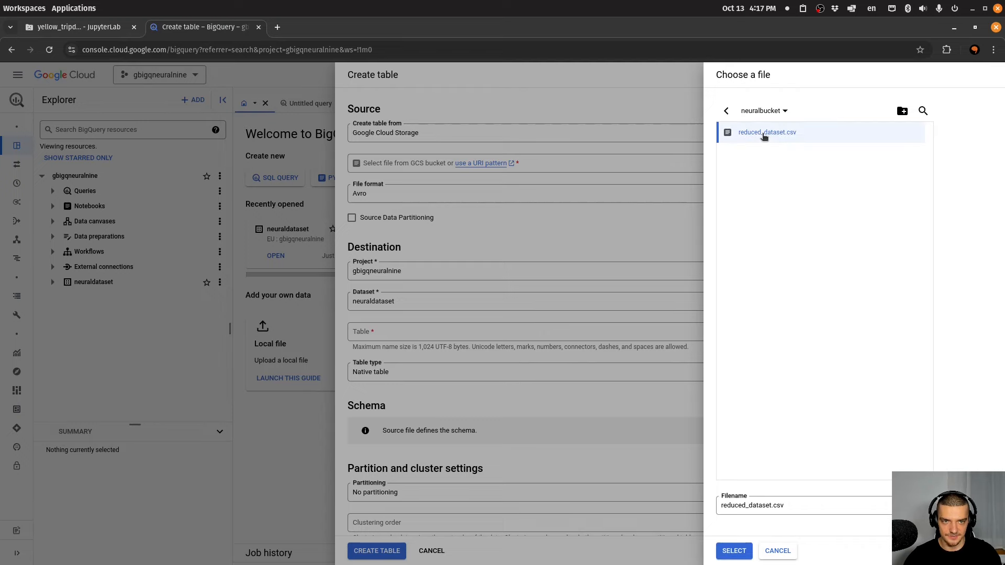
pyautogui.click(734, 550)
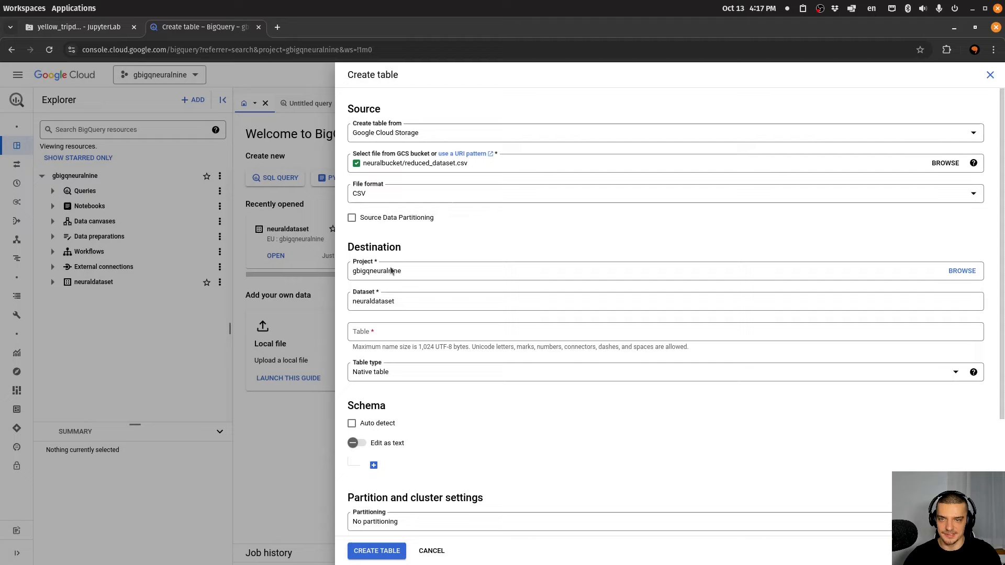
# Name the table neuraltable, enable schema Auto detect, and create the table
pyautogui.scroll(-3)
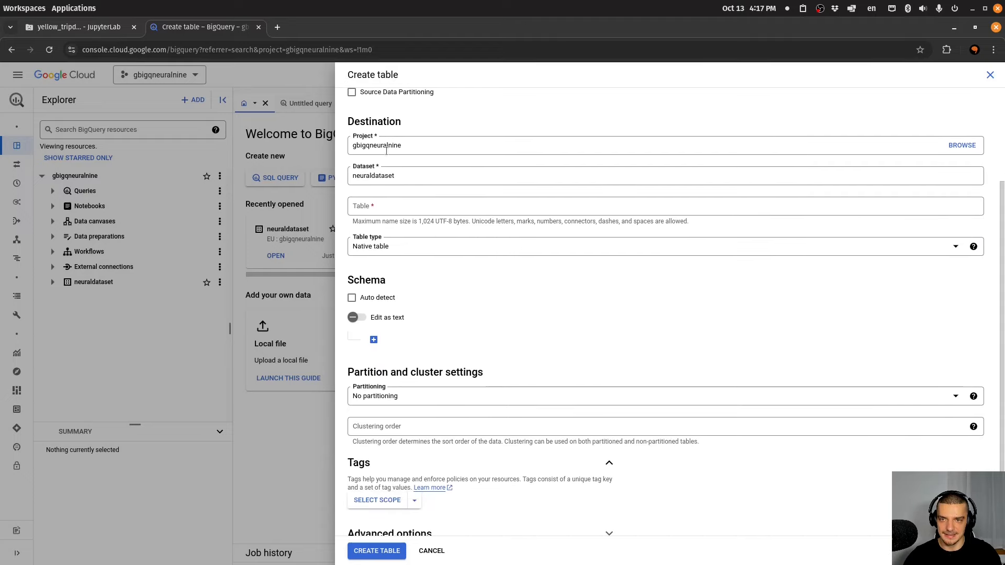
pyautogui.click(665, 203)
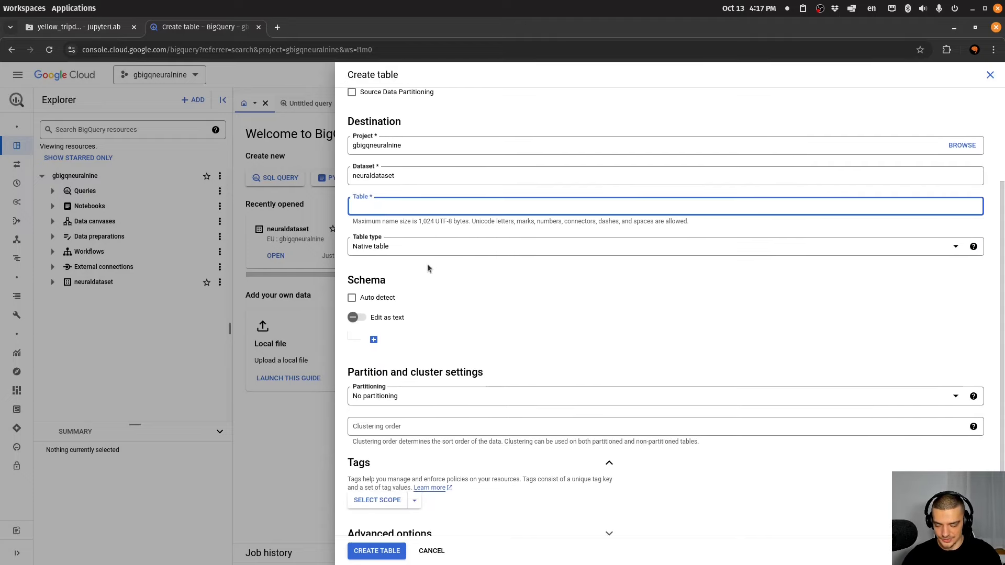
pyautogui.write('neuralti')
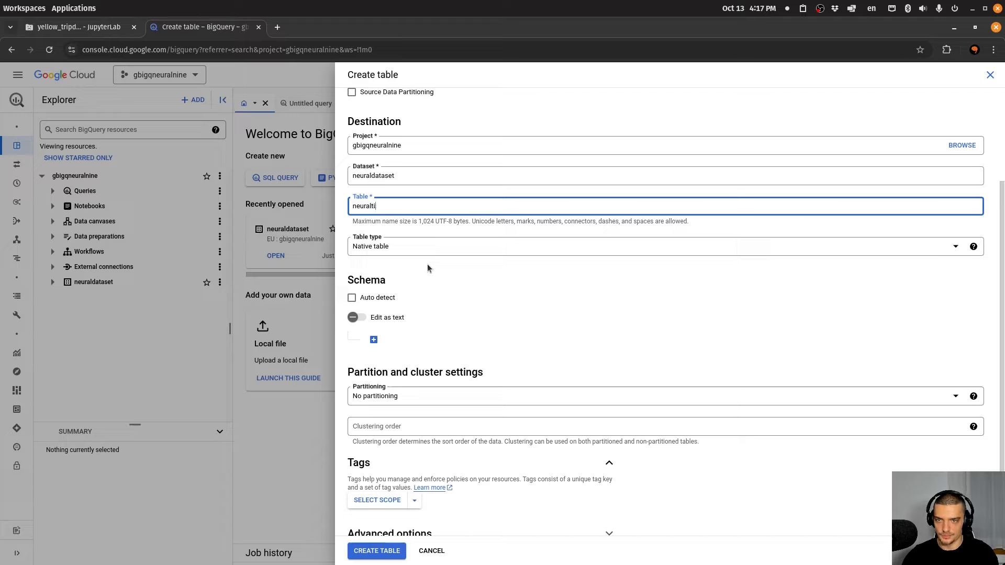
pyautogui.write('able')
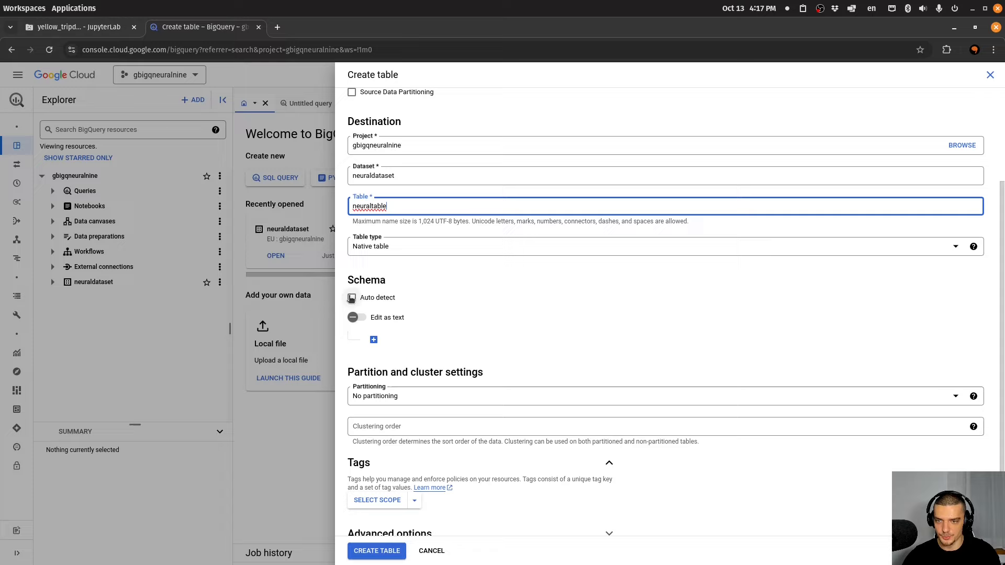
pyautogui.click(352, 297)
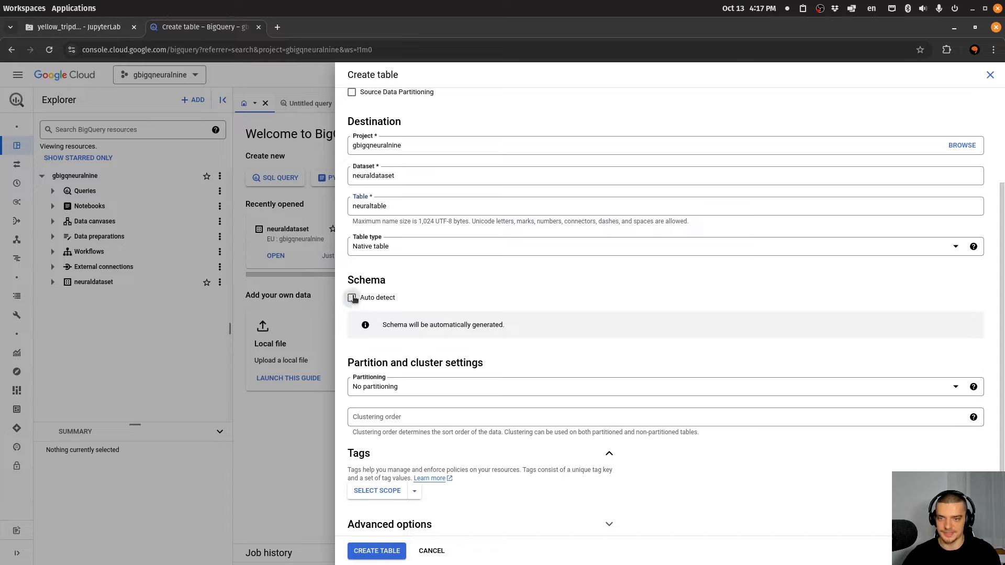
pyautogui.click(351, 297)
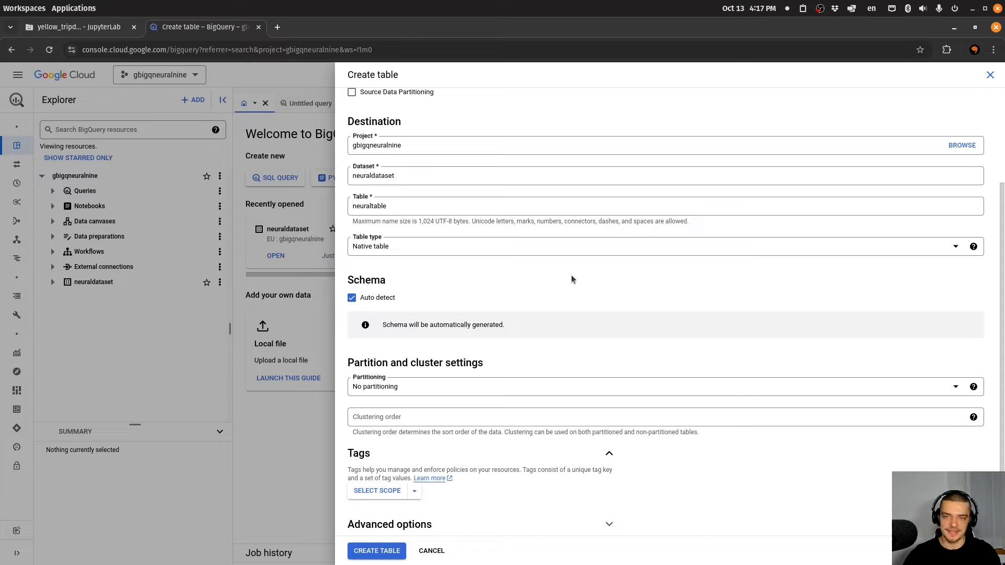
pyautogui.scroll(-3)
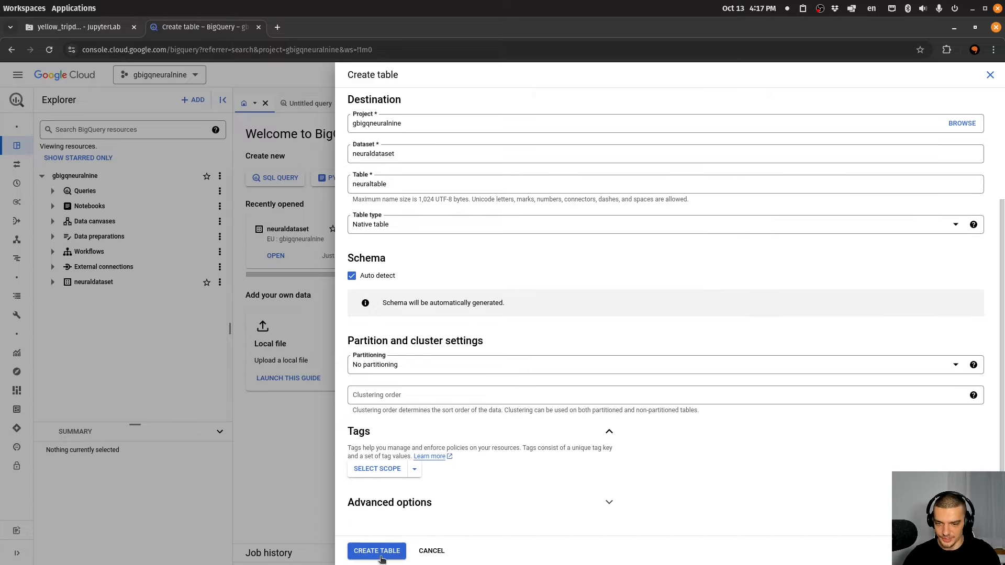
pyautogui.click(377, 551)
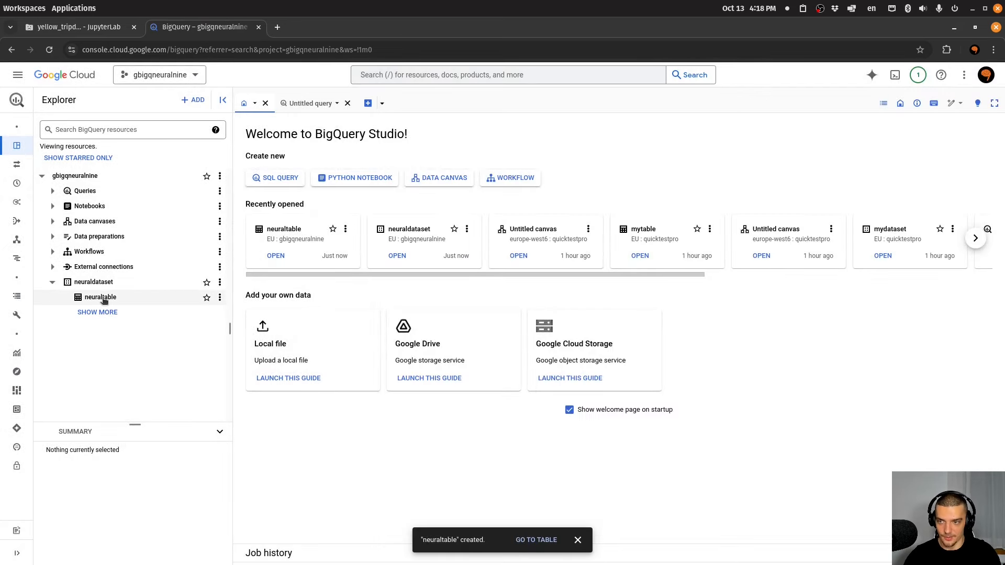
# Run SELECT * on neuraltable with LIMIT 1000 and browse the returned taxi trip rows
pyautogui.click(100, 297)
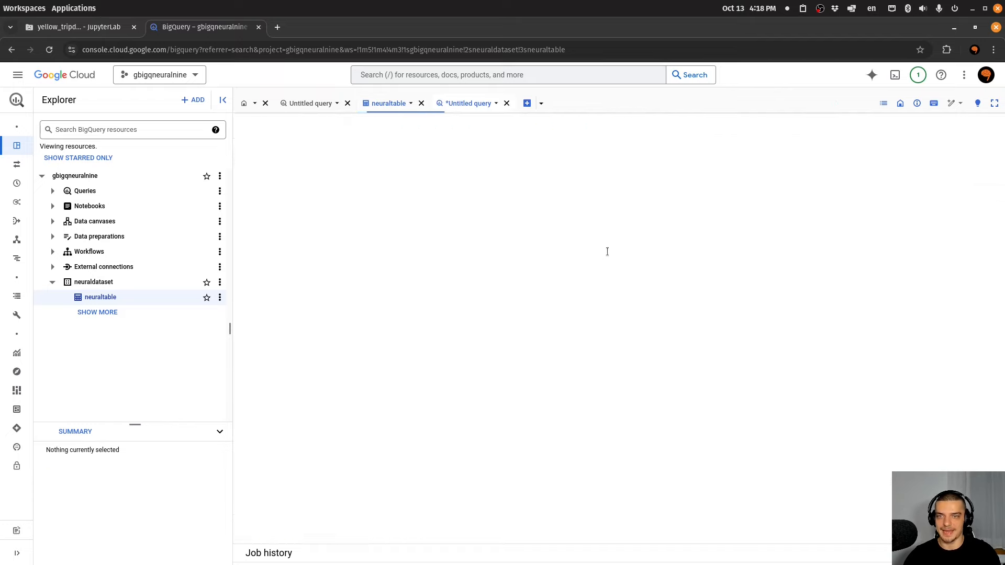
pyautogui.click(468, 104)
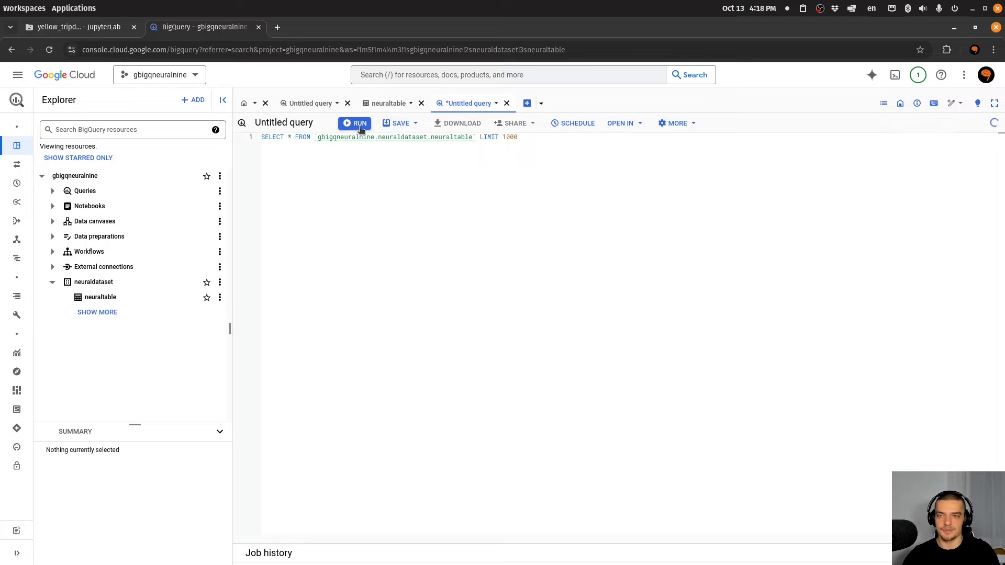
pyautogui.click(355, 123)
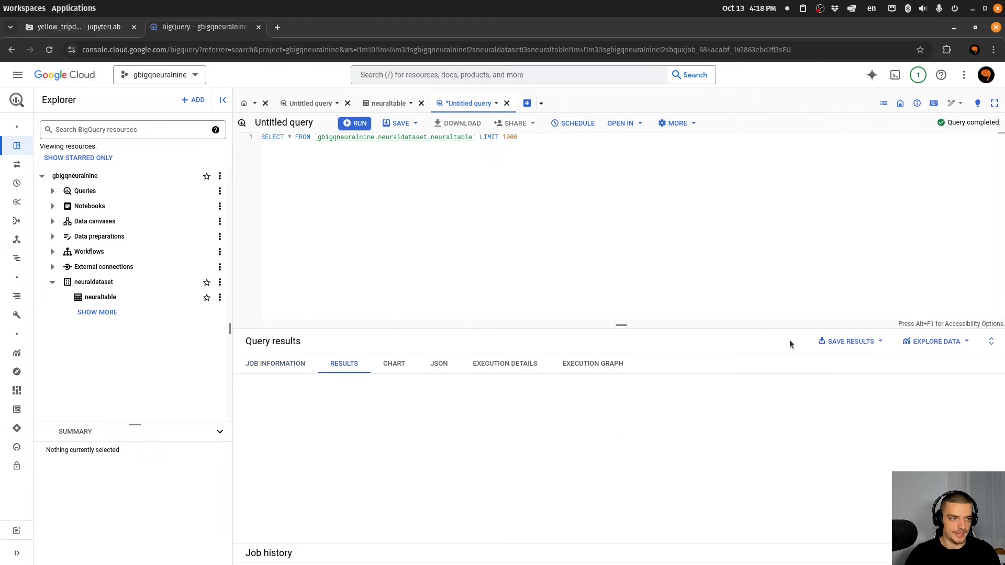
pyautogui.click(354, 123)
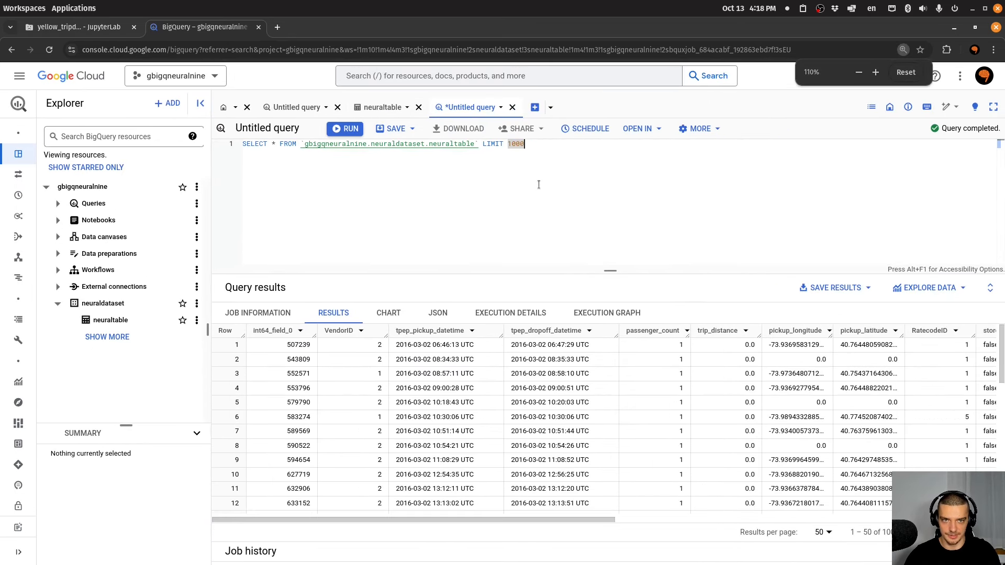
pyautogui.click(905, 72)
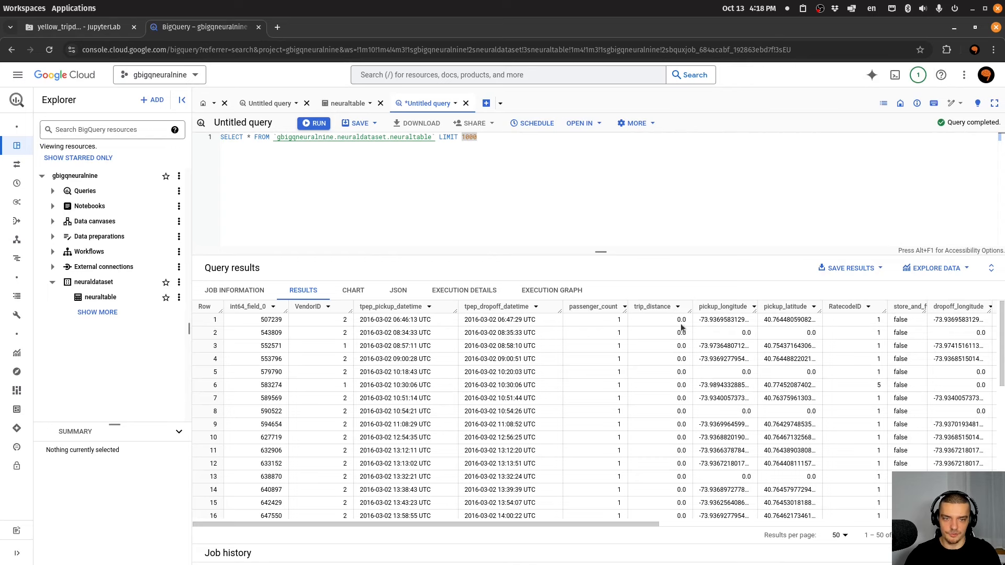
pyautogui.scroll(-3)
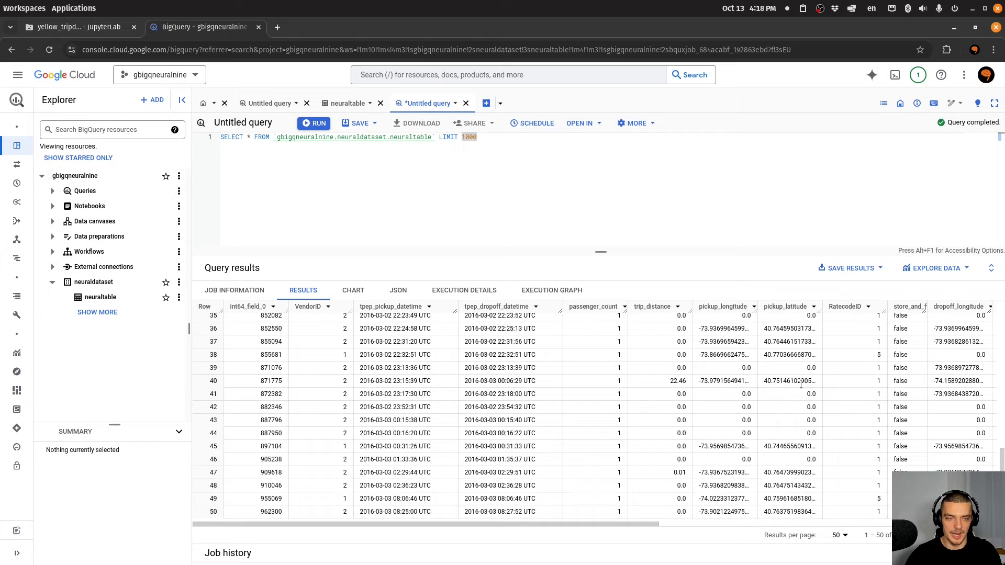
pyautogui.moveTo(718, 251)
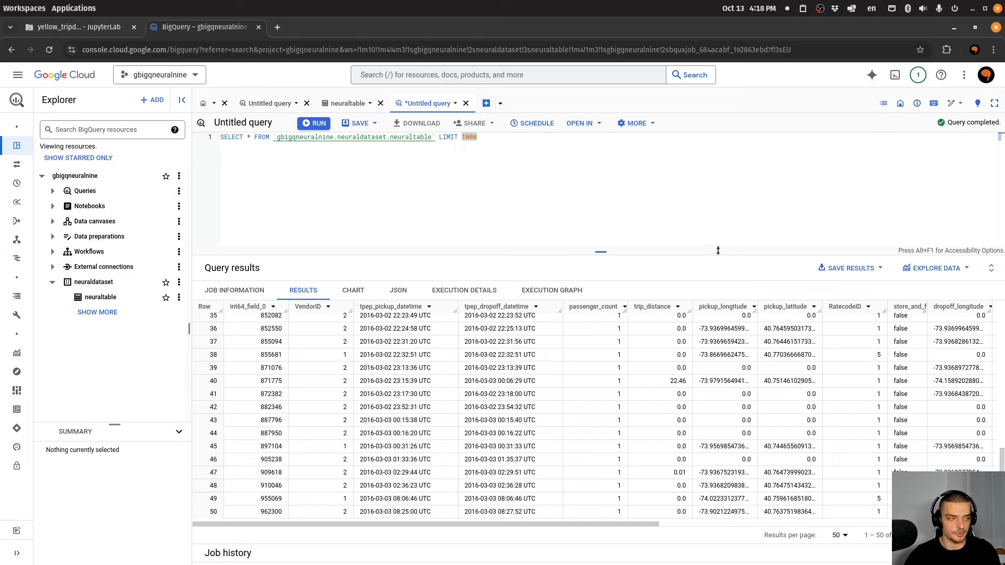
pyautogui.moveTo(717, 242)
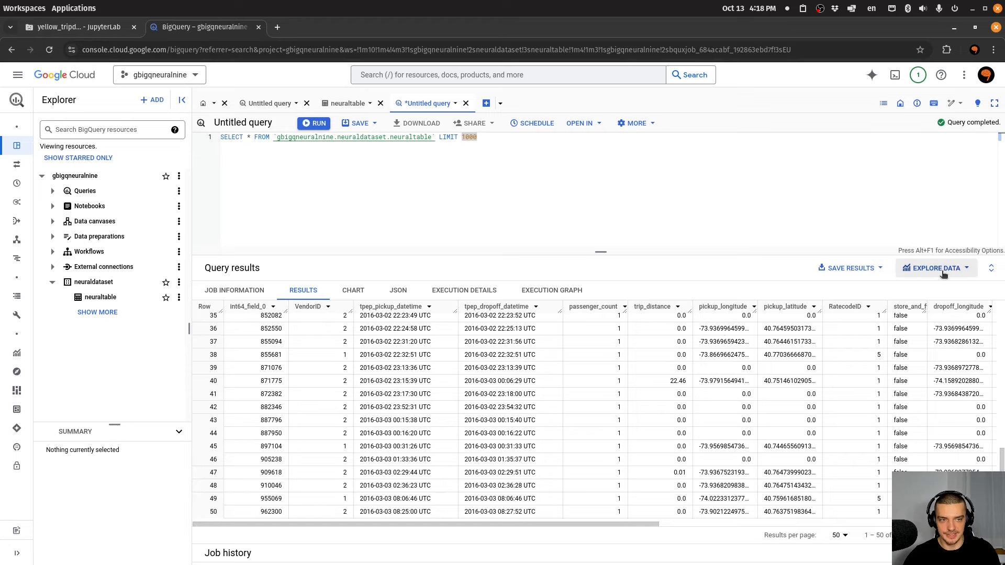
# Explore the results in a data canvas, keeping the default region and enabling the Gemini for Google Cloud API
pyautogui.click(936, 268)
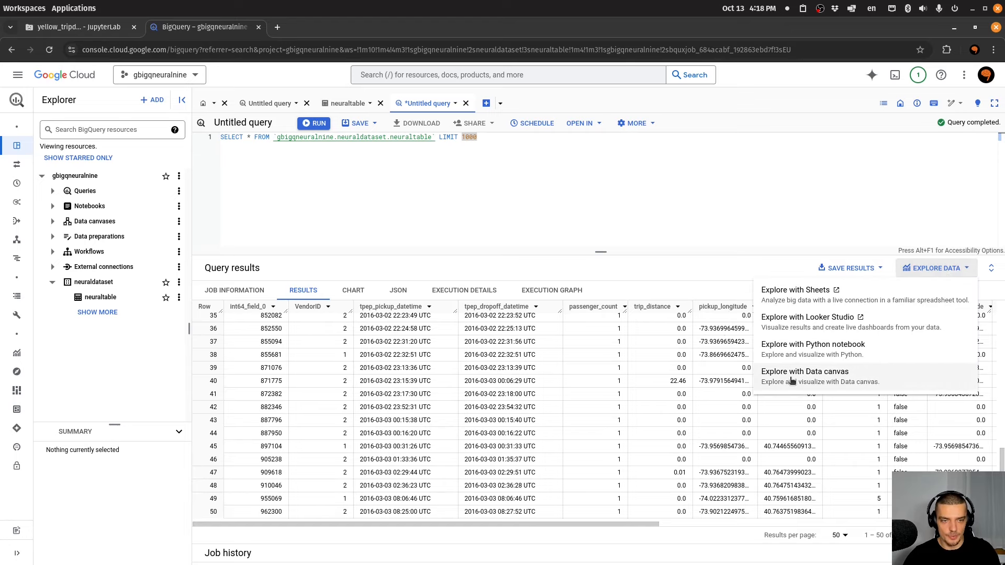
pyautogui.click(813, 344)
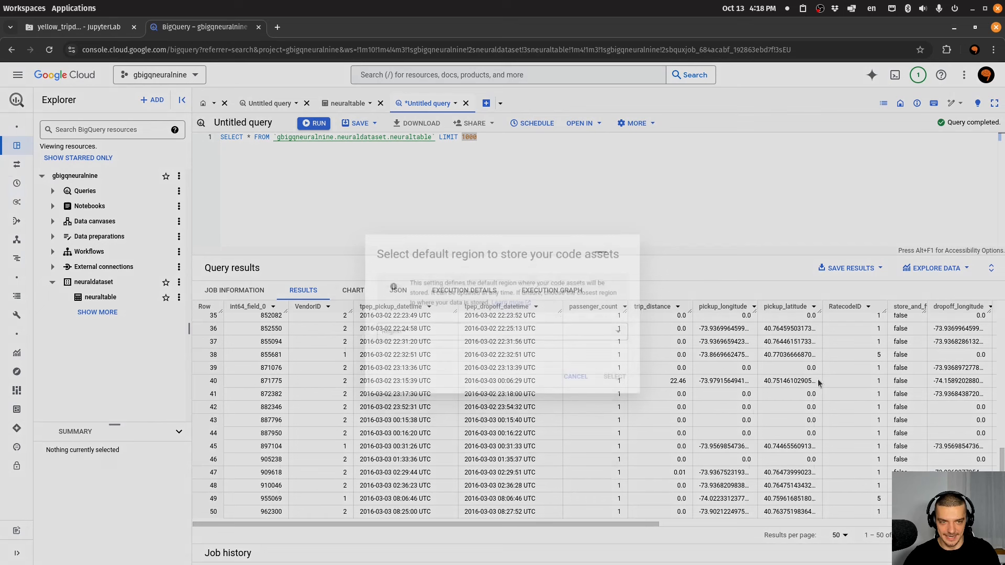
pyautogui.click(503, 335)
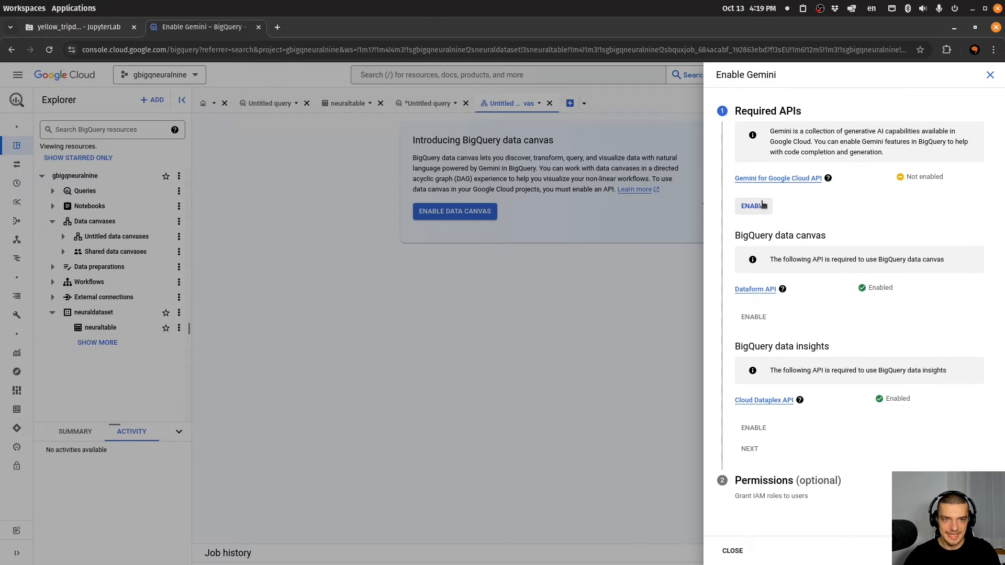
pyautogui.click(753, 206)
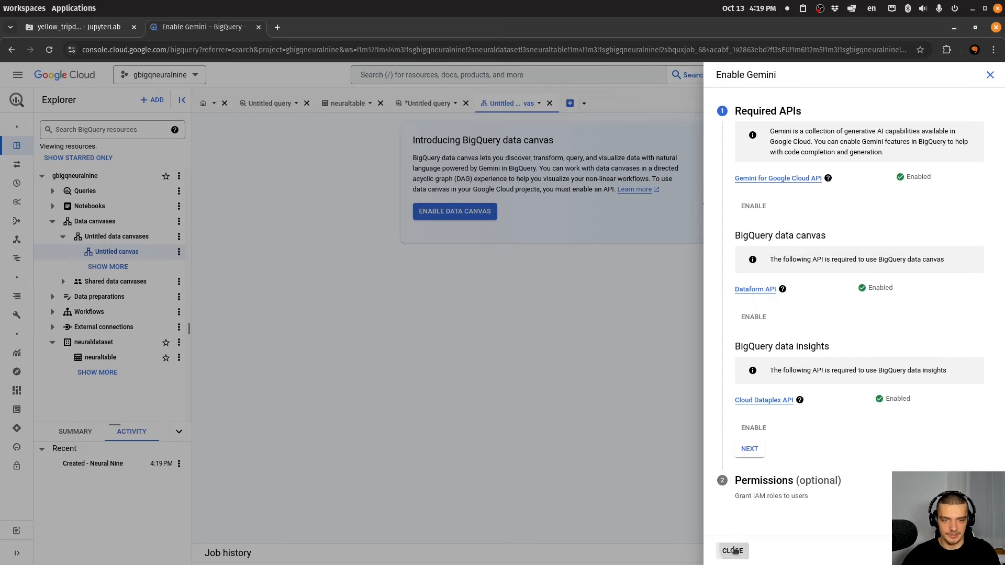
pyautogui.click(732, 551)
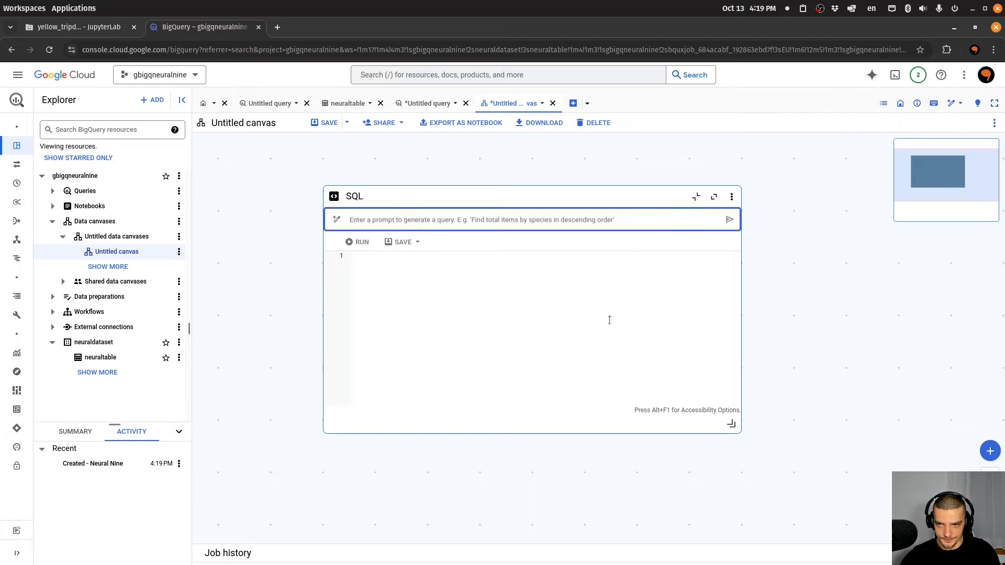
# Prompt Gemini in the SQL node to generate SQL for the most common tip amount
pyautogui.write('Give me the most common tip amount')
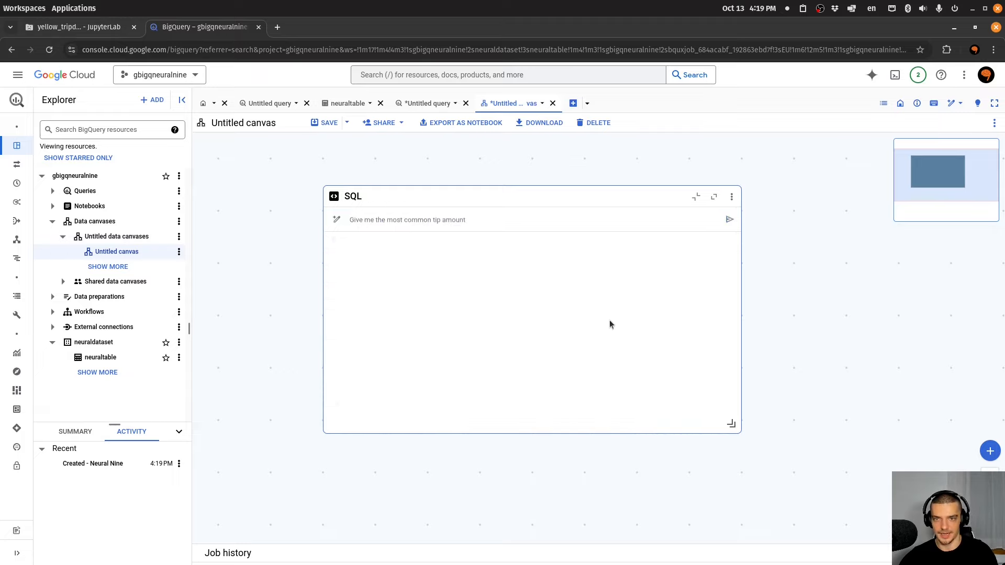
pyautogui.click(730, 220)
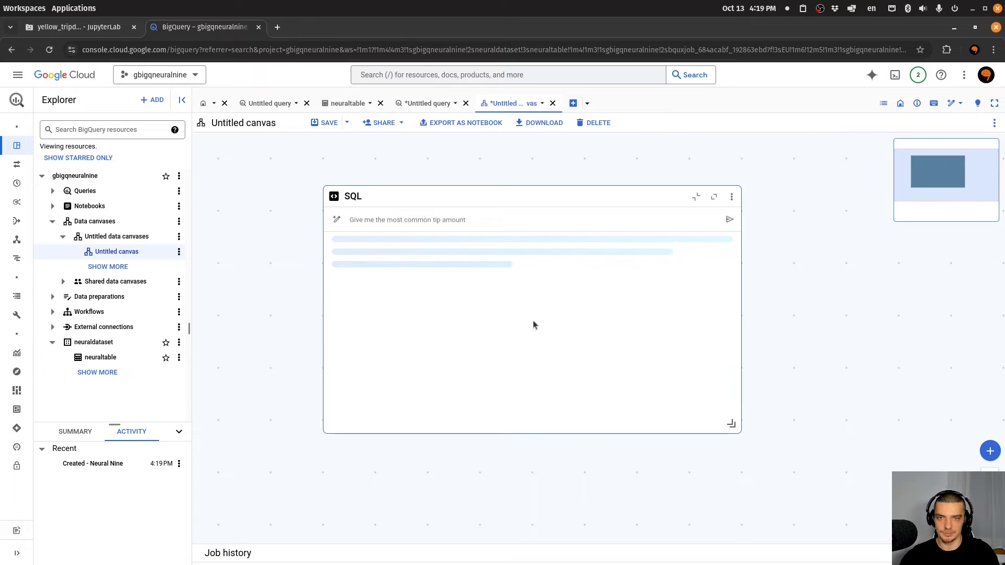
pyautogui.moveTo(420, 379)
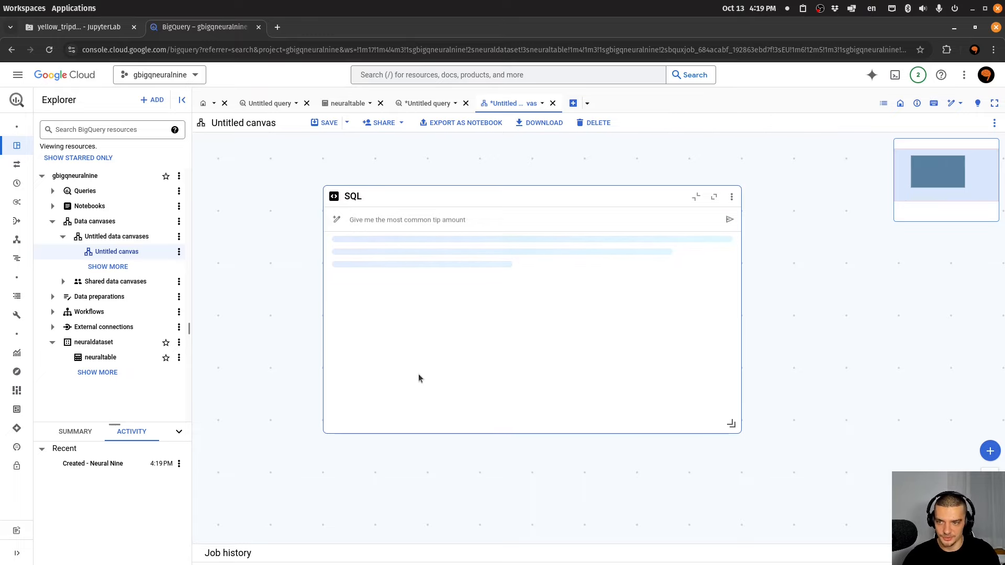
pyautogui.click(729, 219)
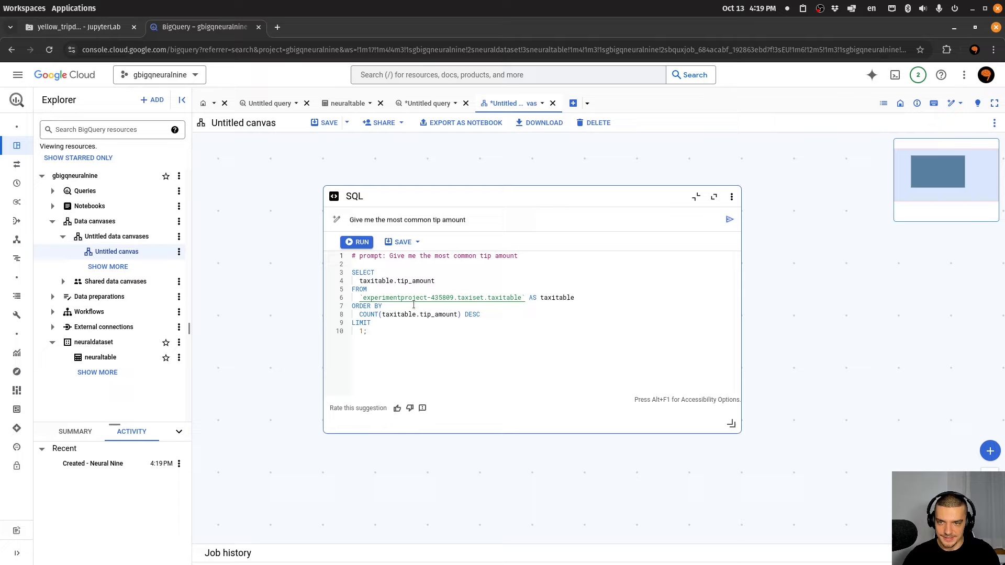
pyautogui.moveTo(454, 315)
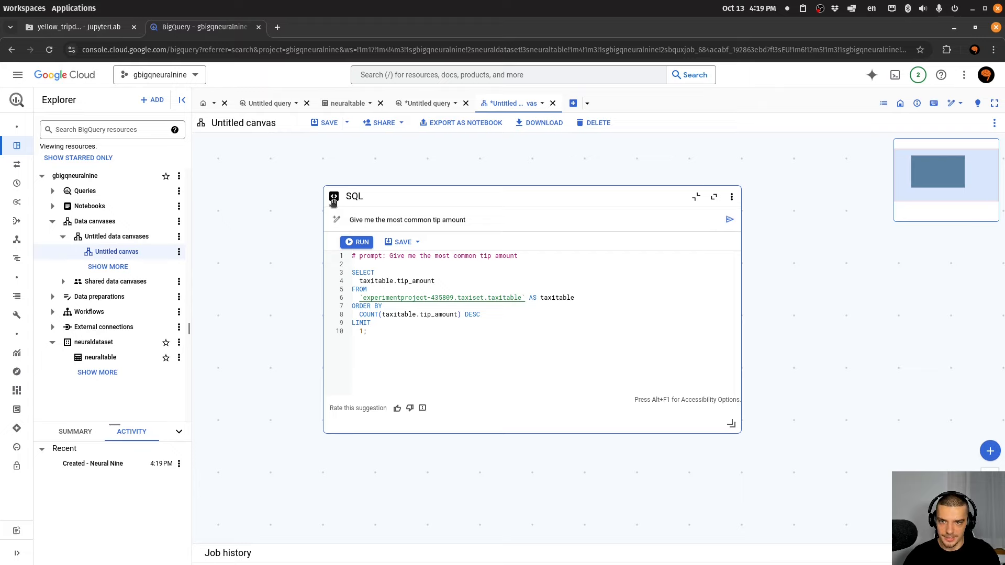
# Delete the SQL node from the data canvas
pyautogui.click(731, 197)
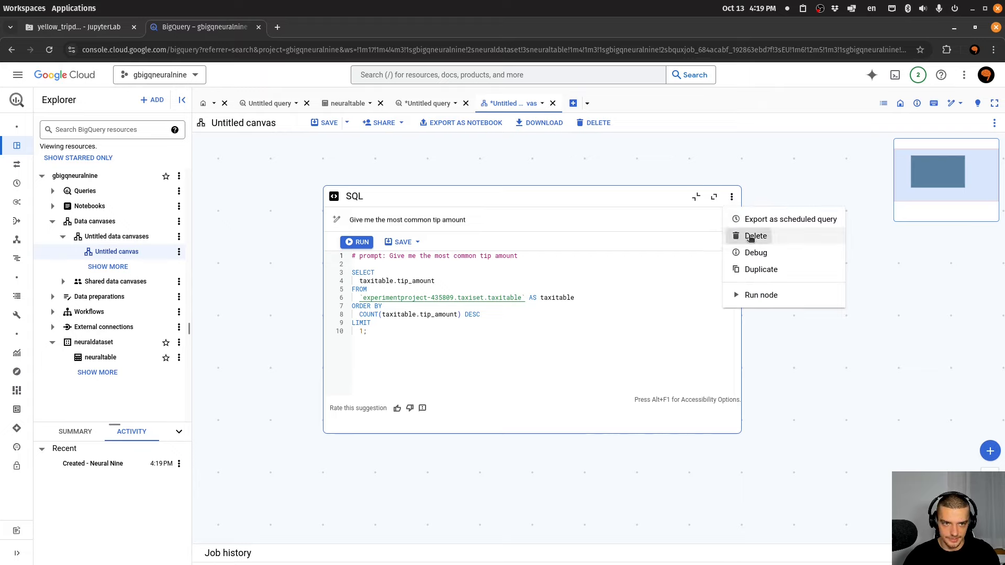
pyautogui.click(755, 236)
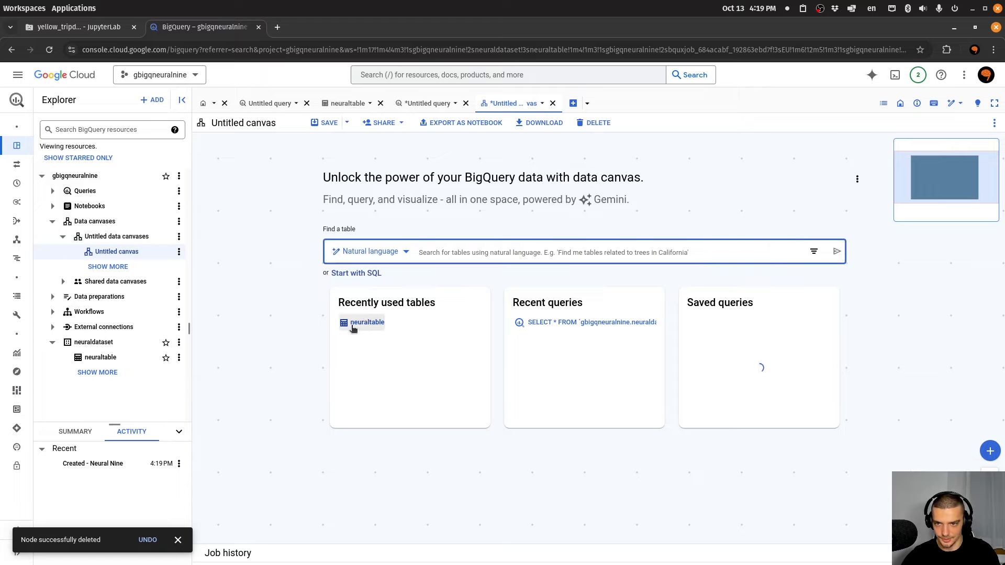
pyautogui.click(367, 322)
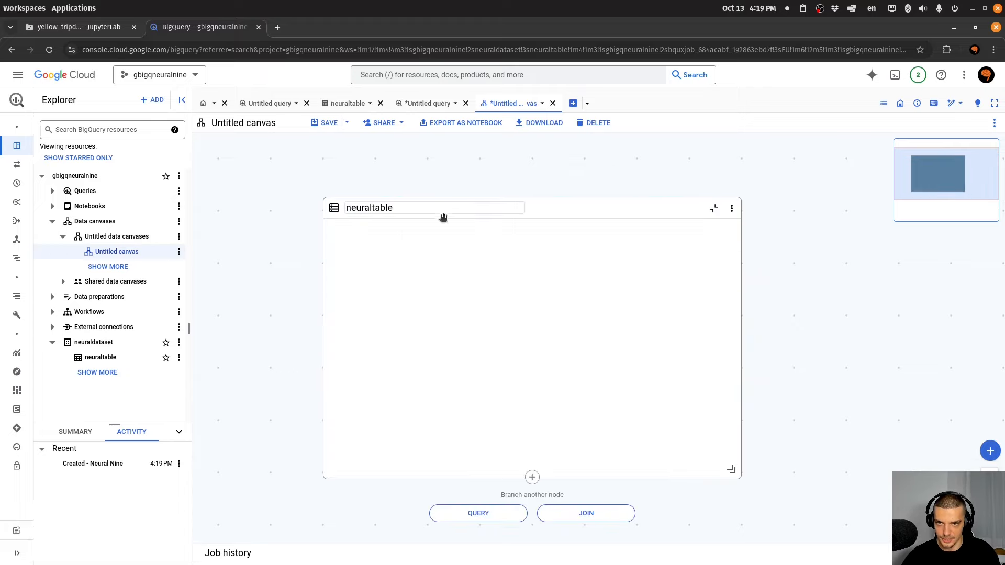
# Branch a query node off neuraltable and generate SQL for the most common tip amounts
pyautogui.click(478, 512)
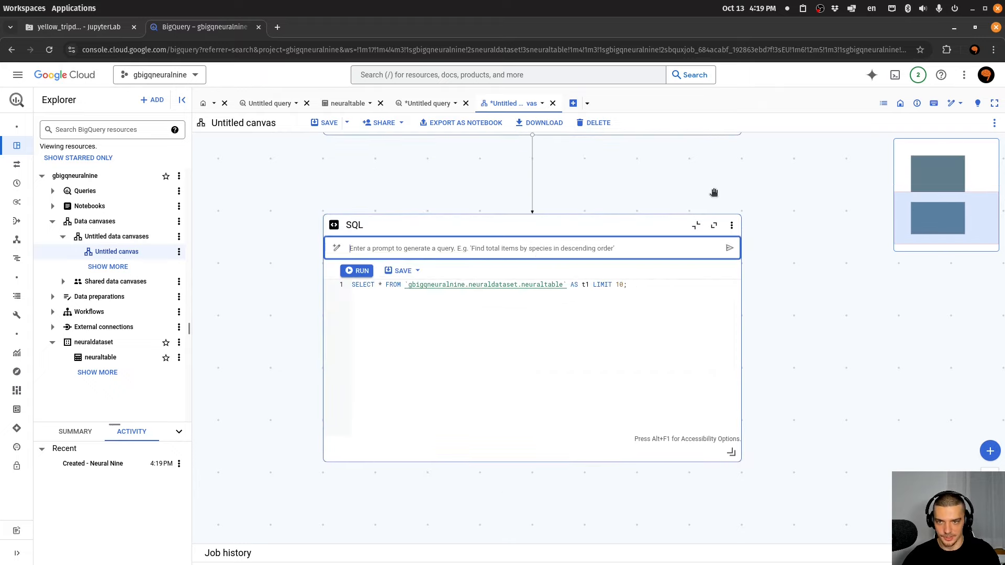
pyautogui.write('Give me t')
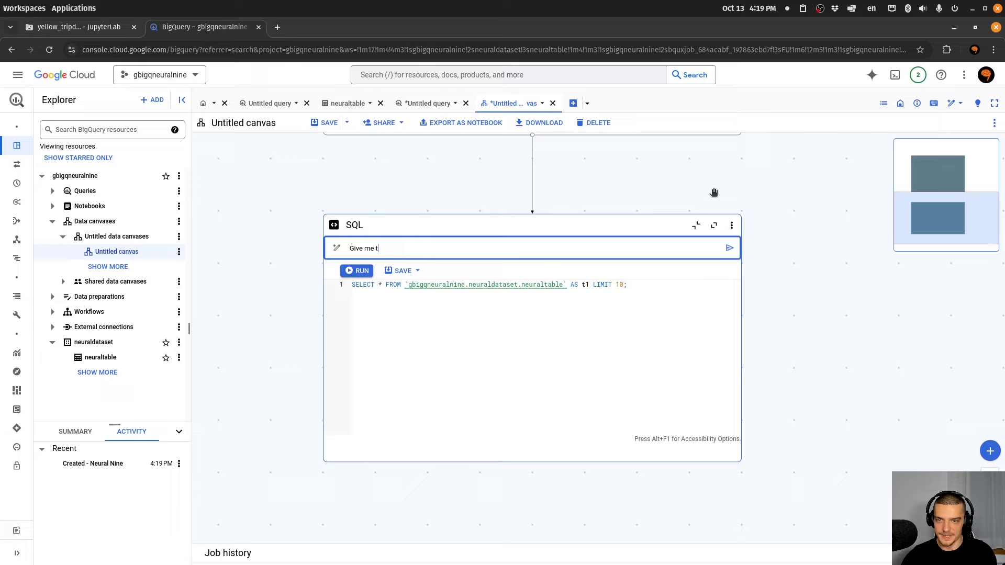
pyautogui.write('he most common to')
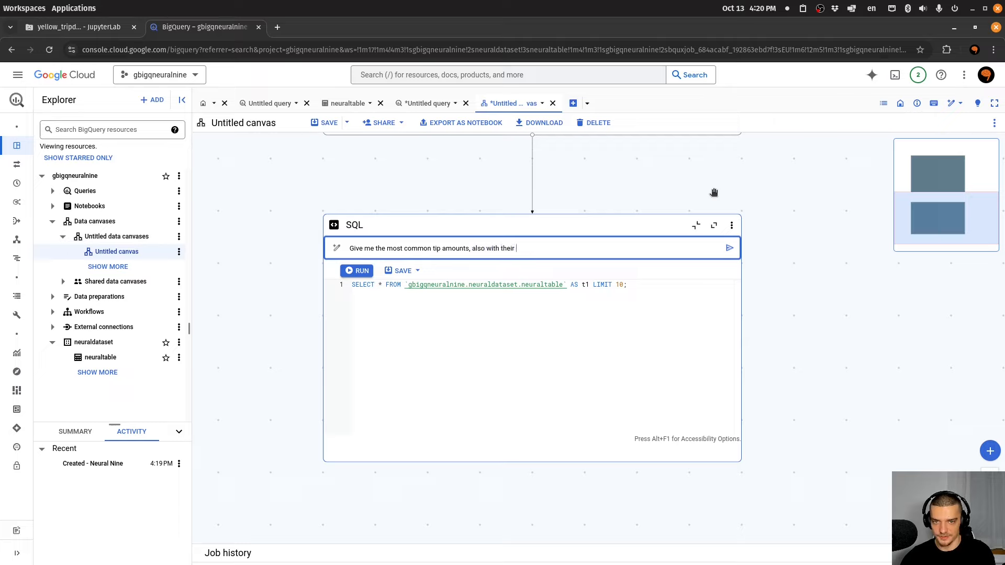
pyautogui.click(729, 248)
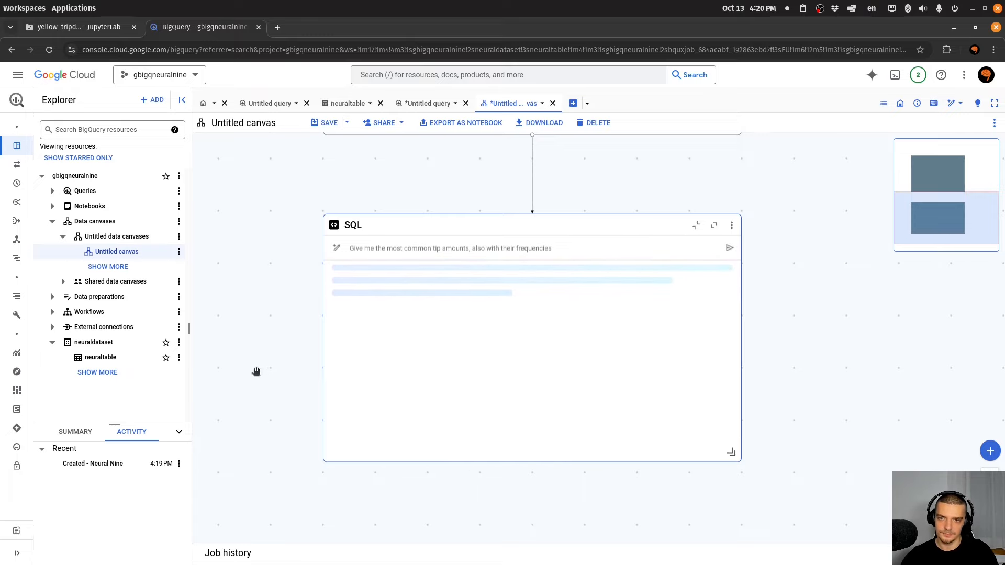
pyautogui.click(729, 247)
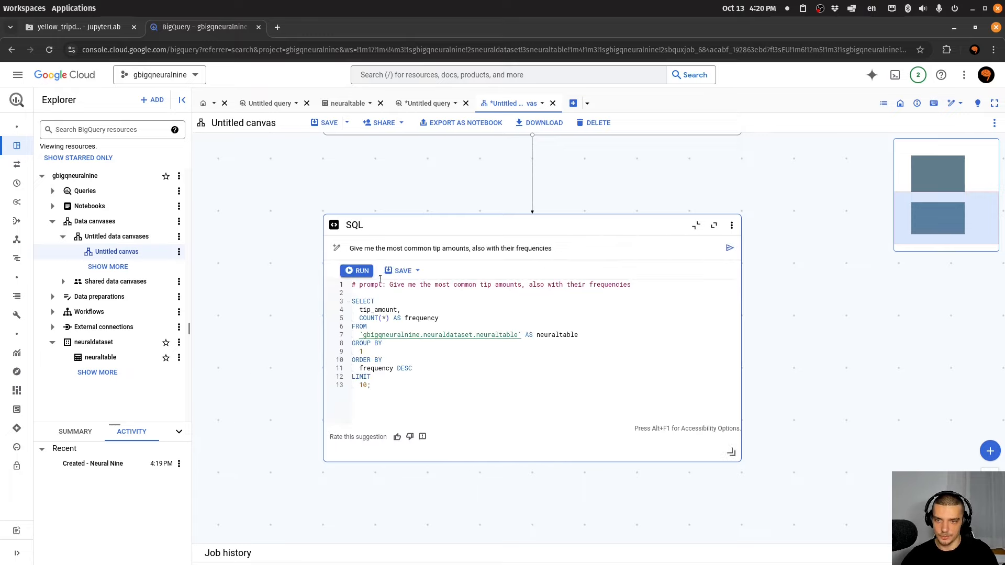
# Run the tip-frequency query, showing 0.0 most common, then return to the Untitled query
pyautogui.click(356, 270)
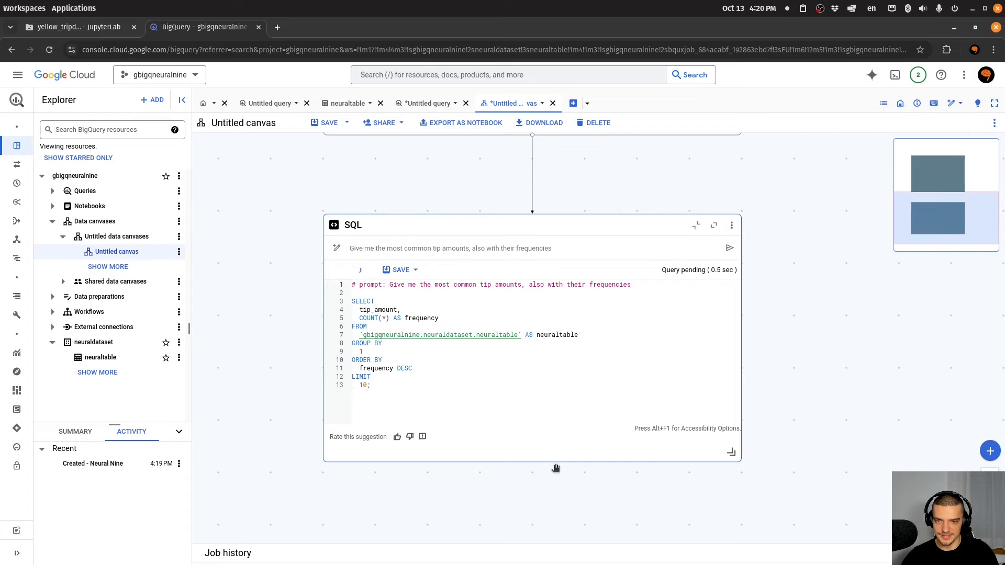
pyautogui.click(357, 207)
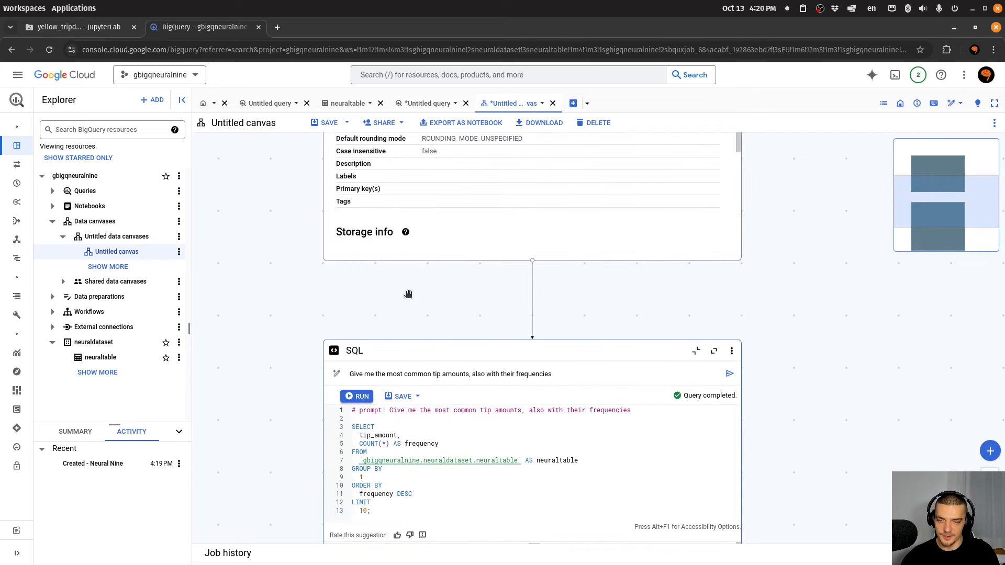
pyautogui.scroll(-3)
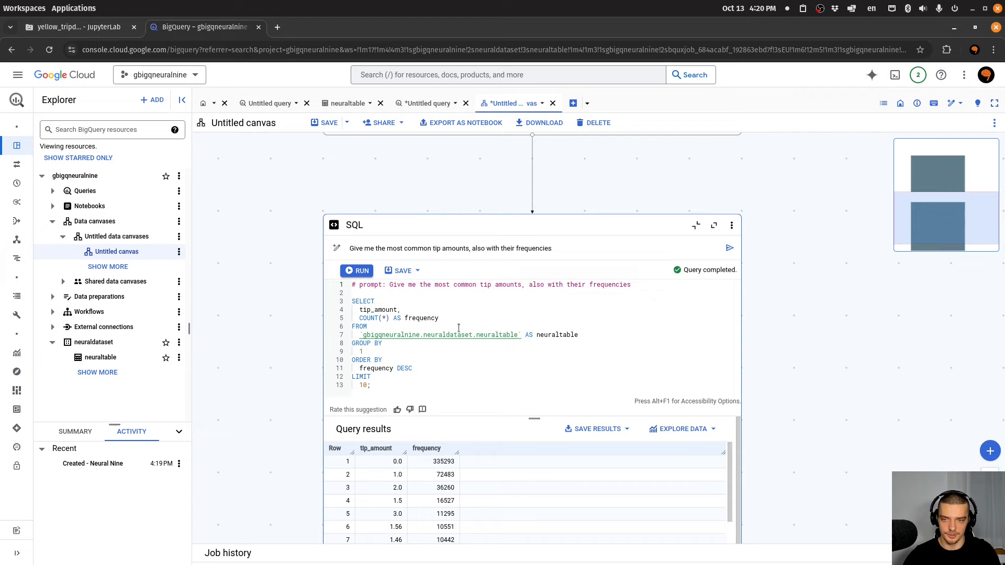
pyautogui.moveTo(420, 129)
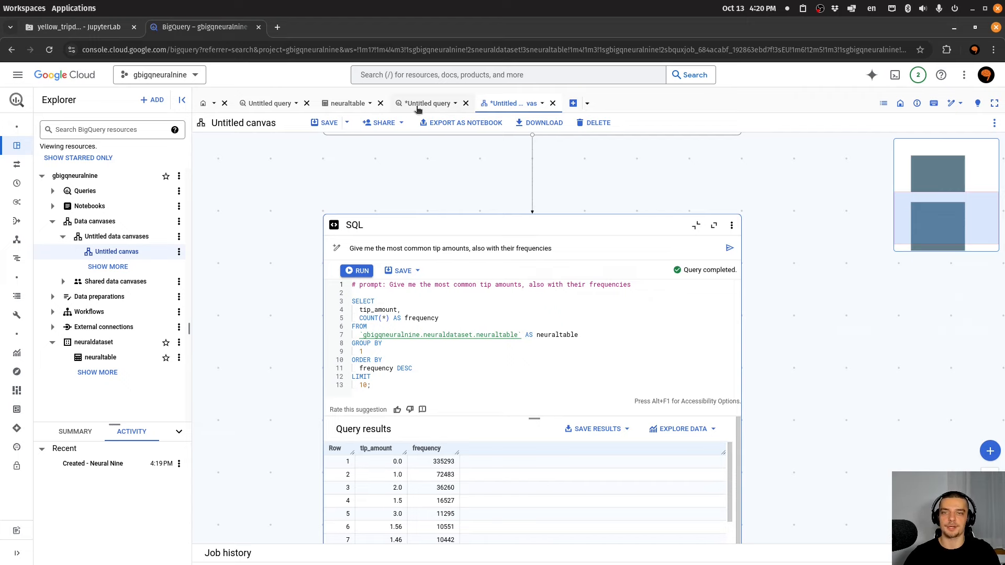
pyautogui.click(426, 103)
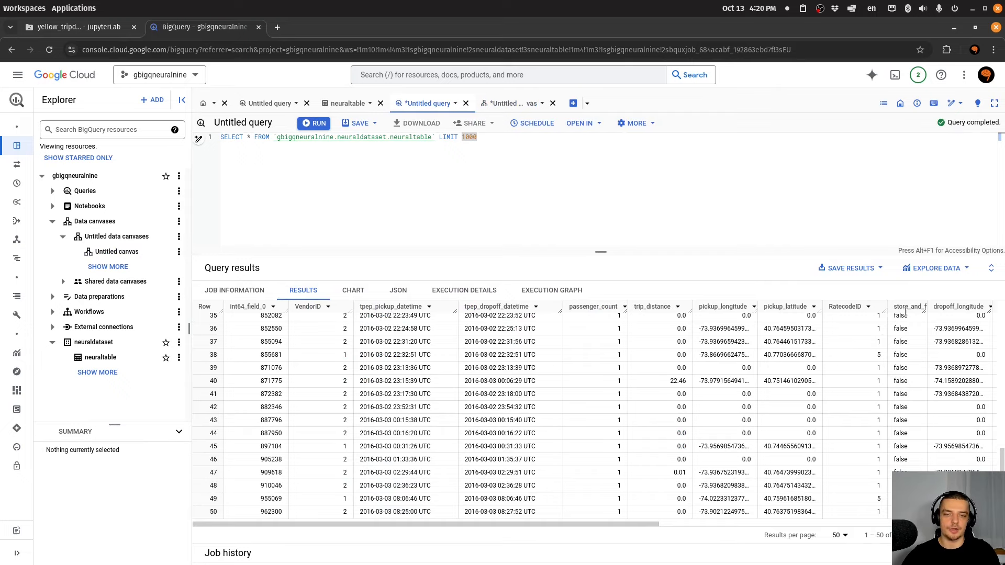
# Explore the query results with Sheets and dismiss the 'Your data is connected' dialog
pyautogui.click(935, 267)
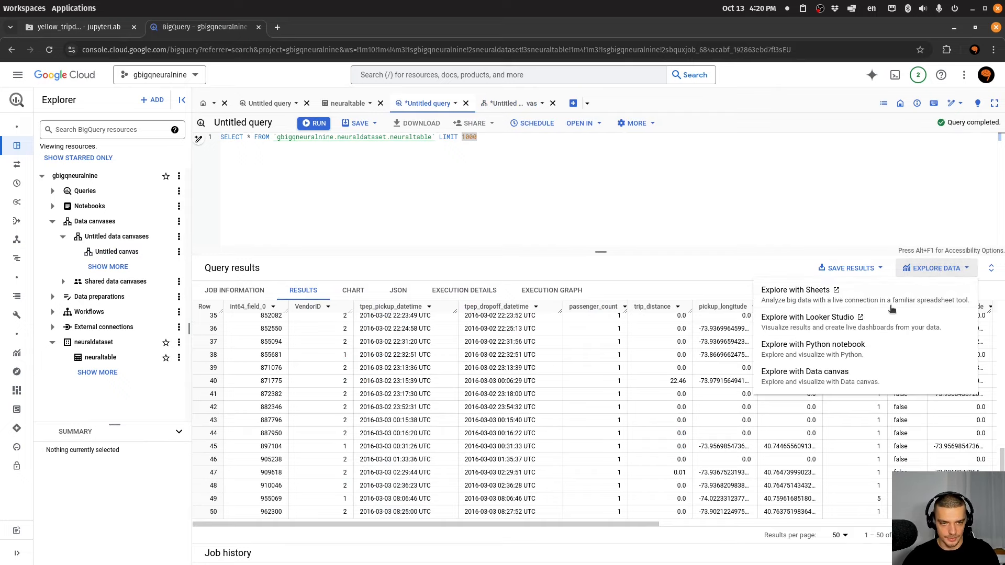
pyautogui.click(795, 290)
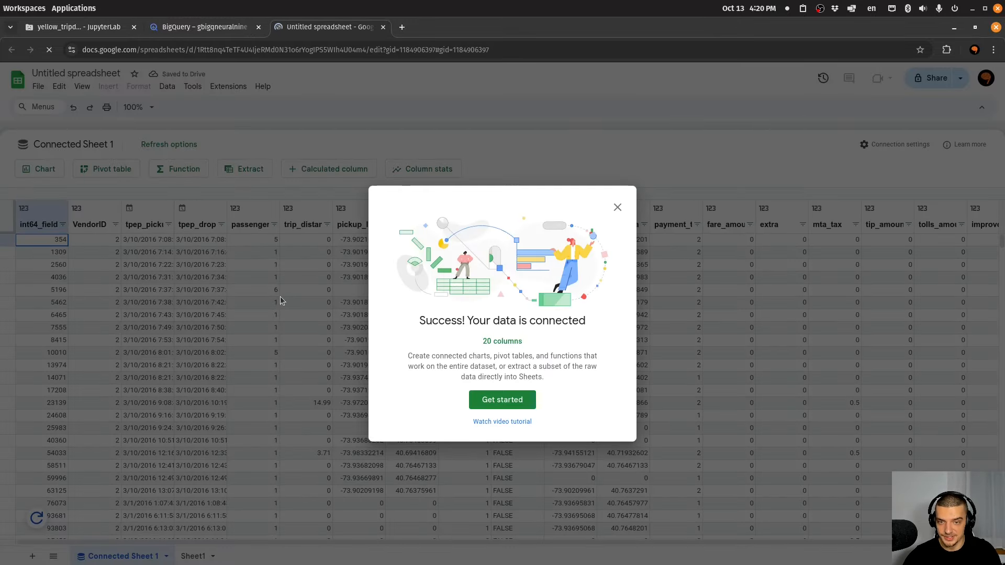
pyautogui.click(617, 206)
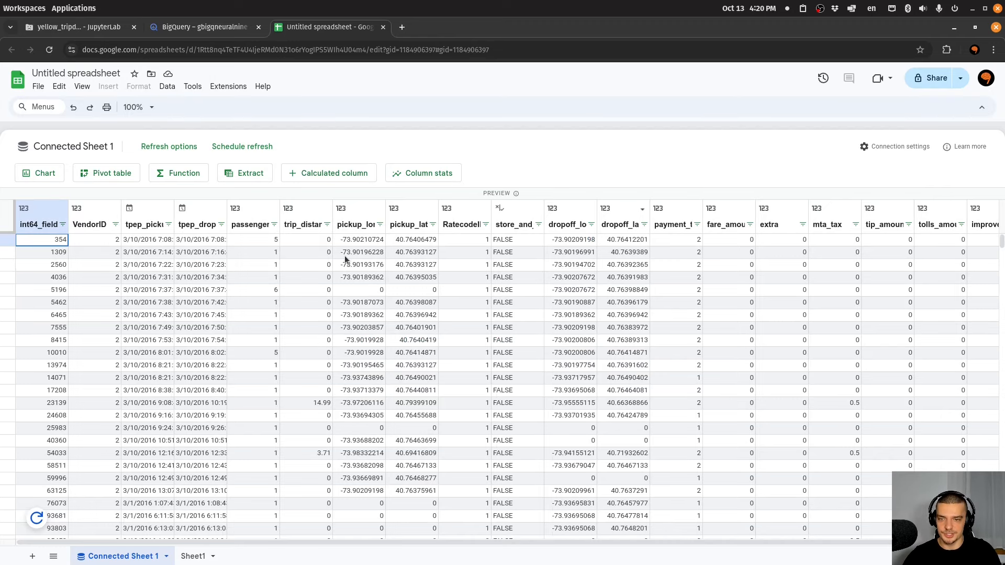
pyautogui.moveTo(115, 314)
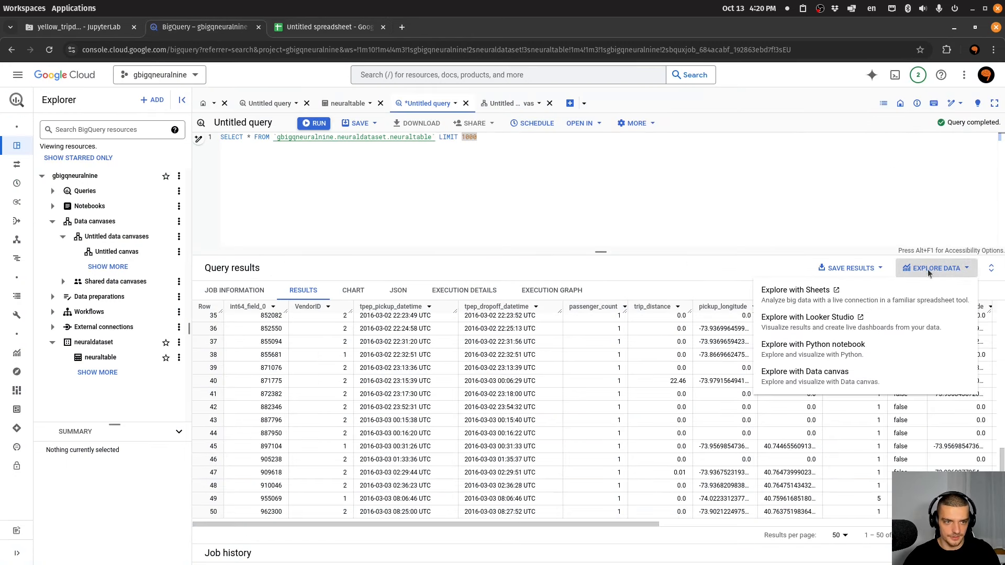
# Create a Looker Studio report, add a pie chart by passenger_count, and return to BigQuery
pyautogui.click(807, 317)
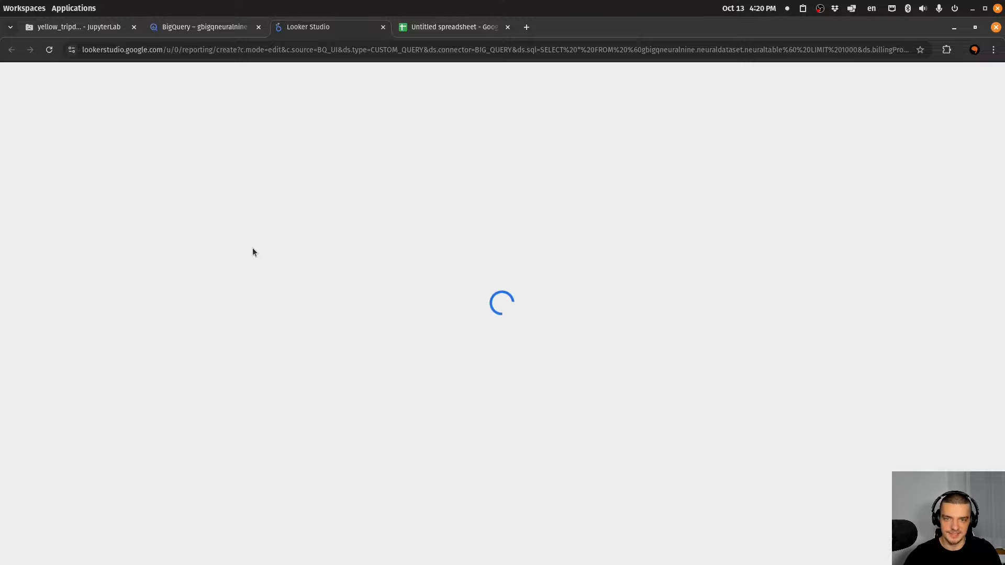
pyautogui.moveTo(386, 307)
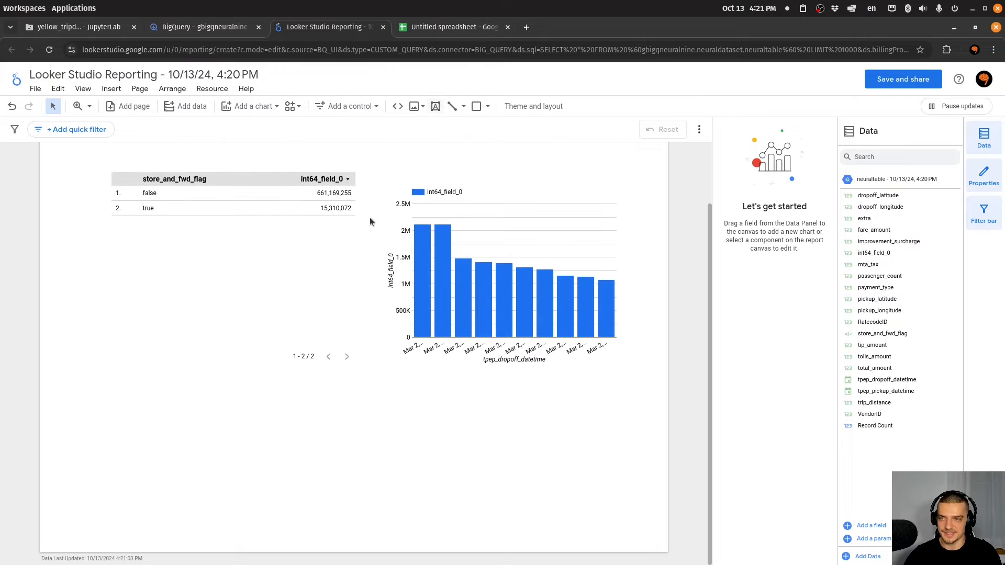
pyautogui.click(249, 106)
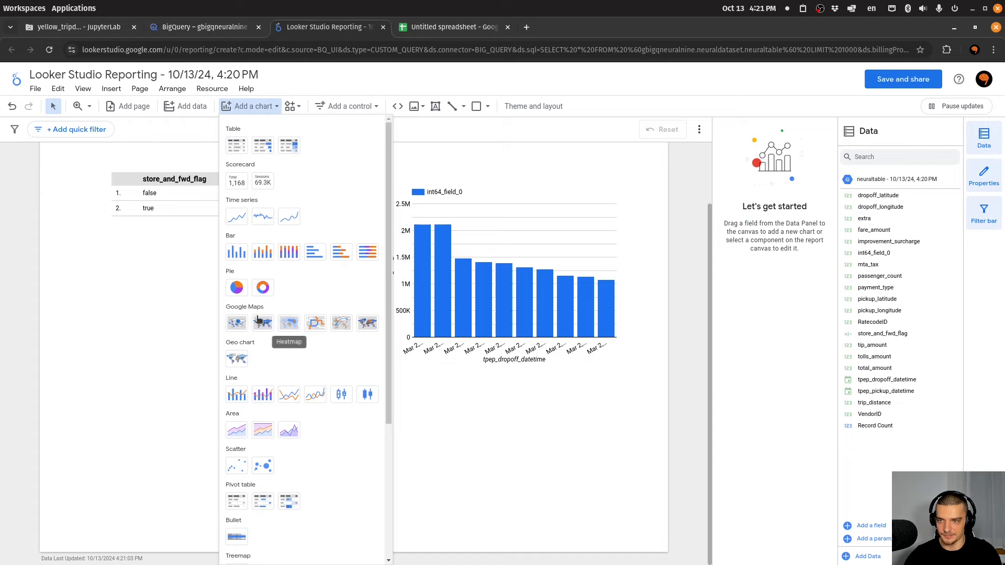
pyautogui.click(236, 288)
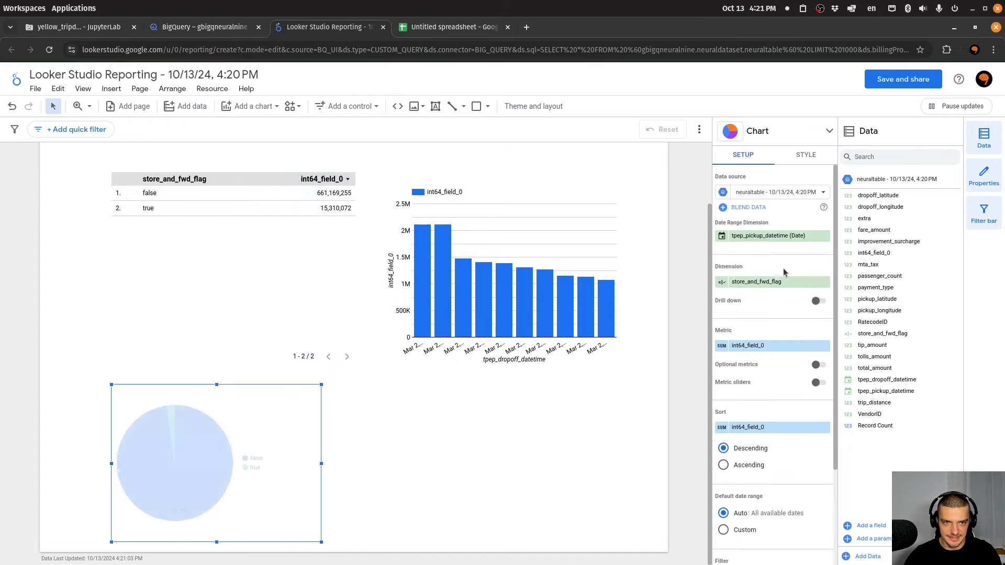
pyautogui.click(756, 282)
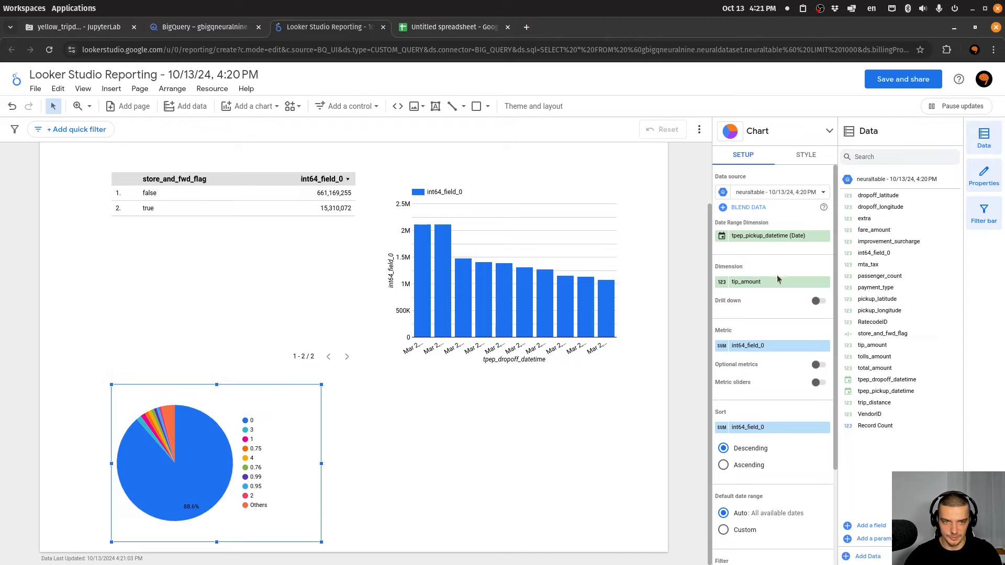
pyautogui.click(772, 282)
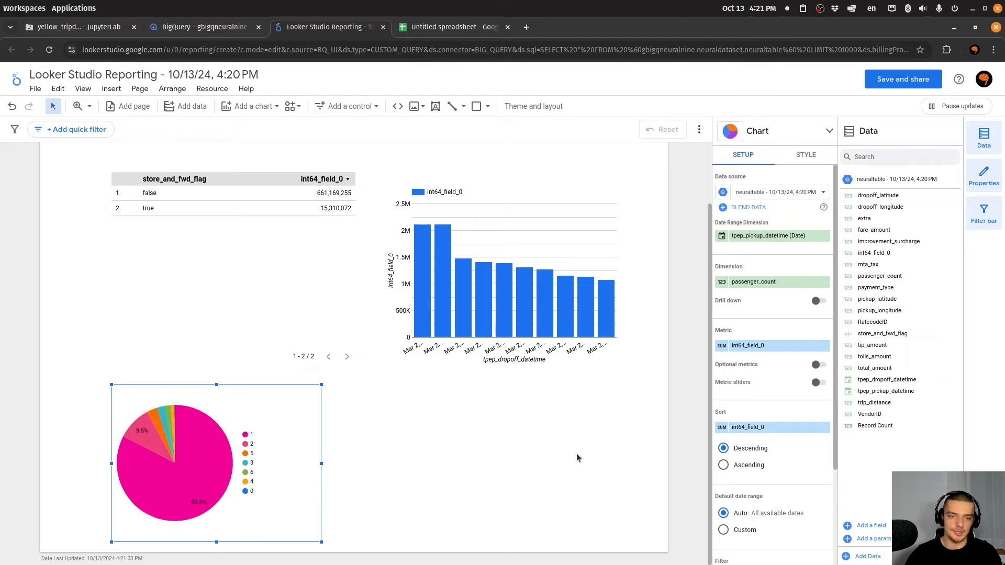
pyautogui.click(198, 26)
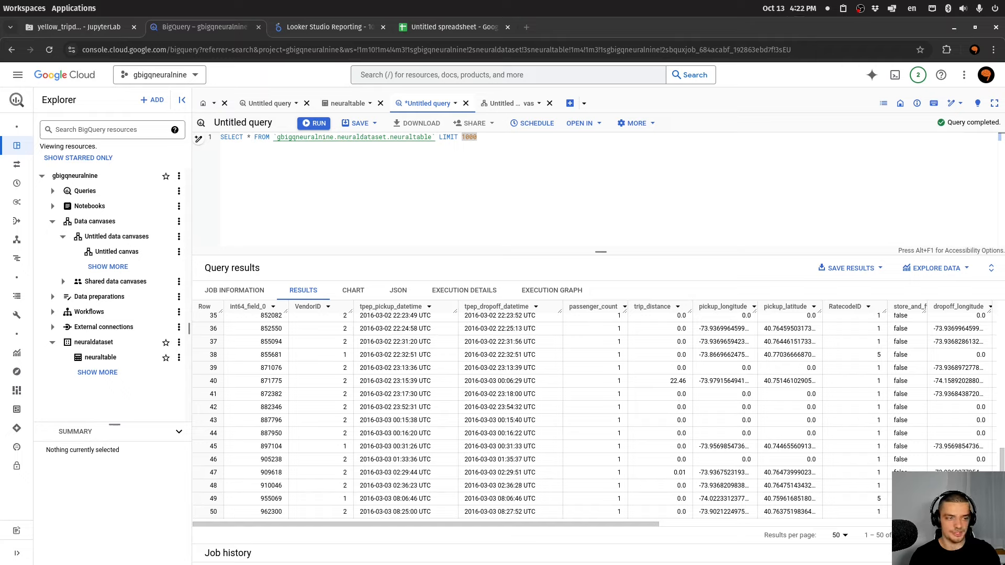
pyautogui.moveTo(497, 244)
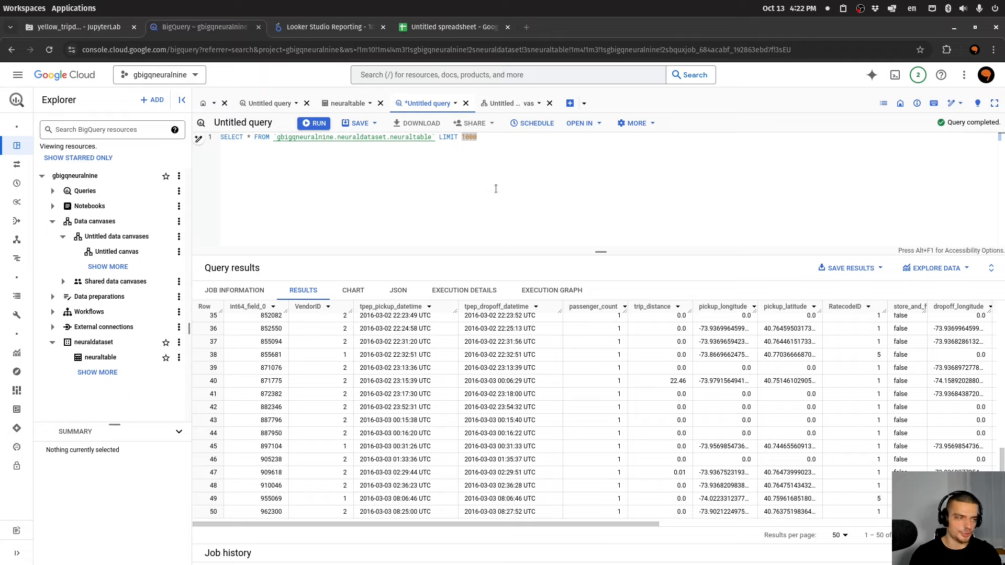
pyautogui.moveTo(488, 170)
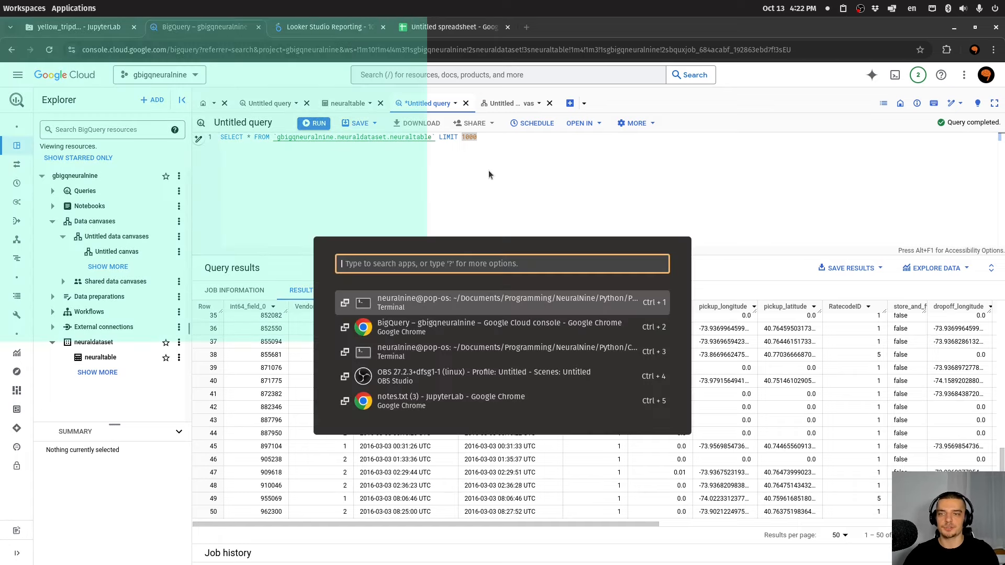
# Open a terminal and start a pip3 install of google-cloud-bigquery, then cancel it
pyautogui.click(502, 302)
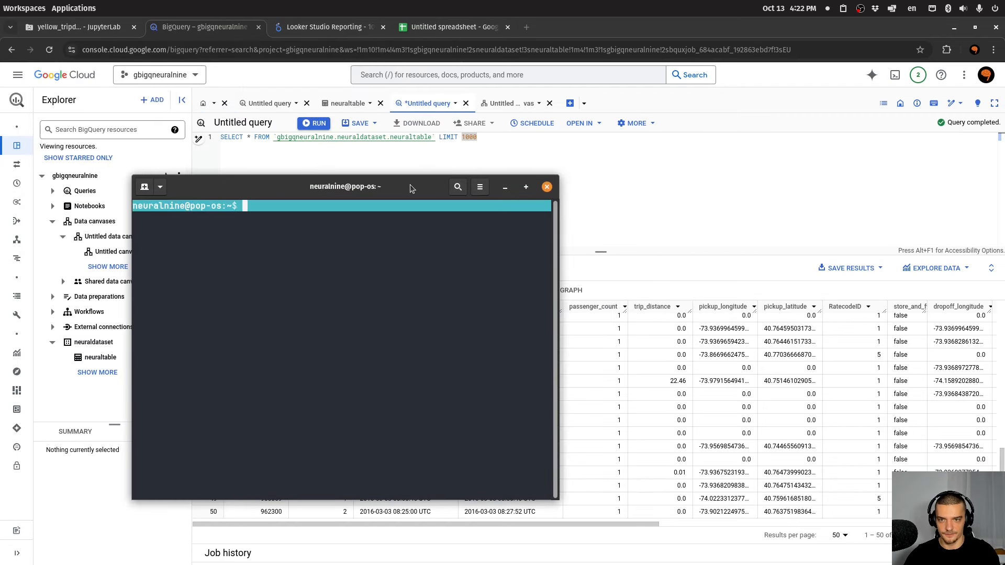
pyautogui.write('pip3 ins')
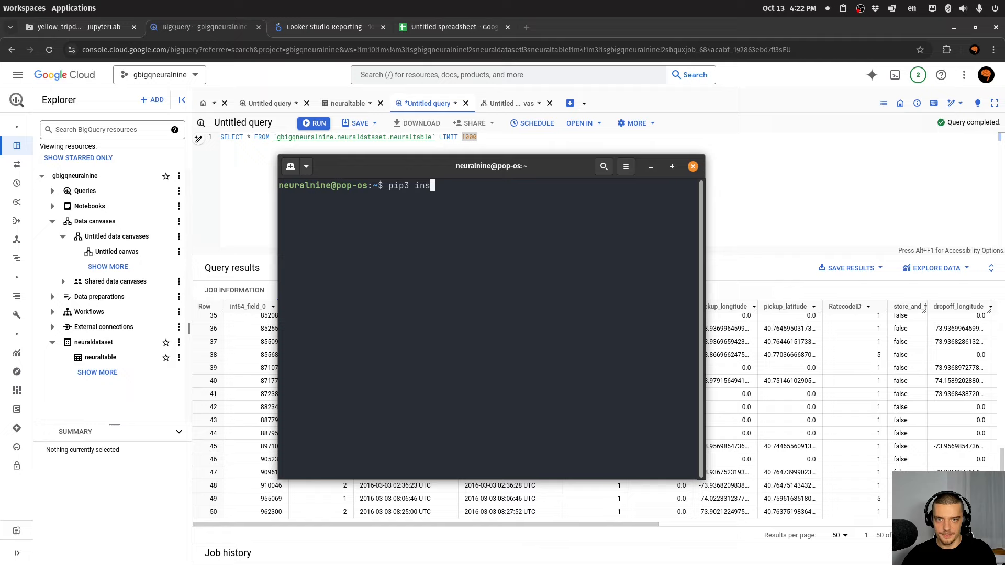
pyautogui.write('tall google')
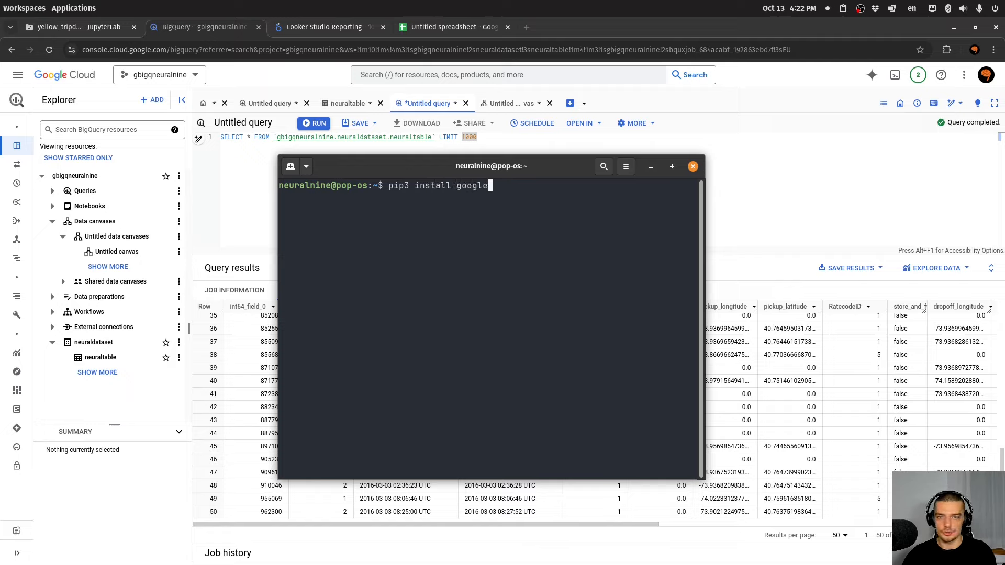
pyautogui.write('-cloud-big')
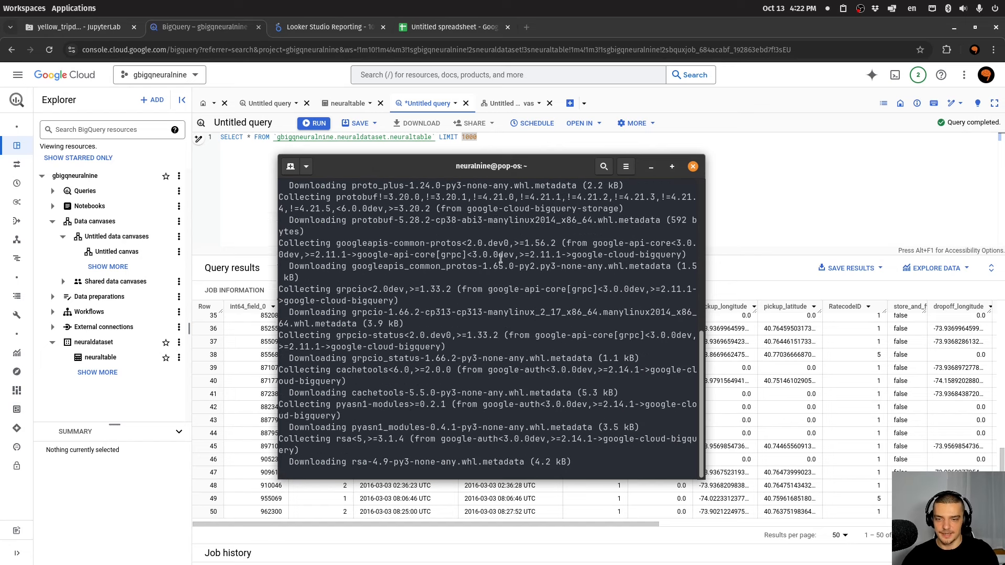
pyautogui.press('ctrl+c')
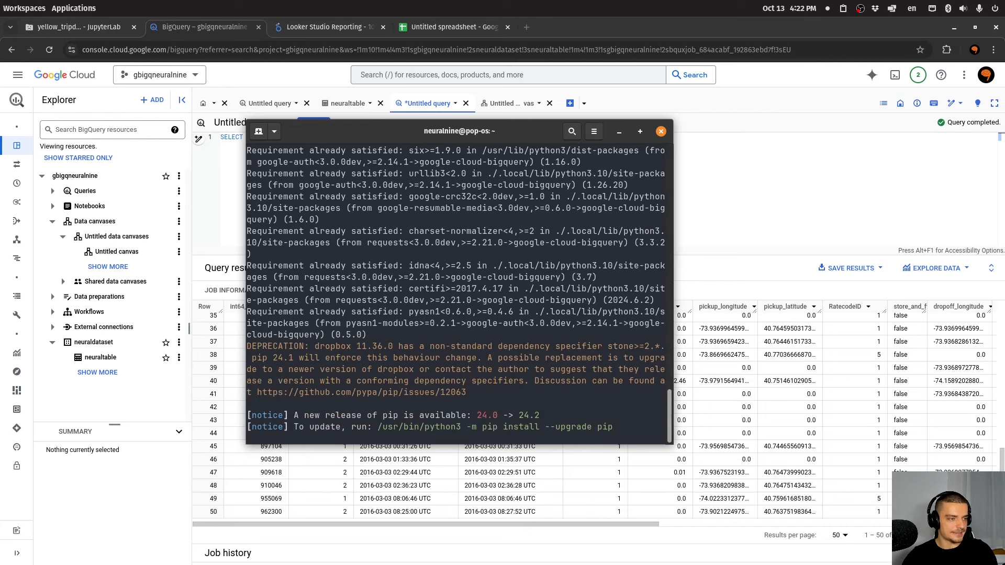
# Run gcloud auth login, then install db-dtypes with pip3
pyautogui.write('glo')
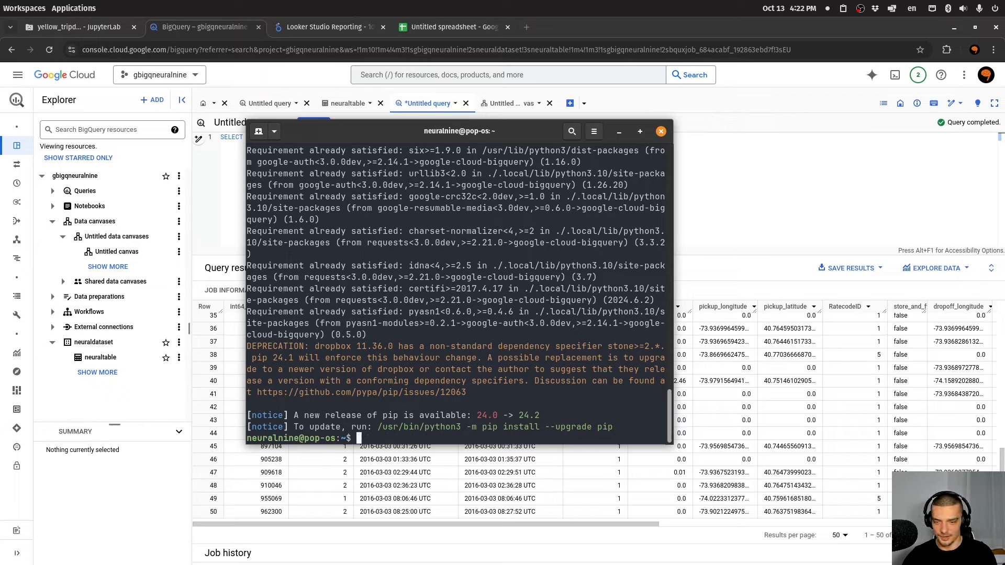
pyautogui.write('gcloud auth application-defau')
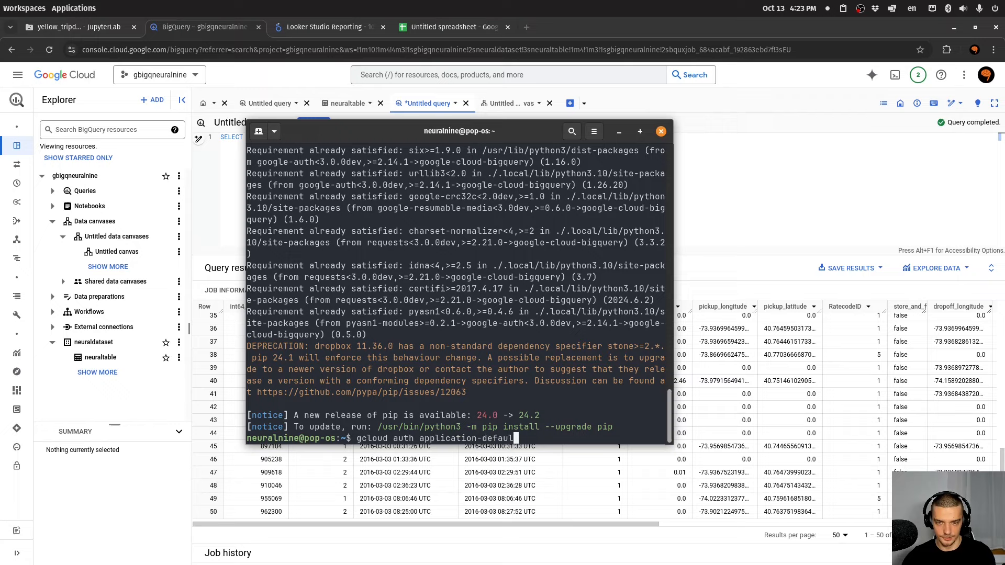
pyautogui.write('login')
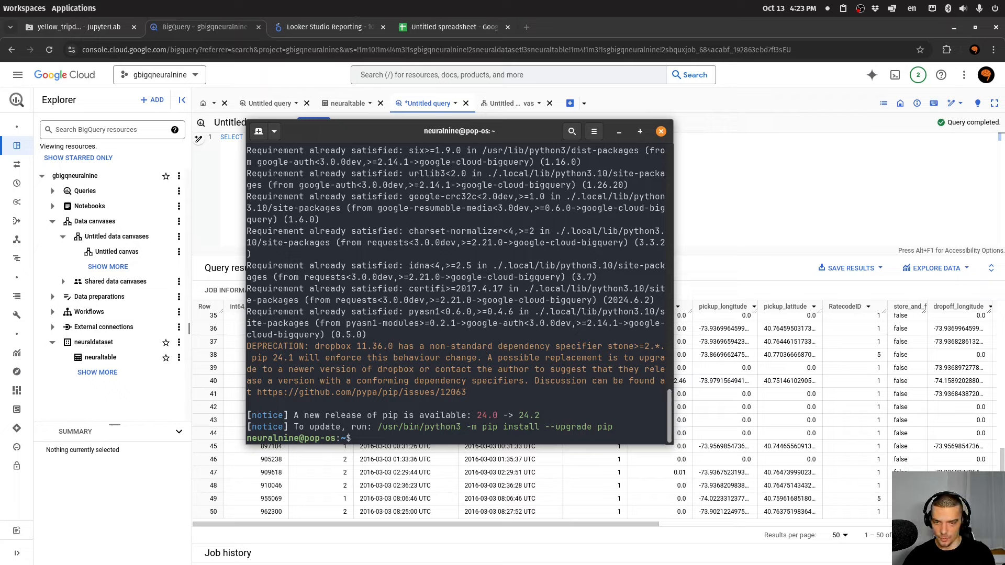
pyautogui.write('pip3')
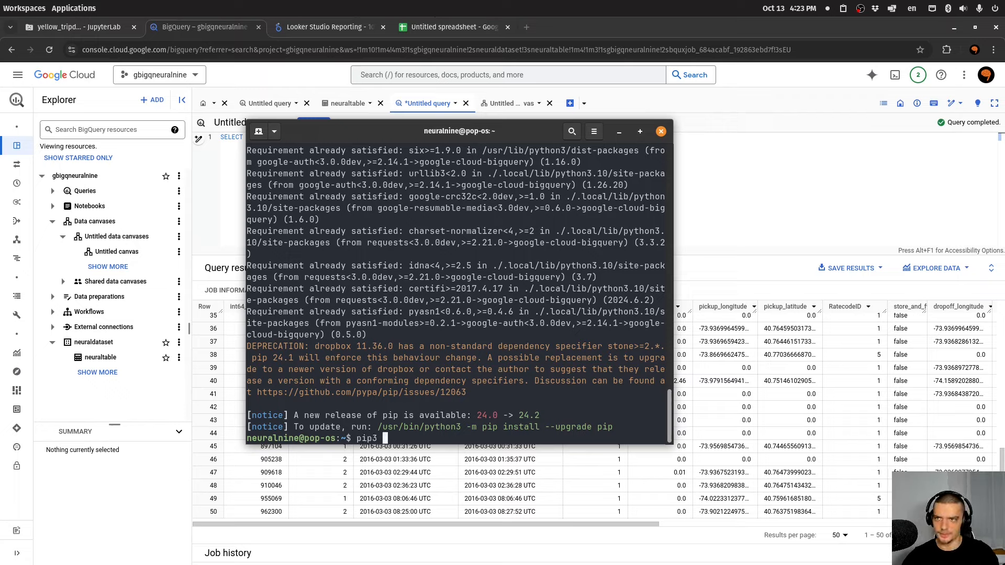
pyautogui.moveTo(588, 169)
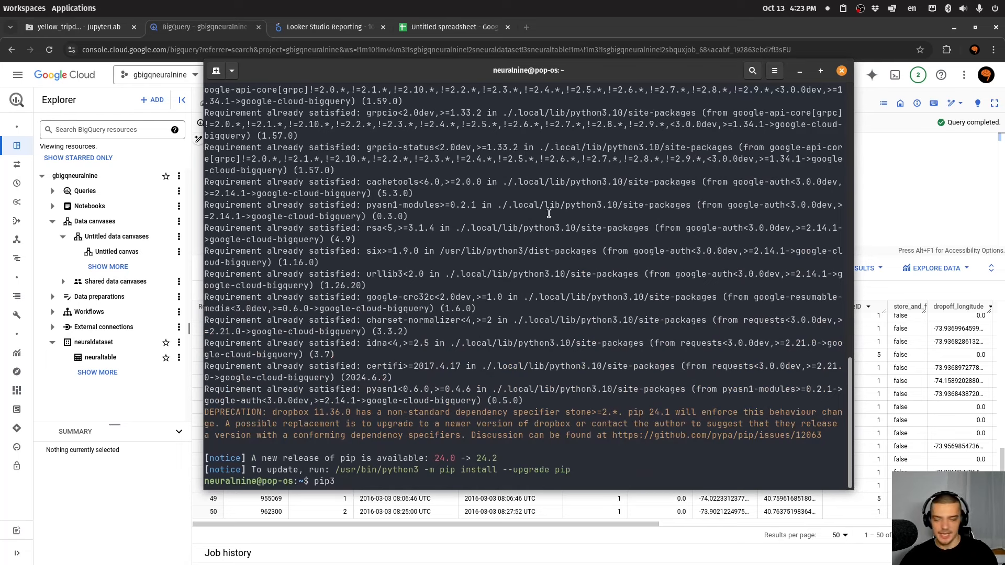
pyautogui.write('install')
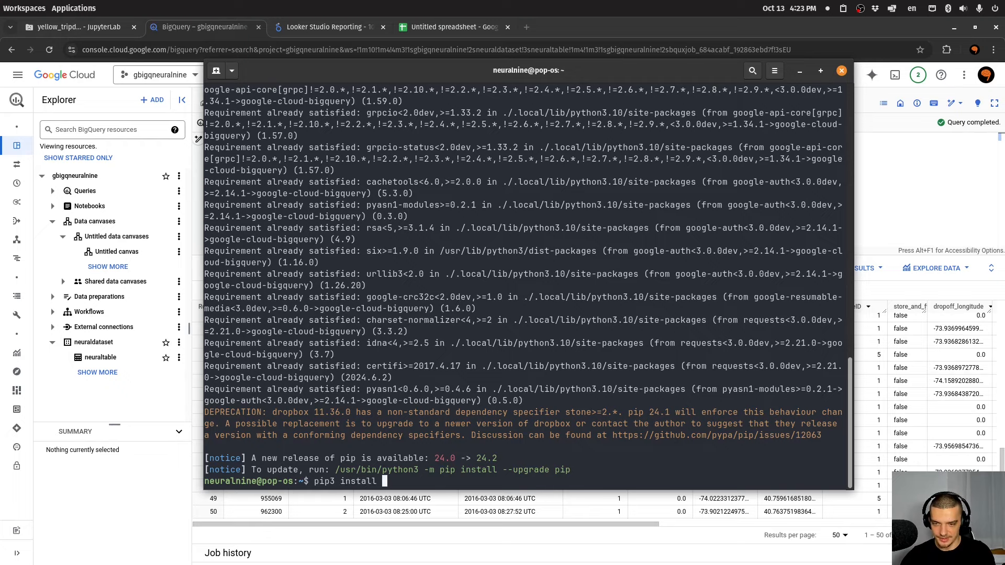
pyautogui.write('db-dtypes')
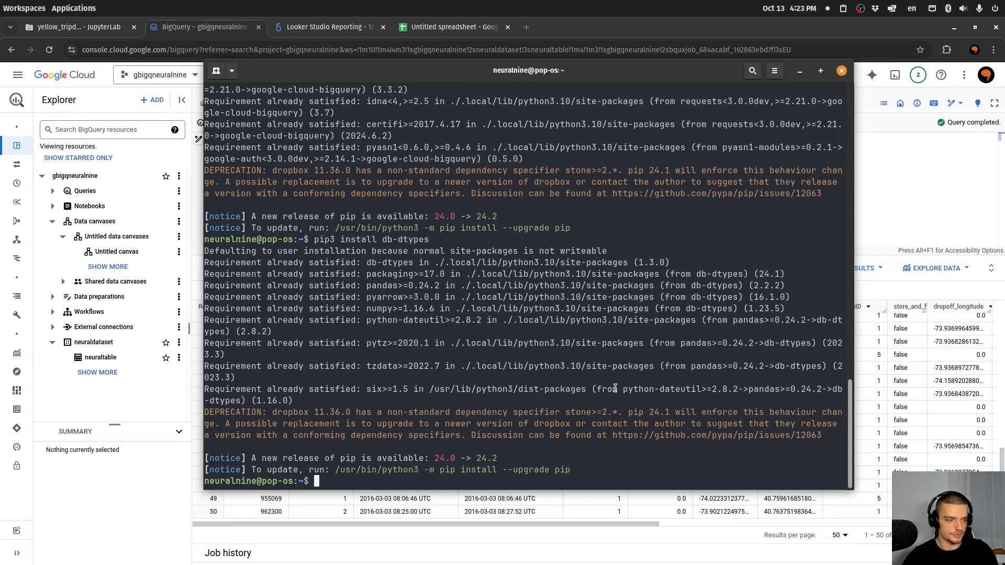
pyautogui.moveTo(866, 45)
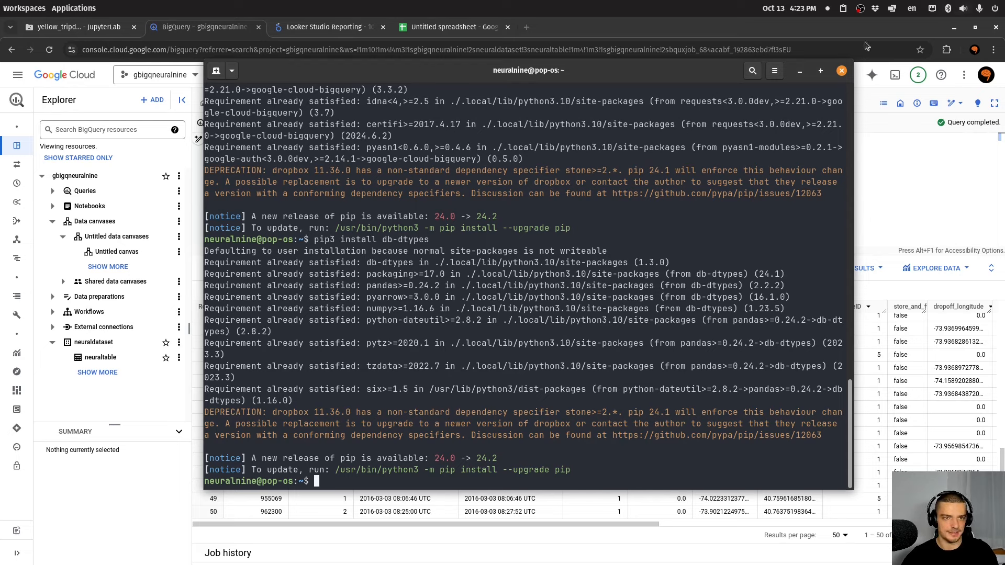
pyautogui.moveTo(842, 71)
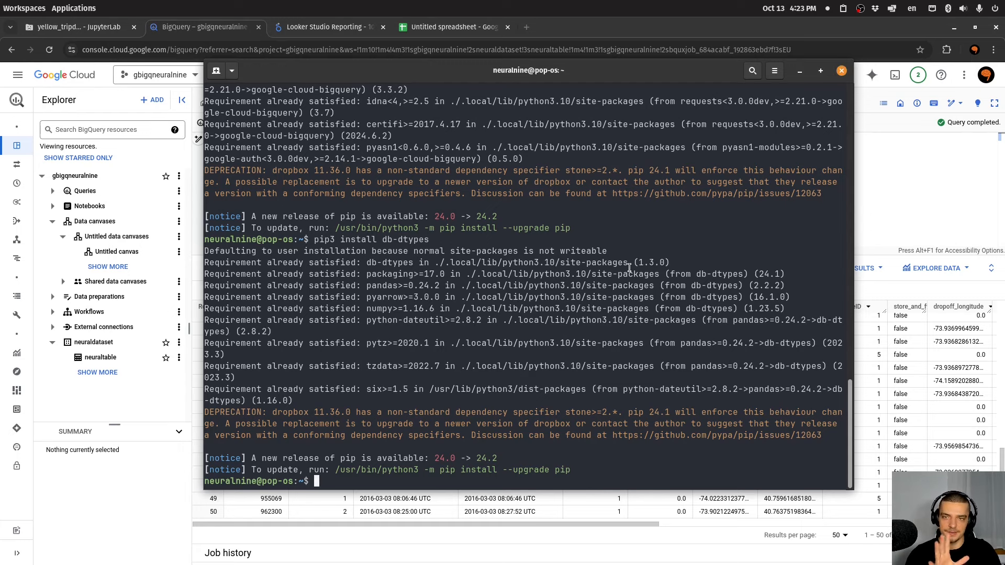
pyautogui.moveTo(632, 256)
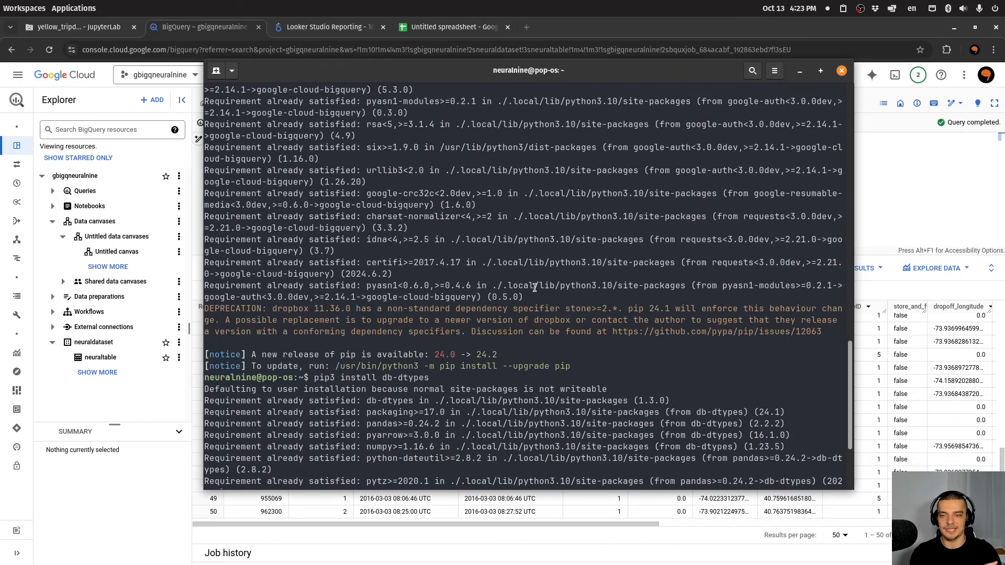
pyautogui.scroll(-3)
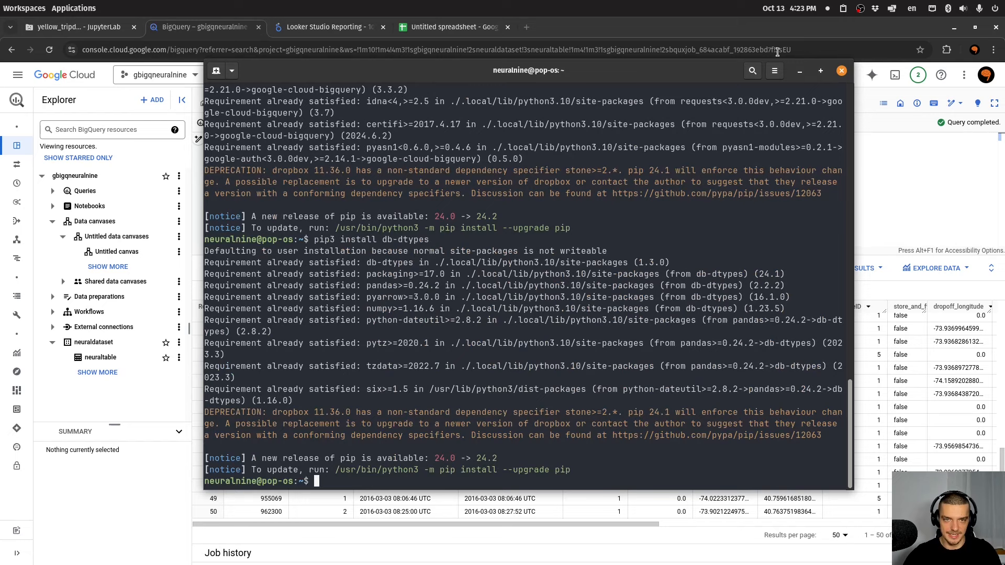
# Create a new Python 3 notebook named Main.ipynb in JupyterLab
pyautogui.click(841, 71)
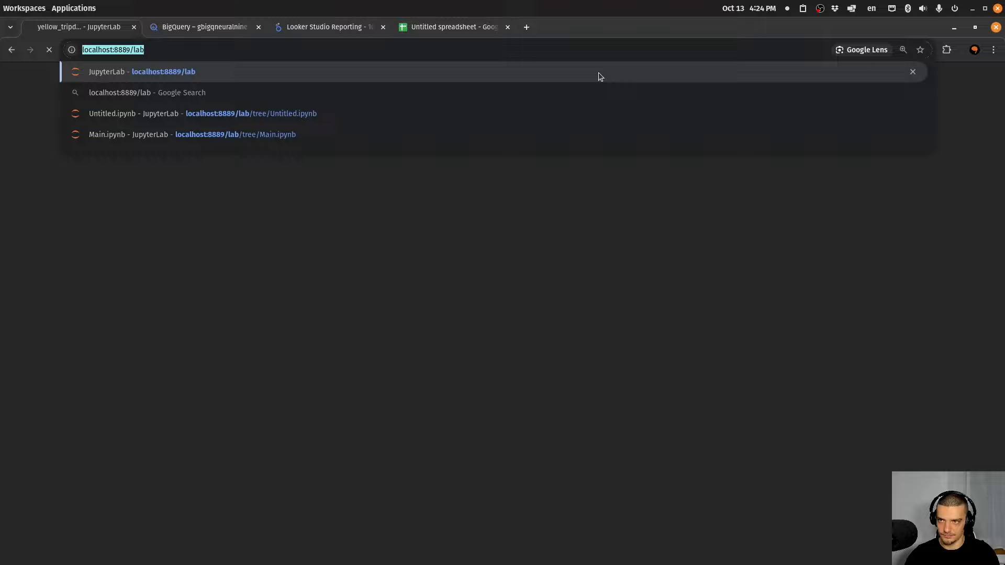
pyautogui.click(121, 72)
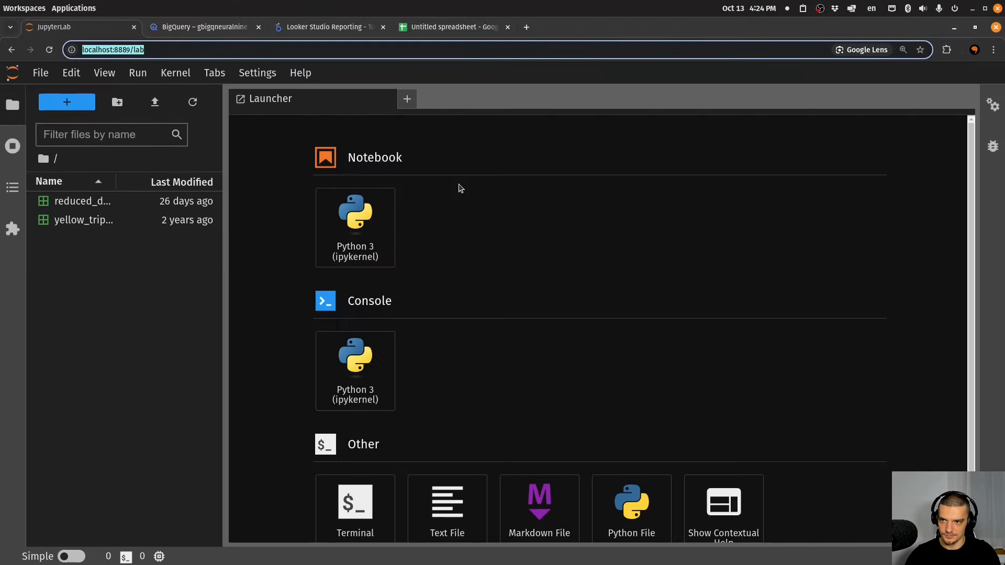
pyautogui.click(355, 227)
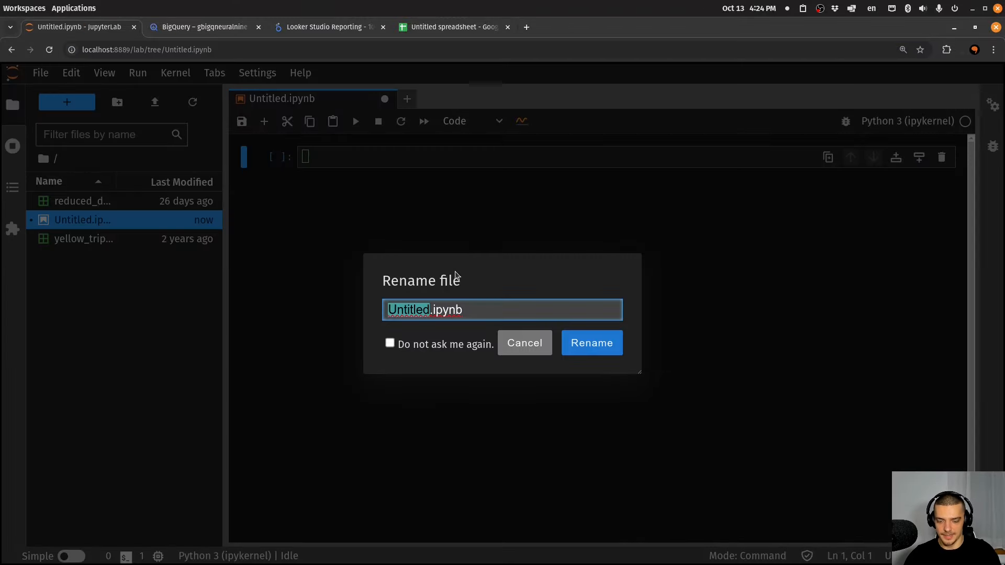
pyautogui.click(592, 342)
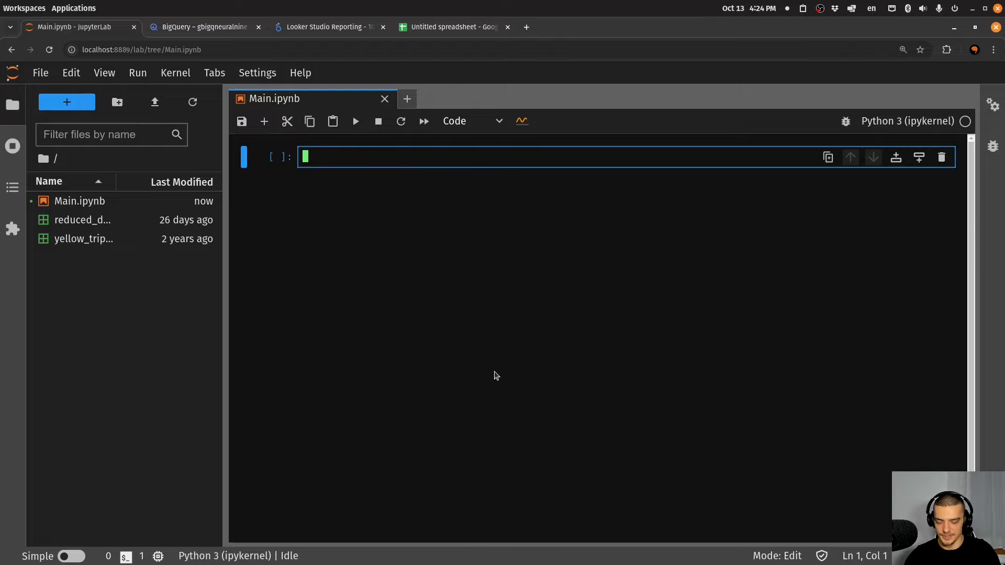
# Import bigquery, create a Client, and begin a SELECT * FROM query using the neuraltable table name
pyautogui.write('from')
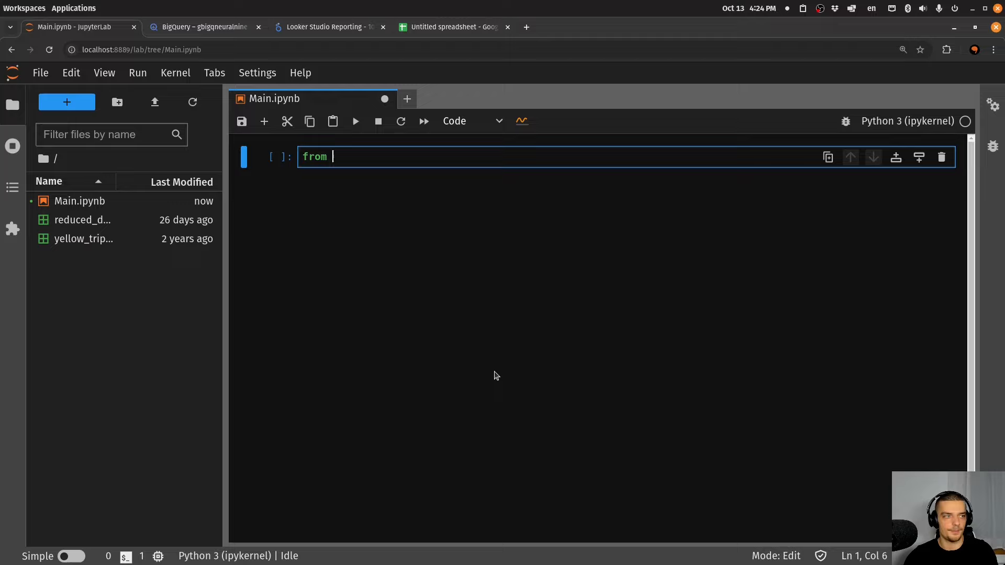
pyautogui.write('google.c')
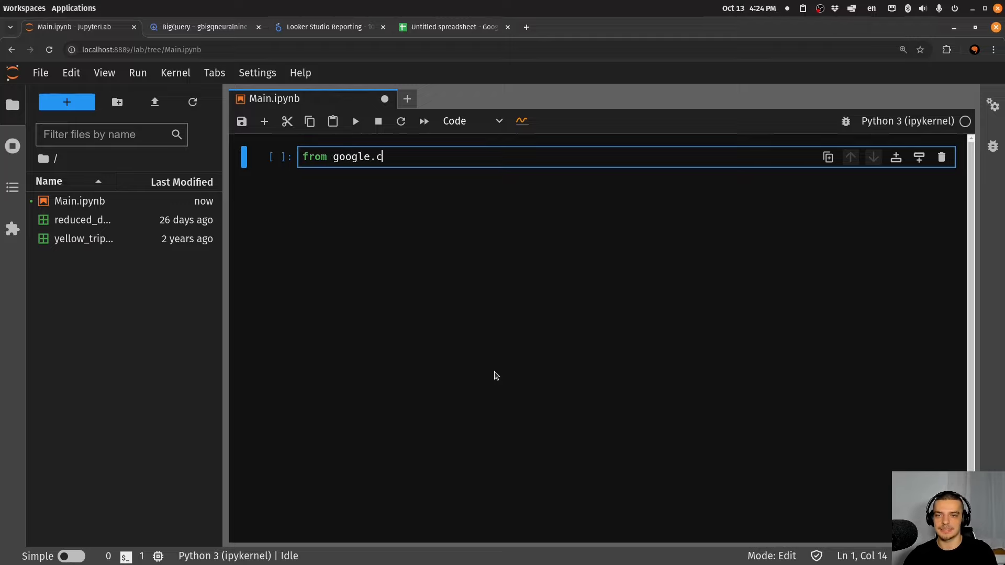
pyautogui.write('loud import big')
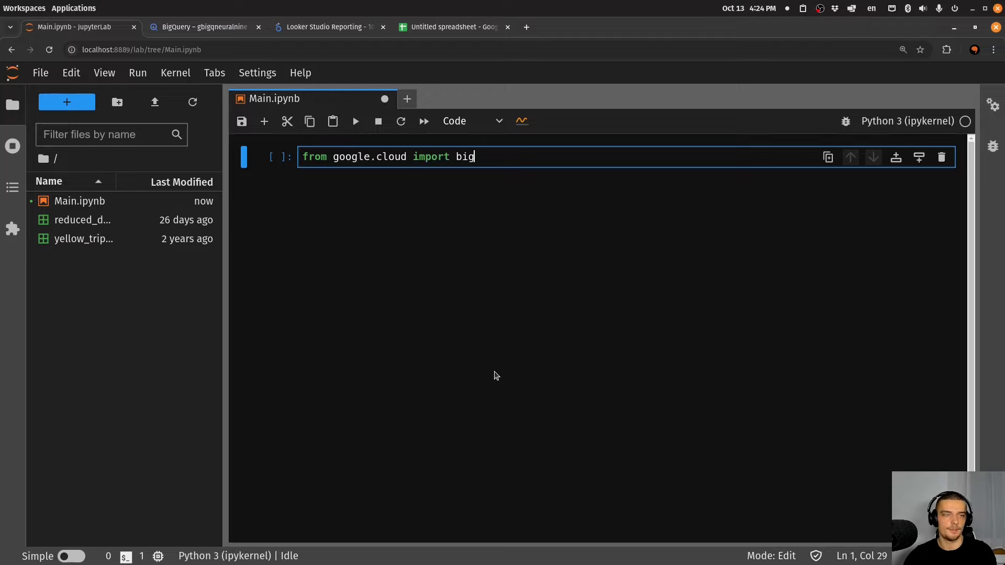
pyautogui.write('query')
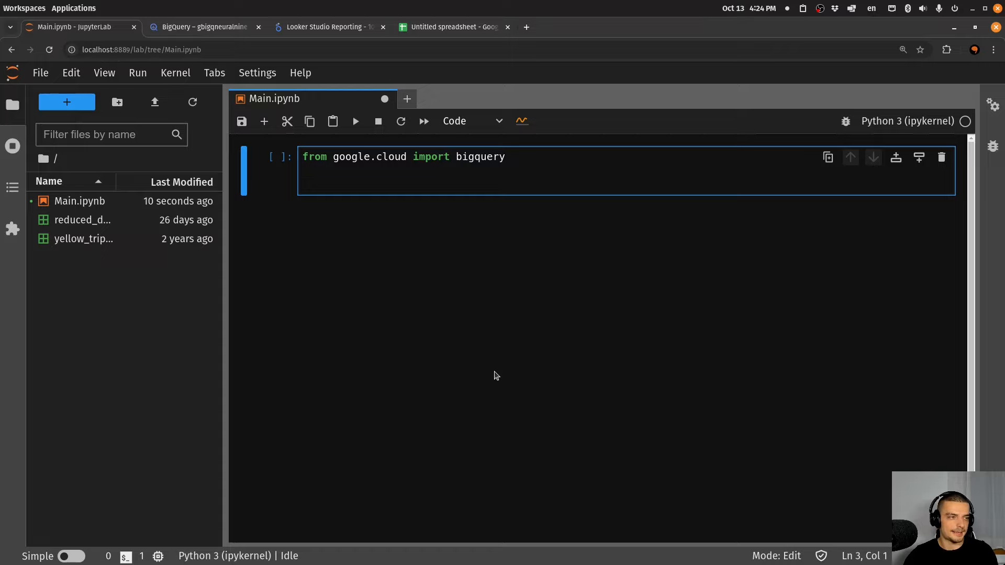
pyautogui.write('client = b')
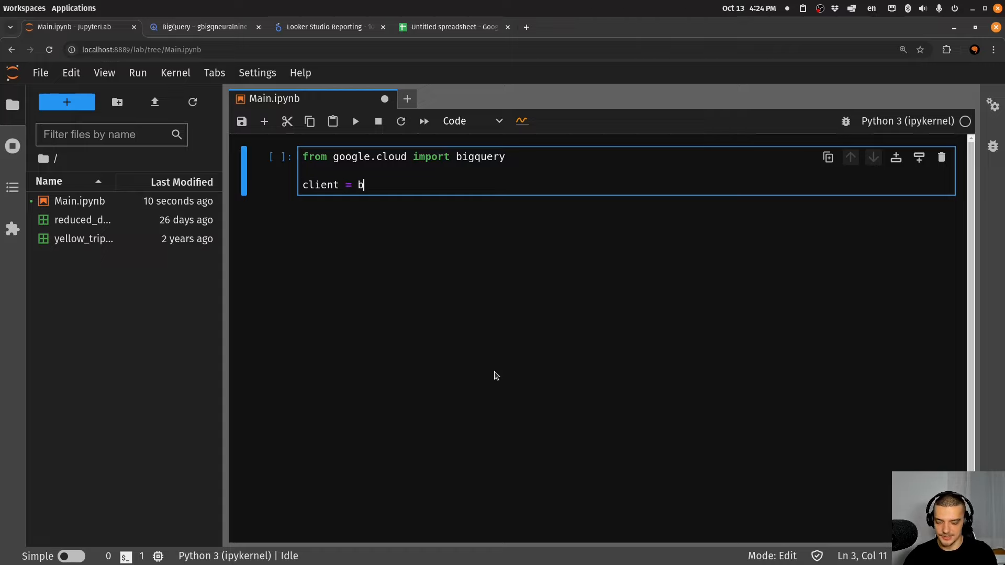
pyautogui.write('iq')
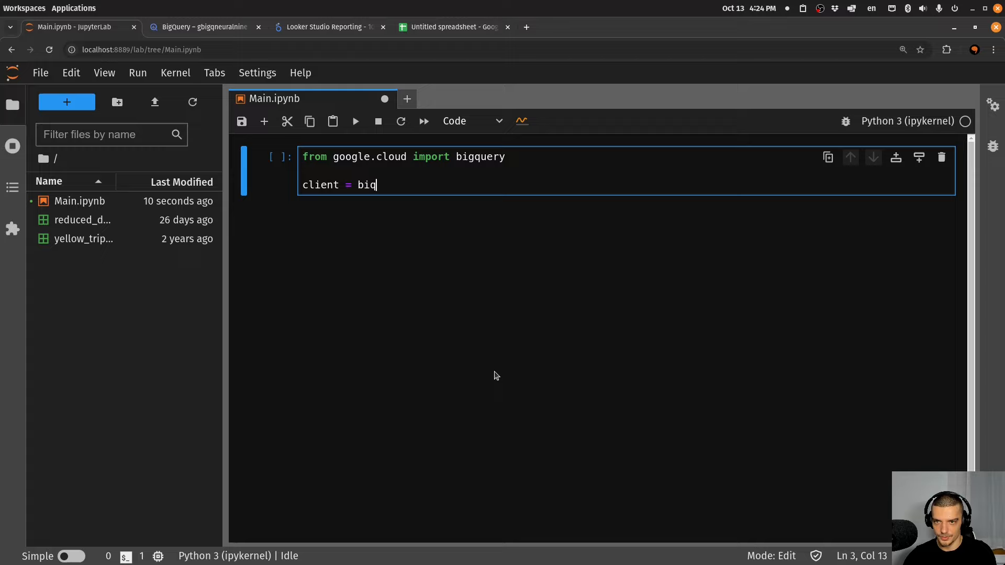
pyautogui.write('uery.')
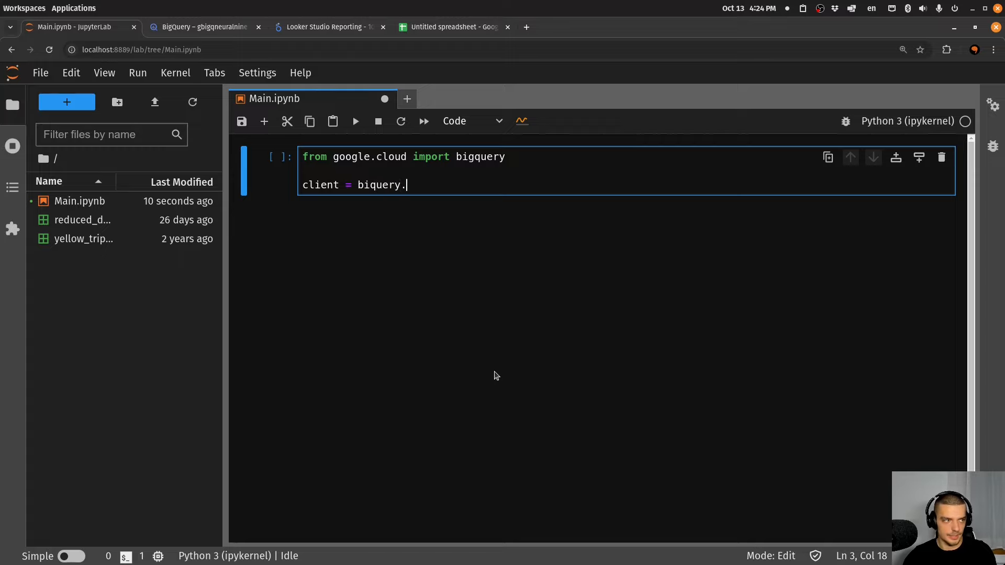
pyautogui.write('Client(')
pyautogui.write('QUERY')
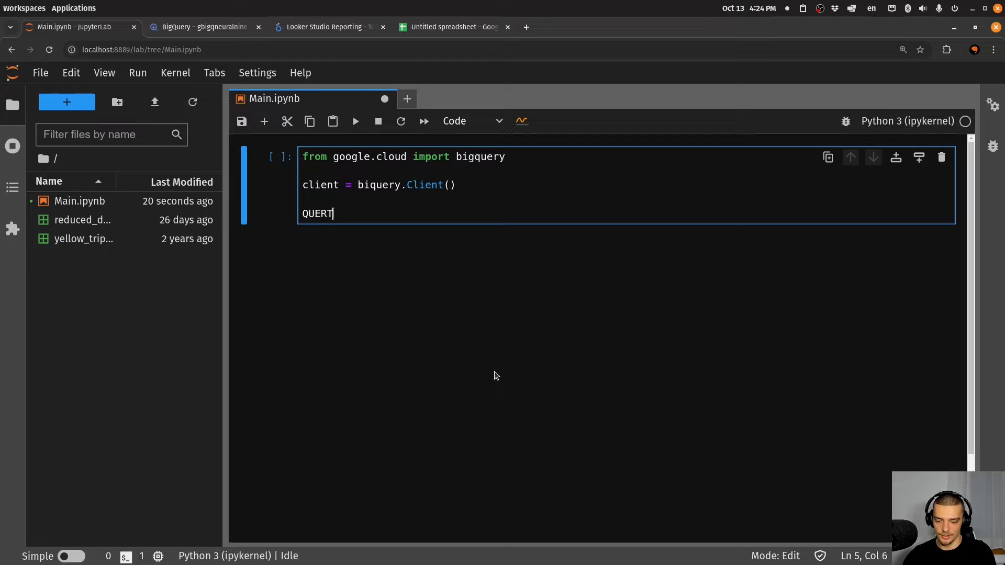
pyautogui.write('= ""')
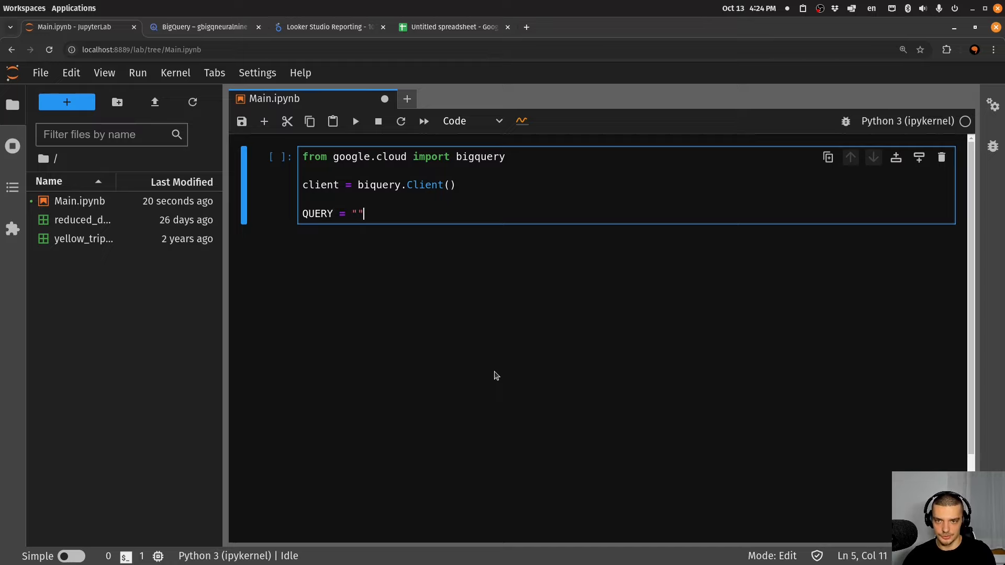
pyautogui.write('SELECT * F')
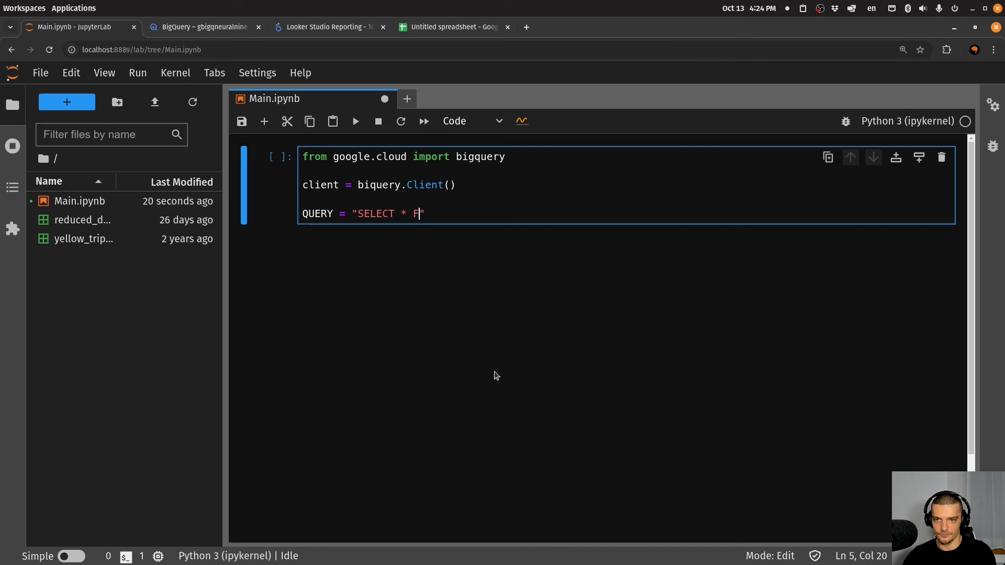
pyautogui.write('ROM')
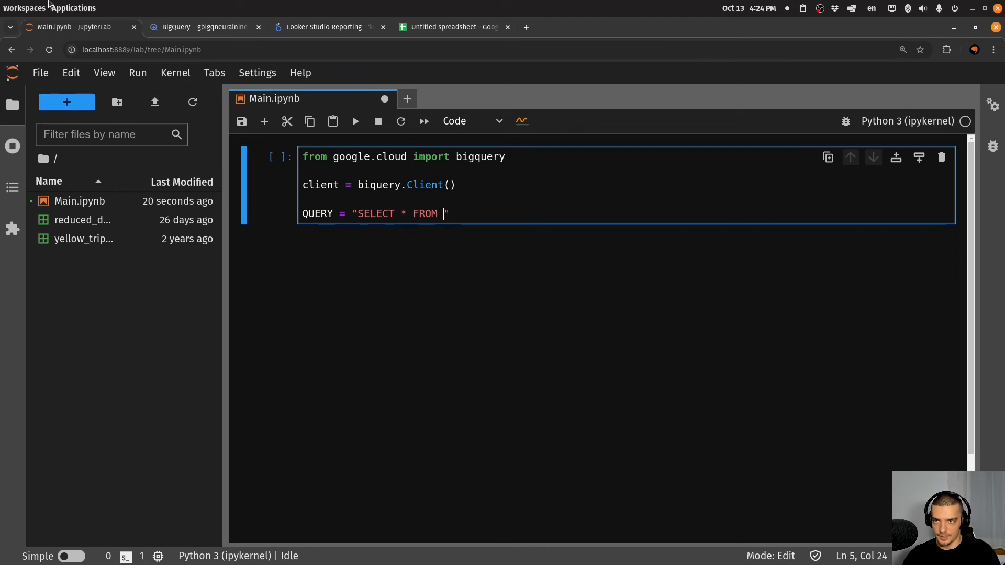
pyautogui.click(201, 27)
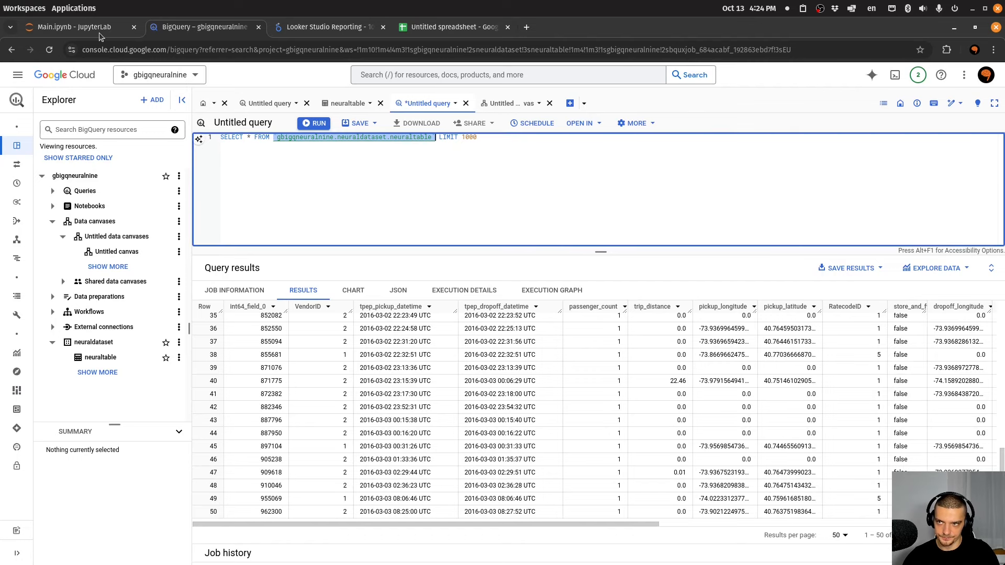
pyautogui.click(73, 27)
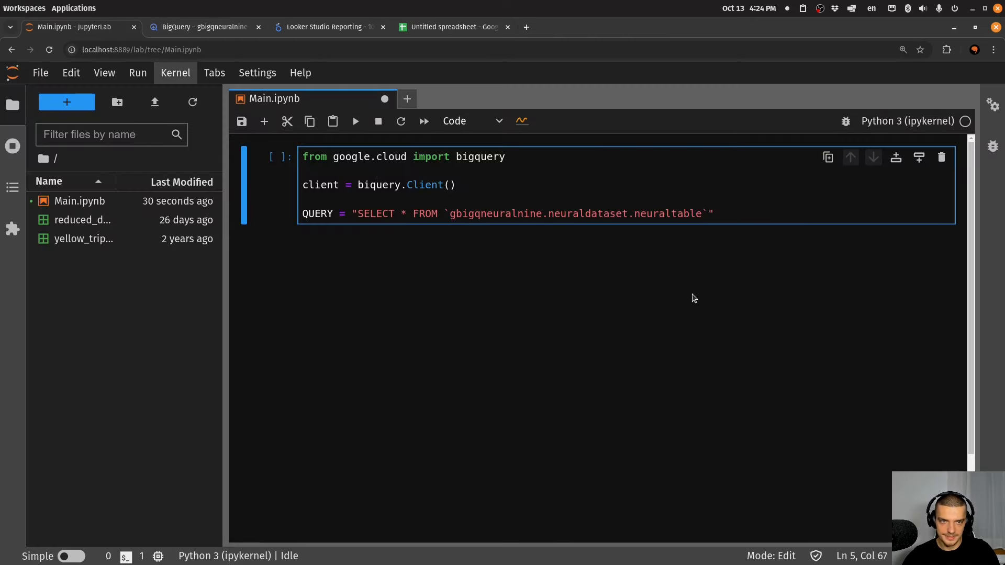
# Filter for passenger_count >= 5, fetch the rows with result(), print them, and run the cell
pyautogui.write('WHERE')
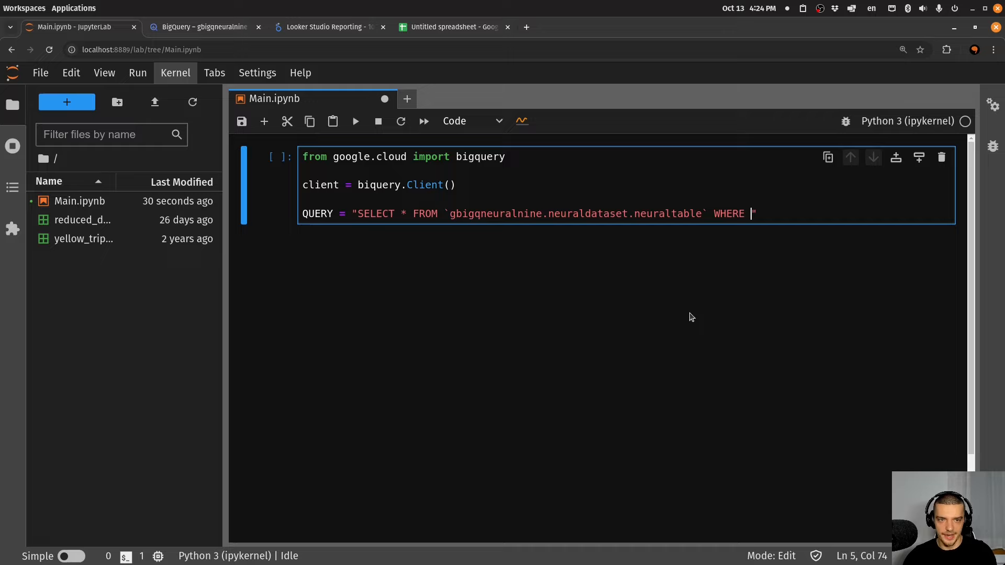
pyautogui.write('passanger_')
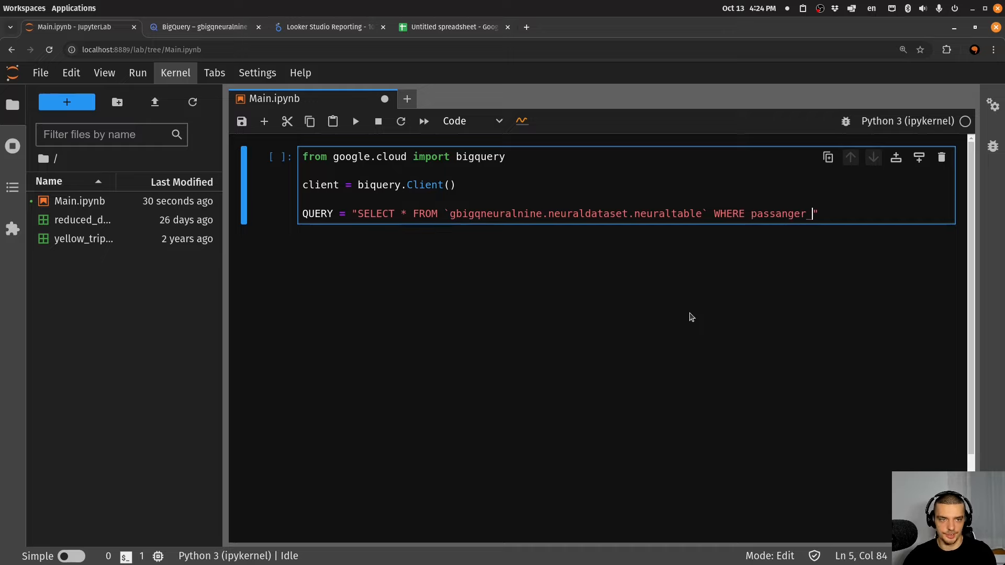
pyautogui.write('count >=')
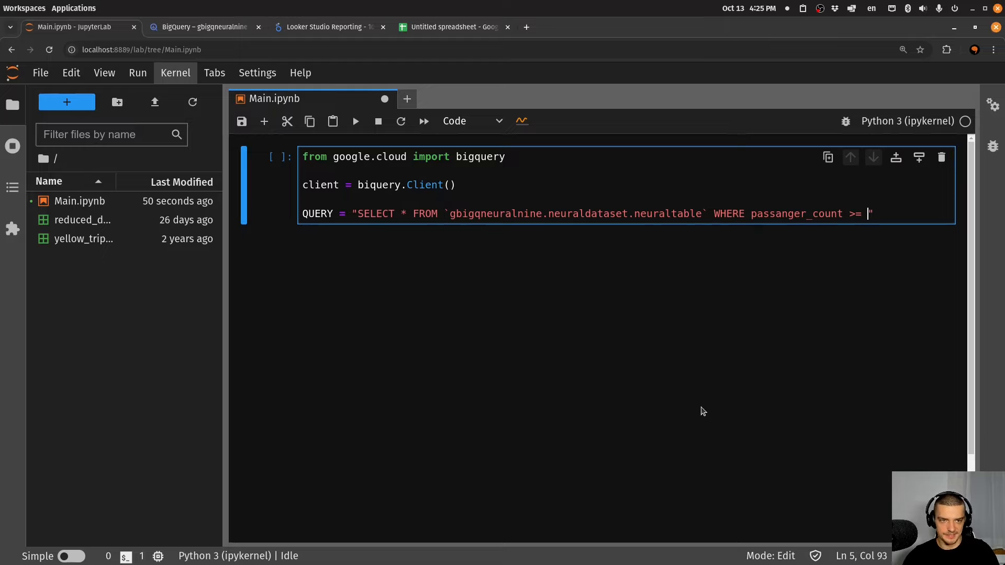
pyautogui.write('5;')
pyautogui.write('query_job = cl')
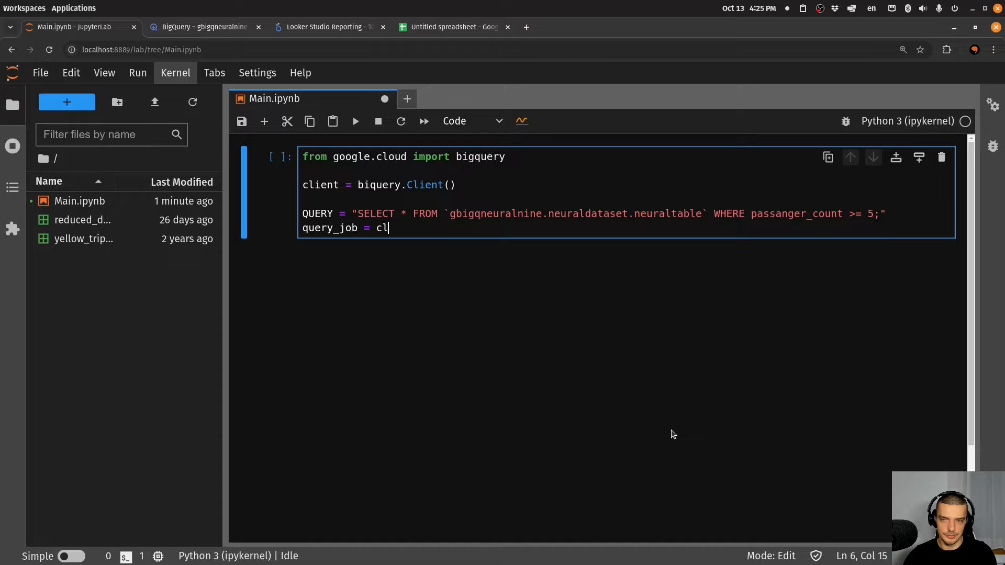
pyautogui.write('ient.query(QUERY')
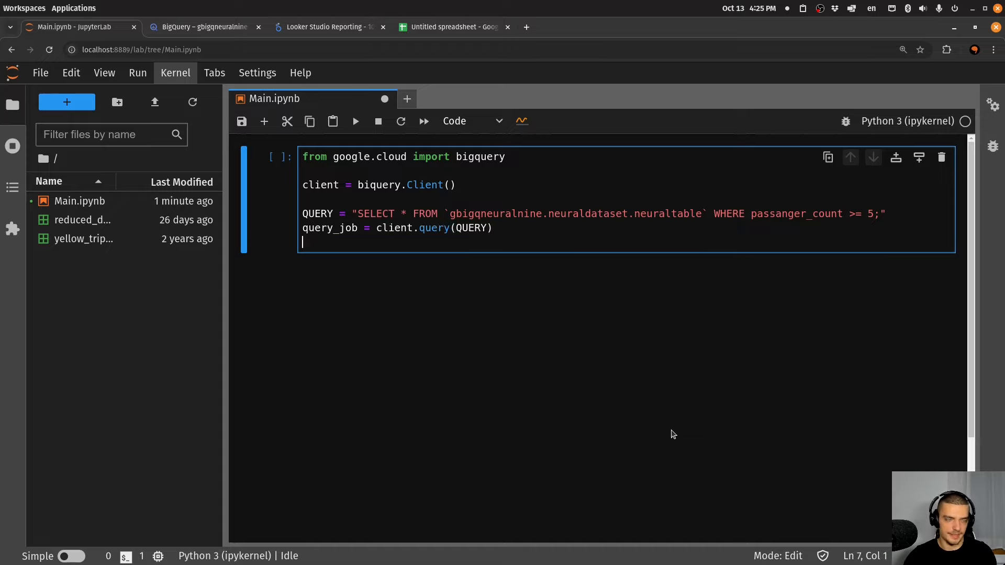
pyautogui.write('rows =')
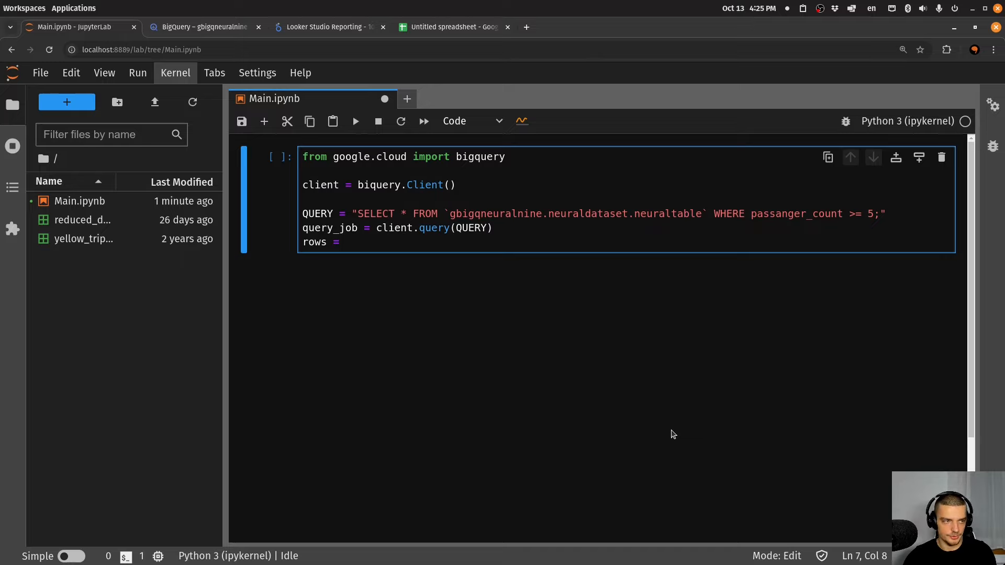
pyautogui.write('query_j')
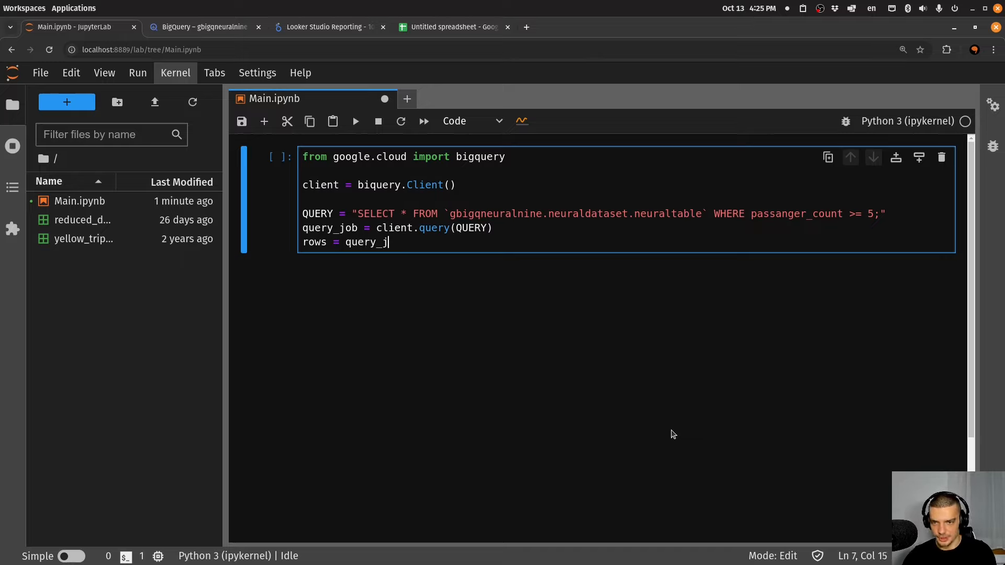
pyautogui.write('ob.result()')
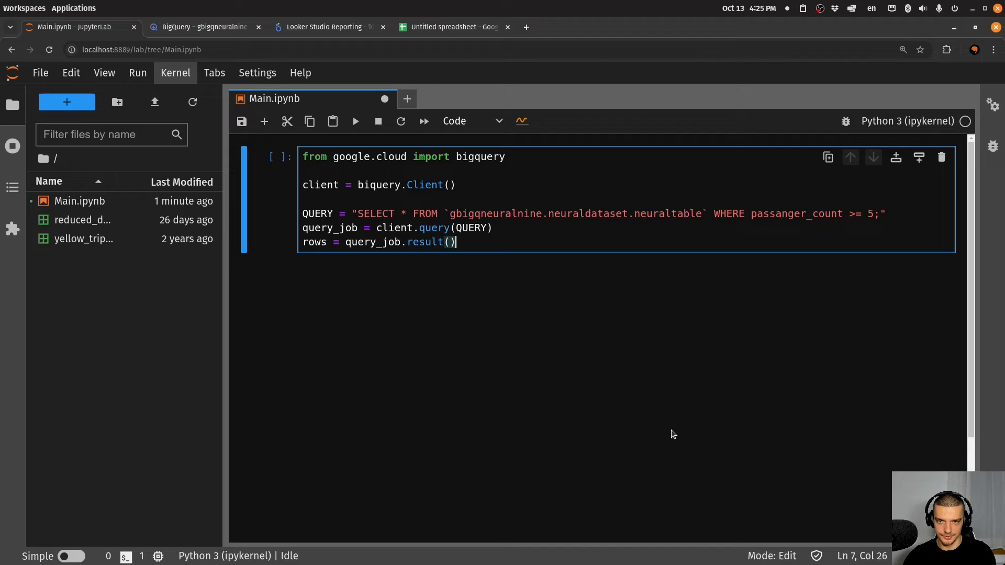
pyautogui.write('print(rows')
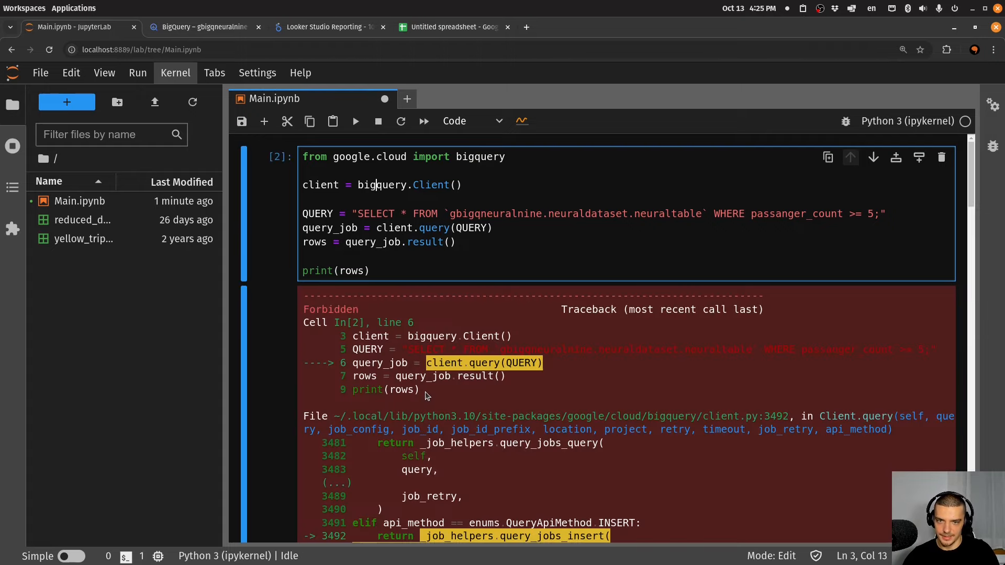
# Scroll through the Forbidden traceback in the notebook
pyautogui.scroll(-3)
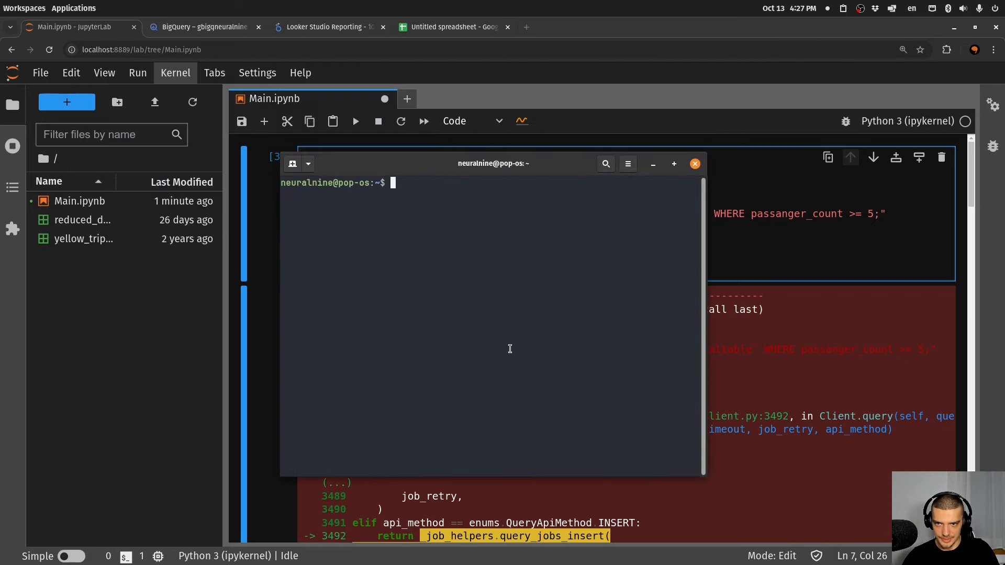
# Run gcloud init for project gbigqneuralnine, then gcloud auth application-default login
pyautogui.write('gcloud')
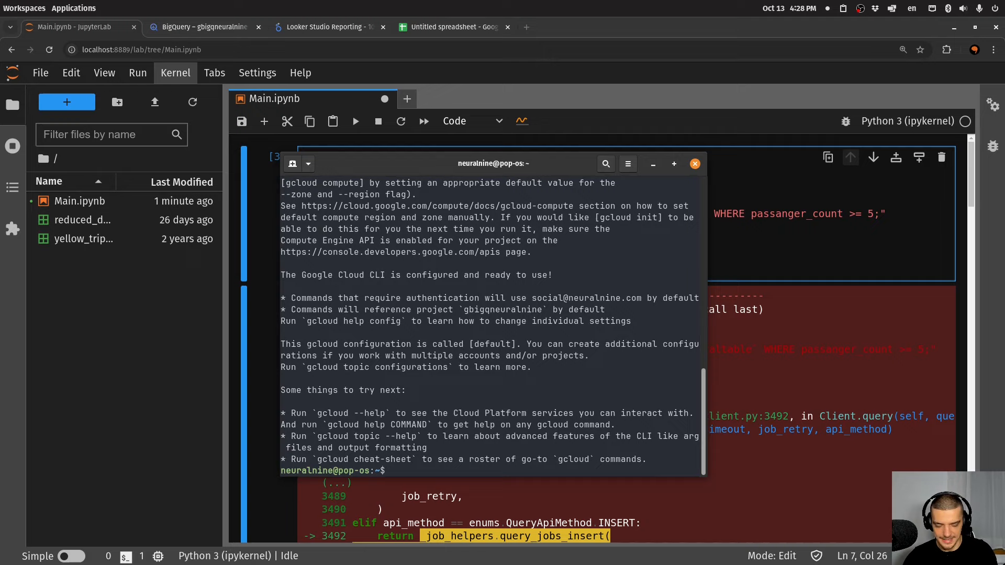
pyautogui.write('g')
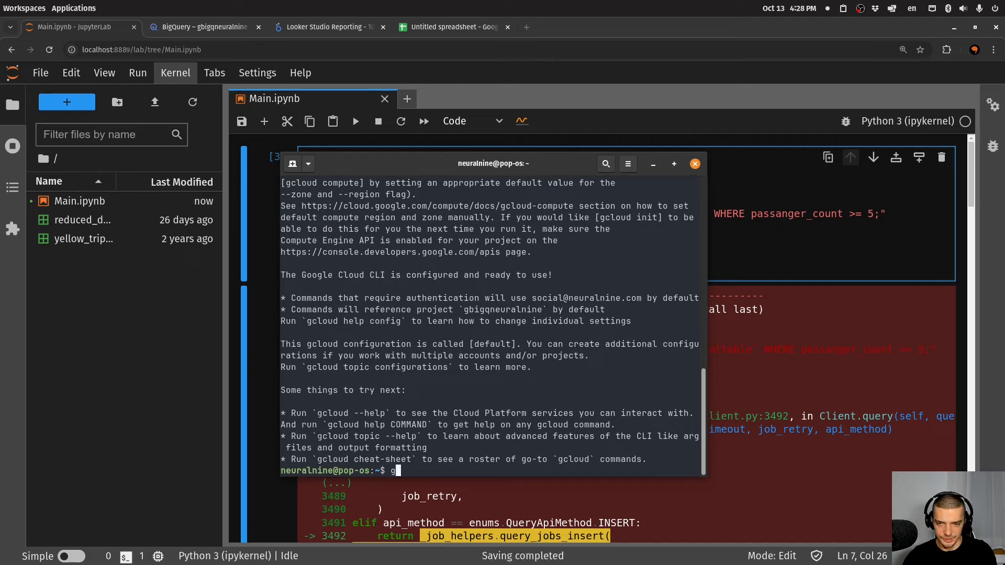
pyautogui.write('gcloud auth applic')
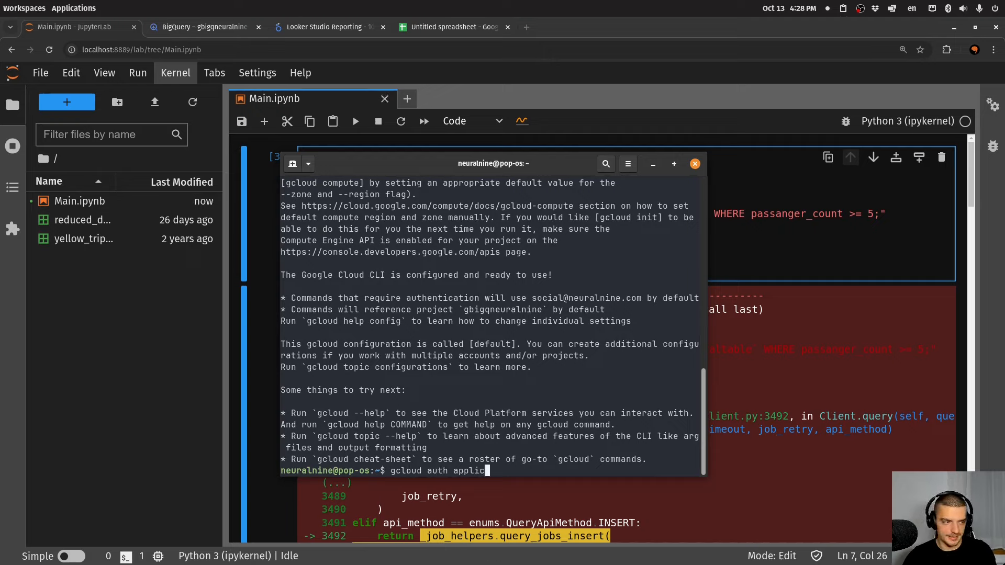
pyautogui.write('ation-default')
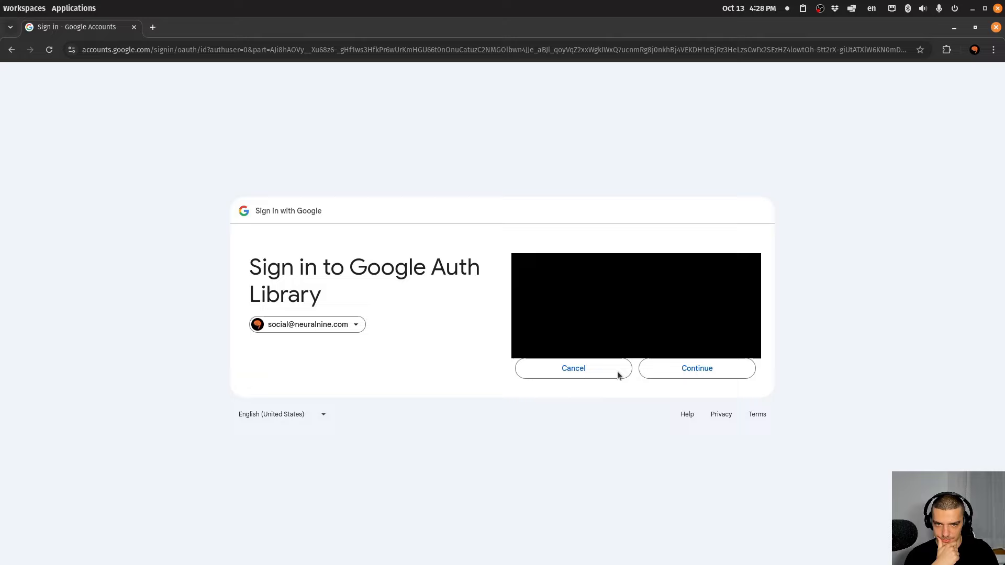
# Continue with the shown account and allow Google Auth Library access
pyautogui.click(697, 368)
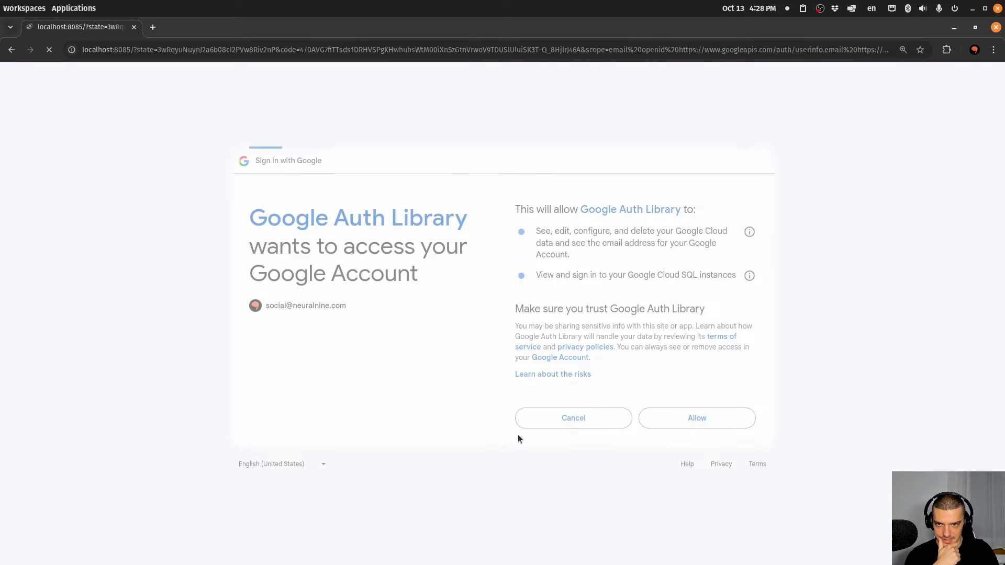
pyautogui.click(697, 418)
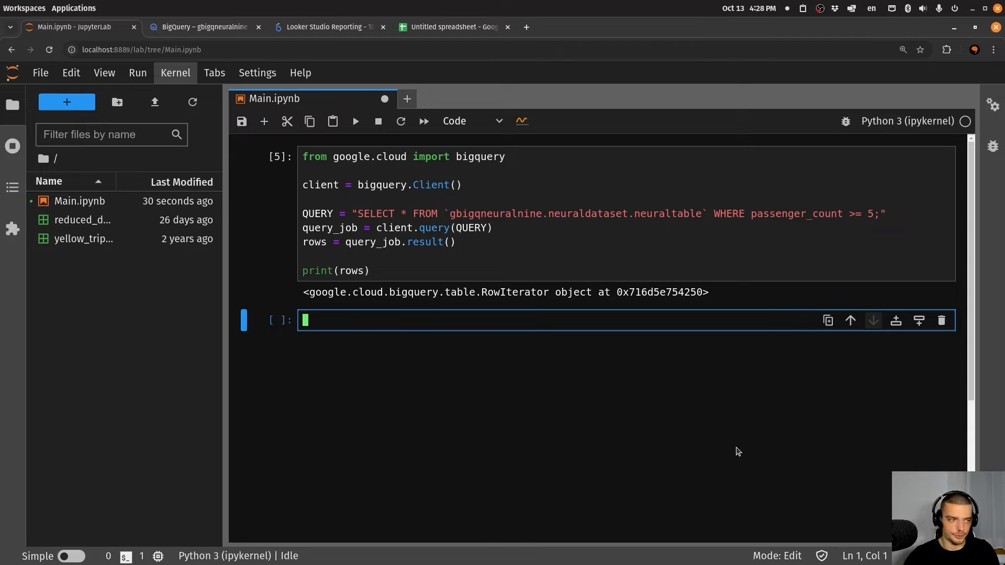
# Load results with df = query_job.to_dataframe() and display df (94,454 rows × 20 columns)
pyautogui.write('df')
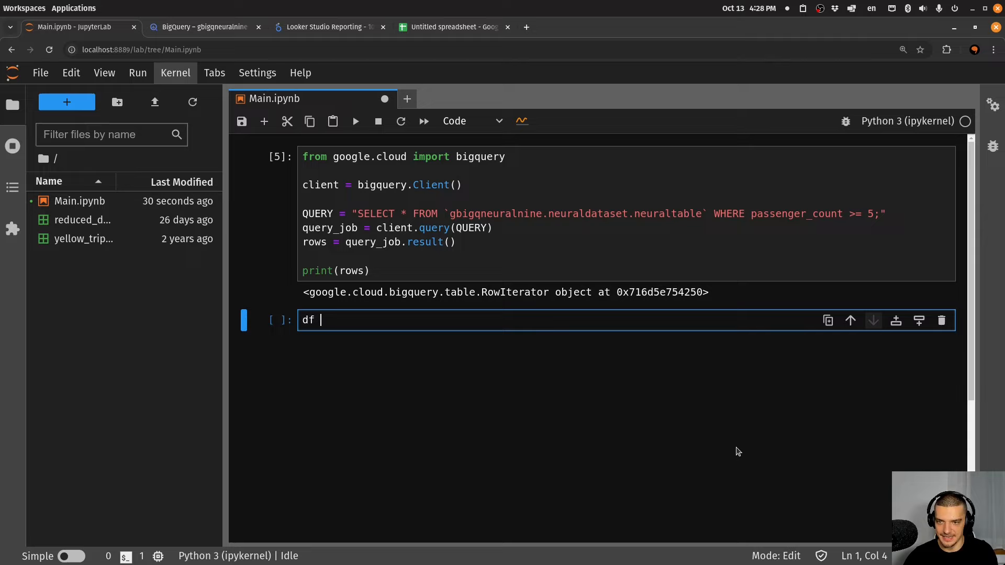
pyautogui.write('=')
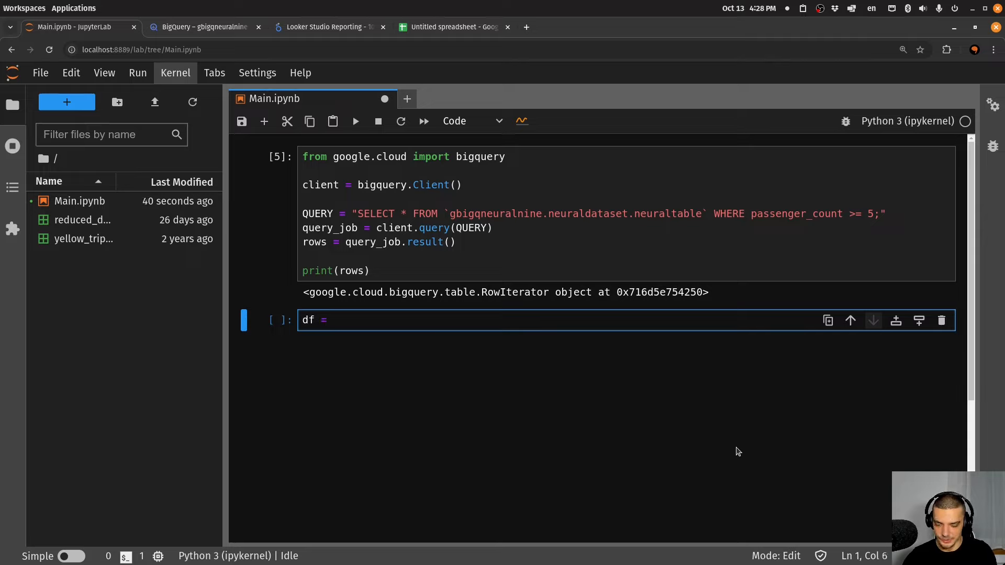
pyautogui.write('query_job.to_')
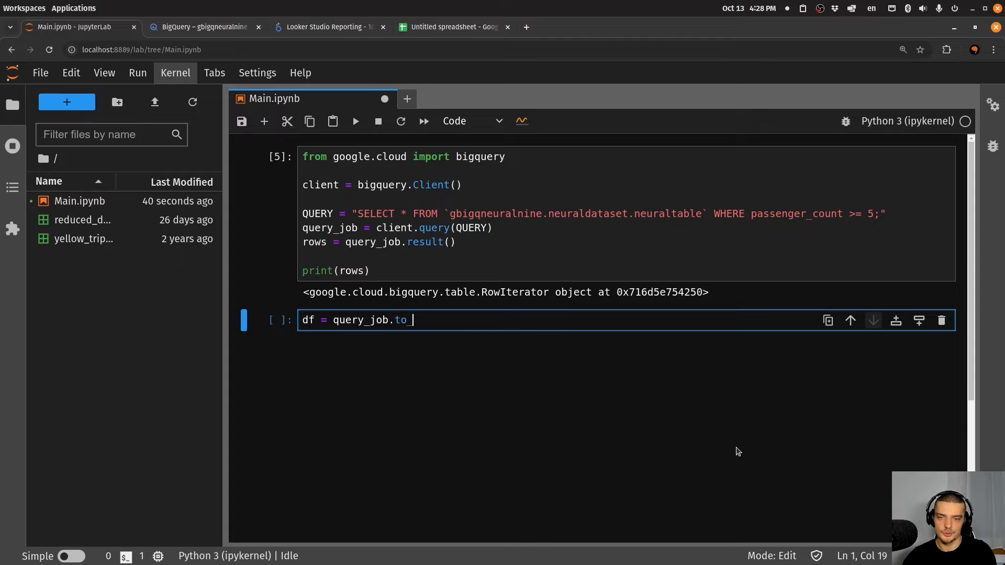
pyautogui.write('dataframe()')
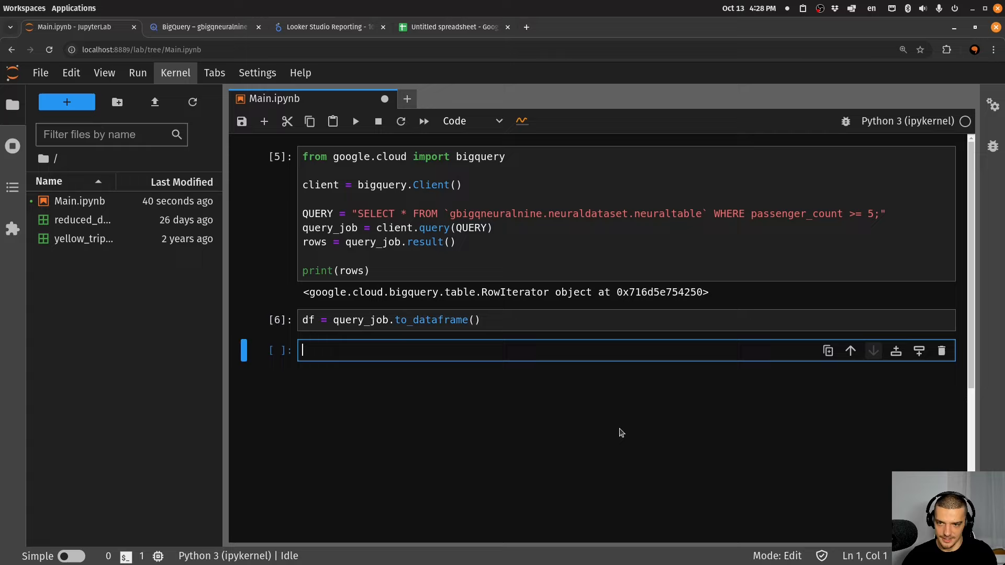
pyautogui.write('df')
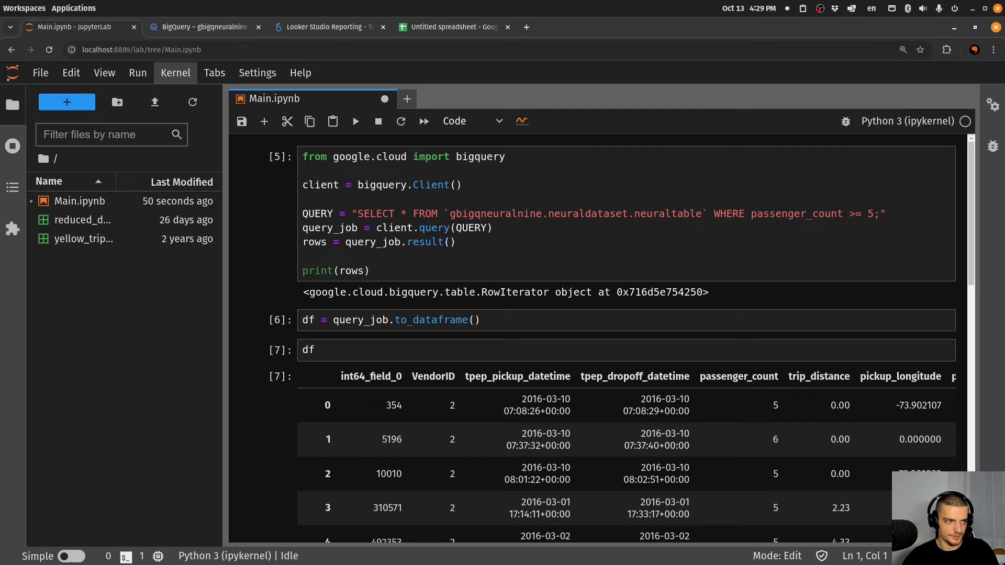
pyautogui.scroll(-3)
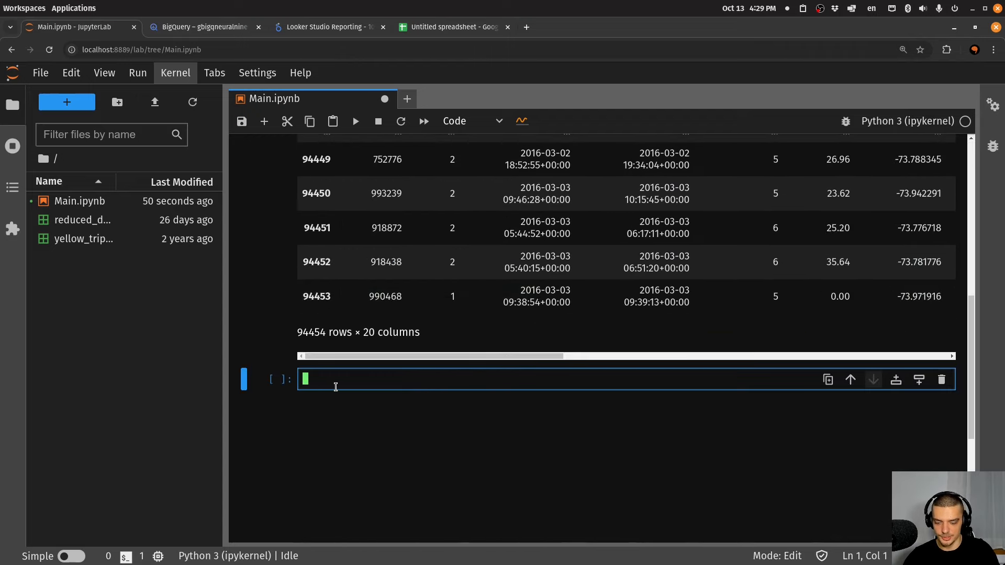
# Write import polars as pl and df_pl = pl.from_arrow(query_job.to_arrow()), then run it
pyautogui.write('import polars')
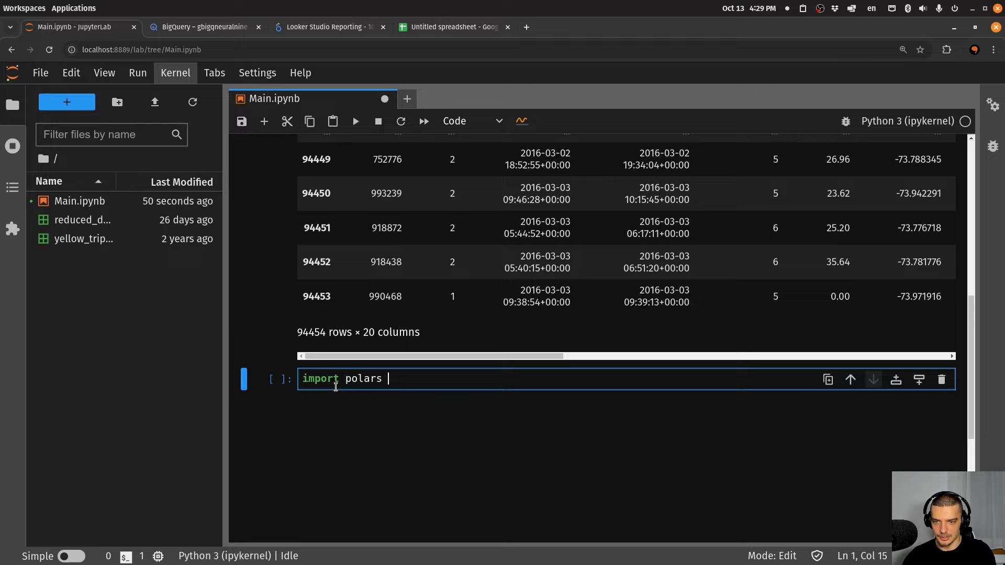
pyautogui.write('as pl')
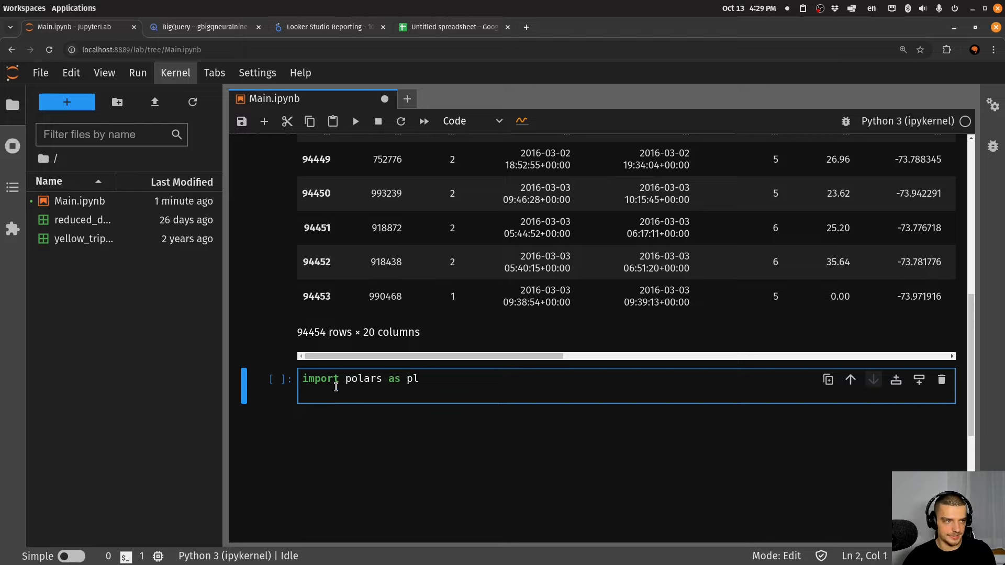
pyautogui.write('df_pl = pl')
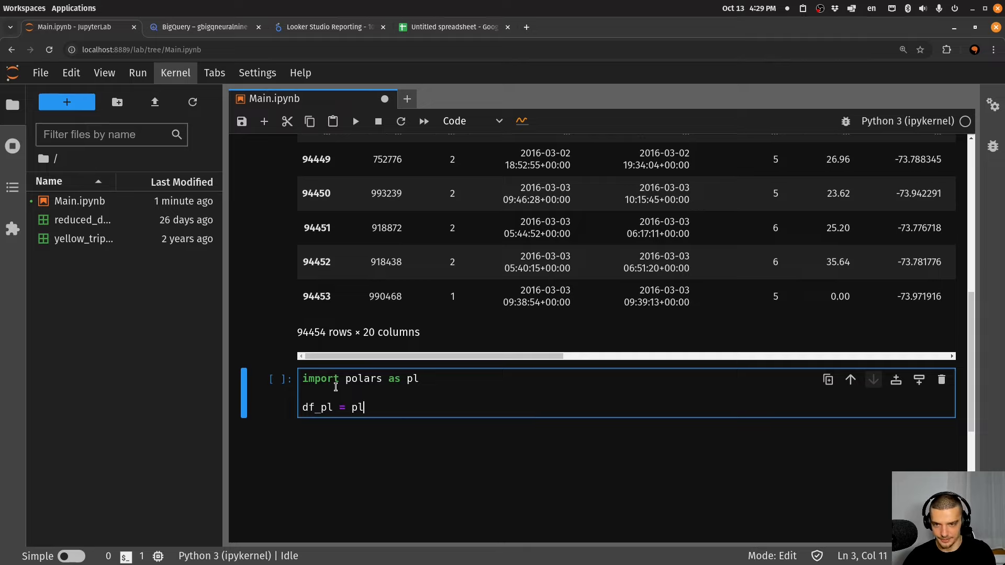
pyautogui.write('.from_as')
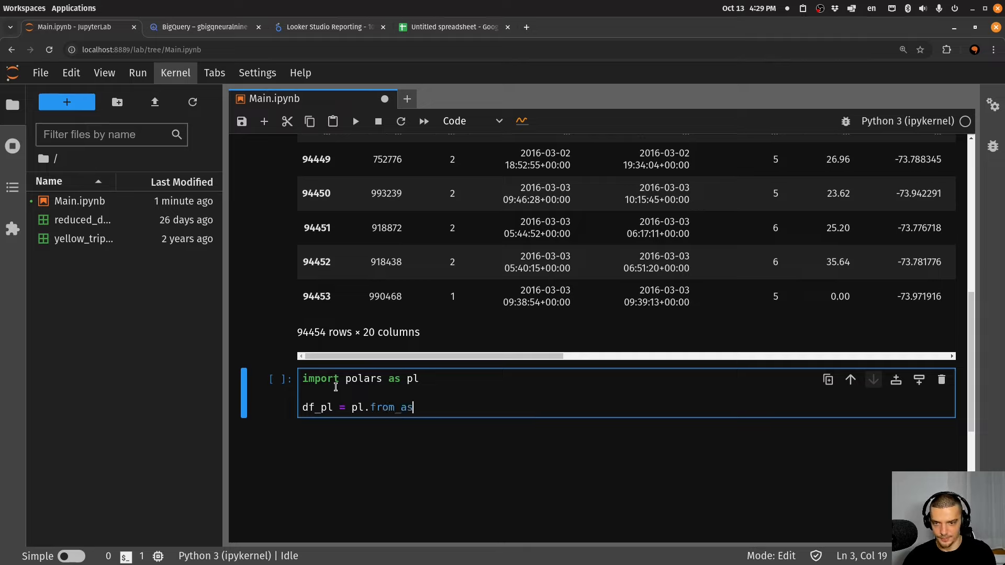
pyautogui.write('rrow()')
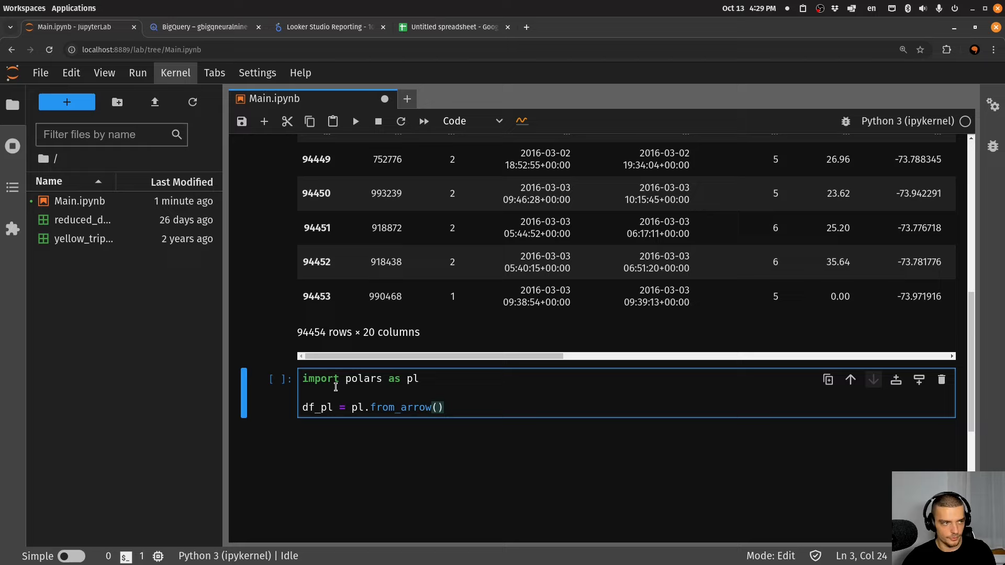
pyautogui.write('query_job.to_arrow(')
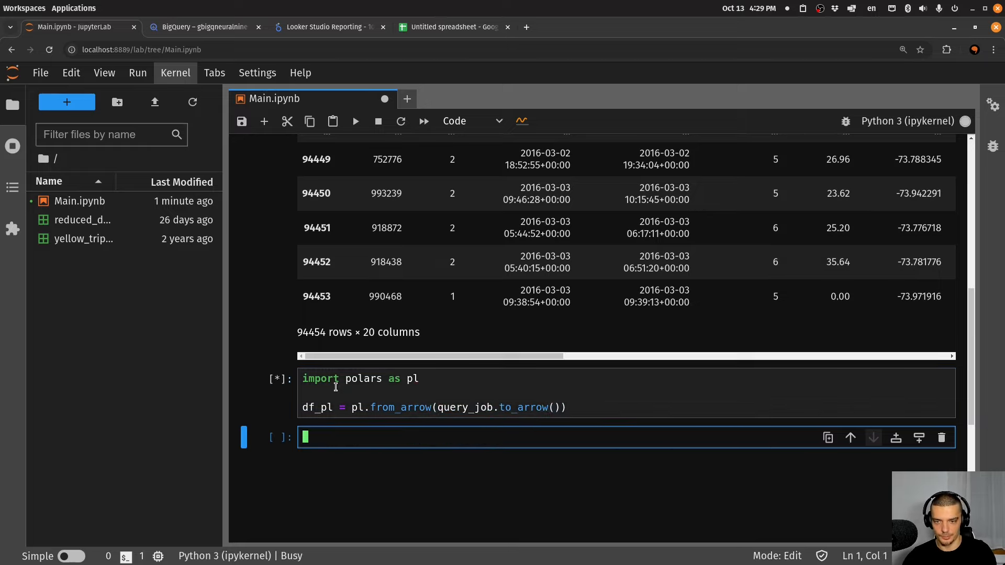
pyautogui.write('df')
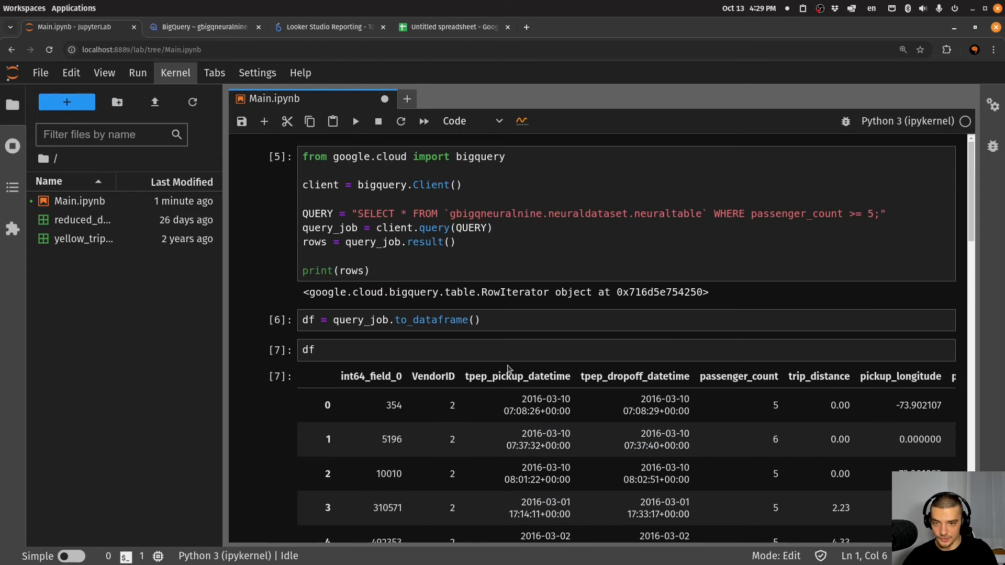
# Replace print(rows) with a 'for row in rows: print(row)' loop and rerun the cell
pyautogui.click(500, 269)
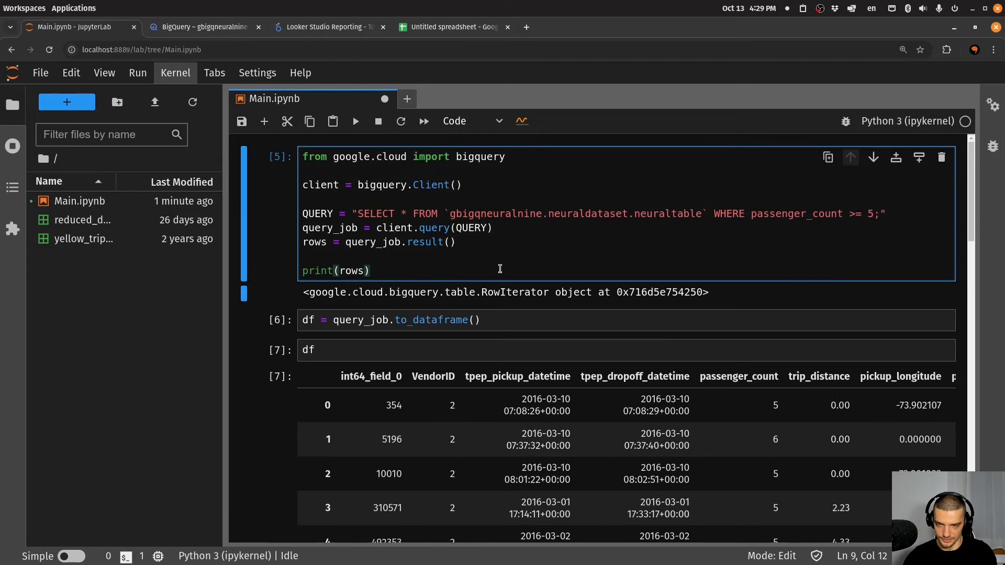
pyautogui.write('for')
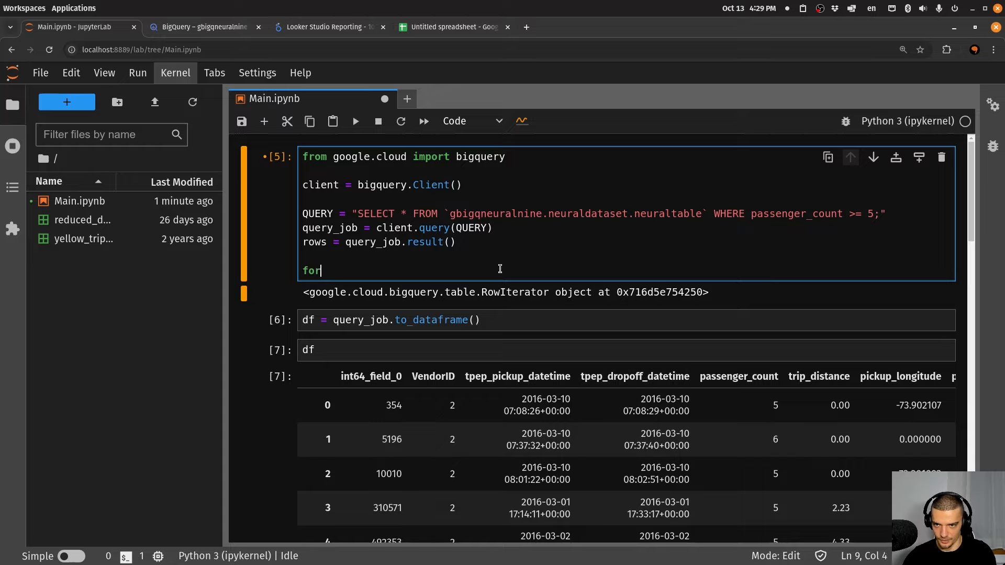
pyautogui.write('row in rows:')
pyautogui.write('print(row)')
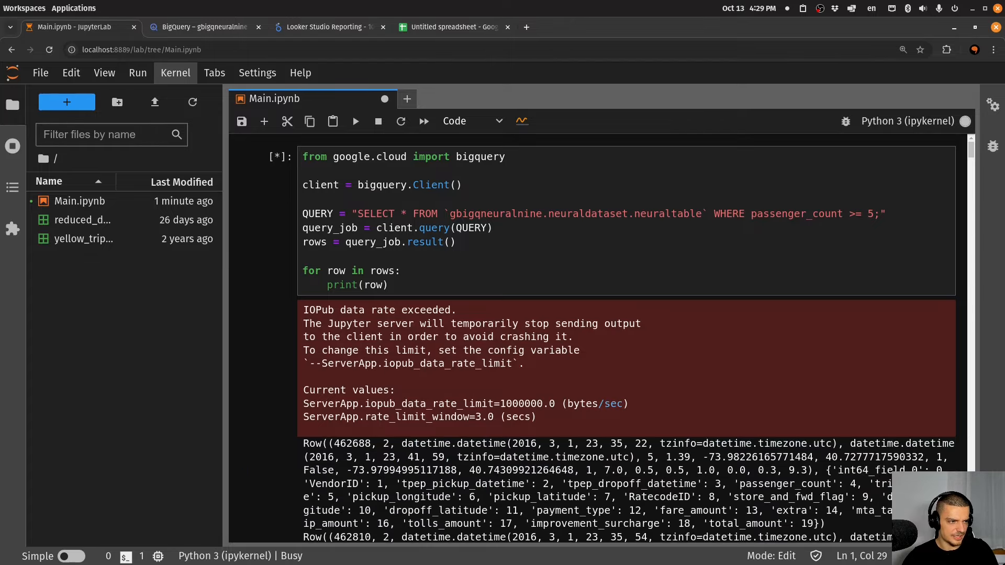
pyautogui.scroll(-3)
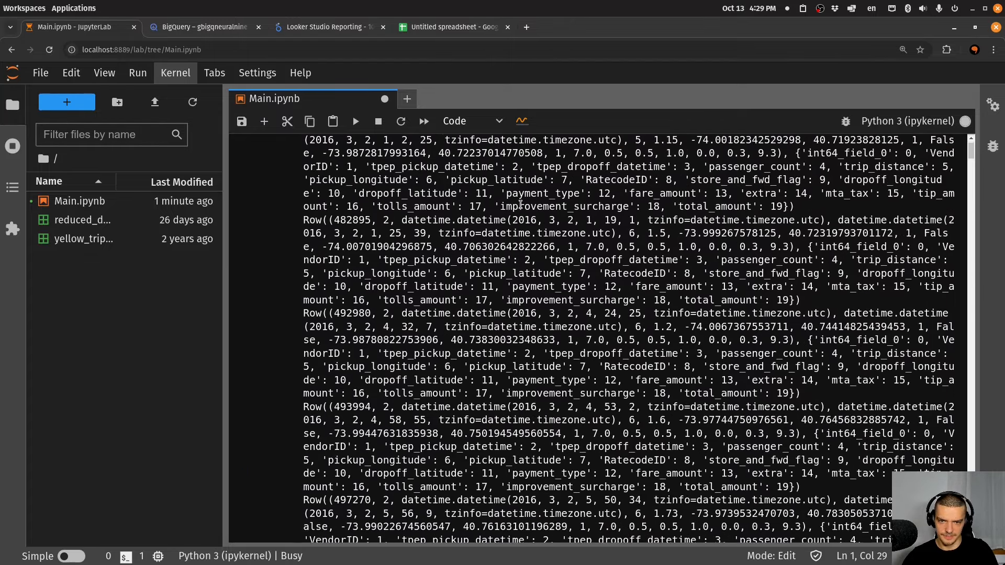
pyautogui.scroll(-3)
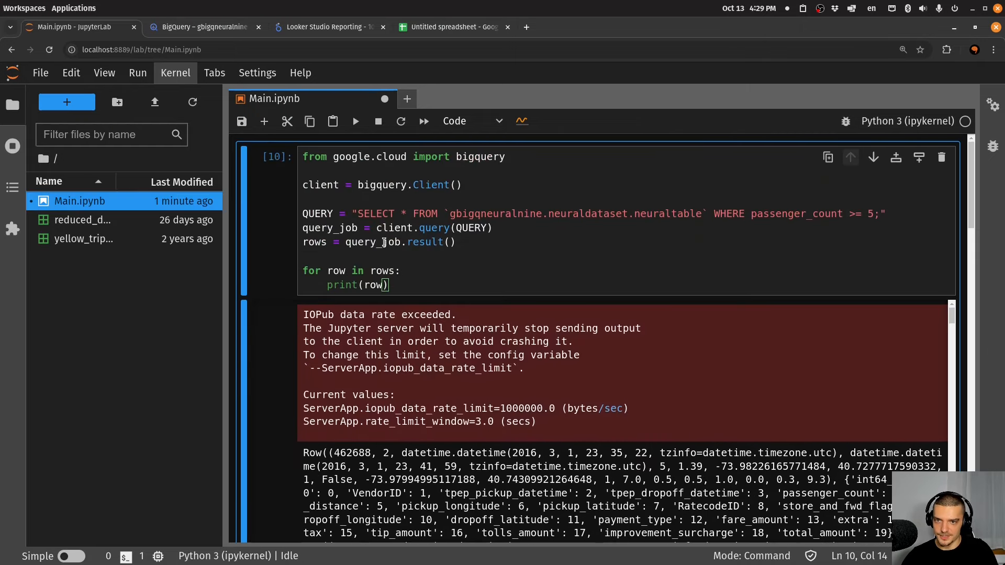
pyautogui.scroll(-3)
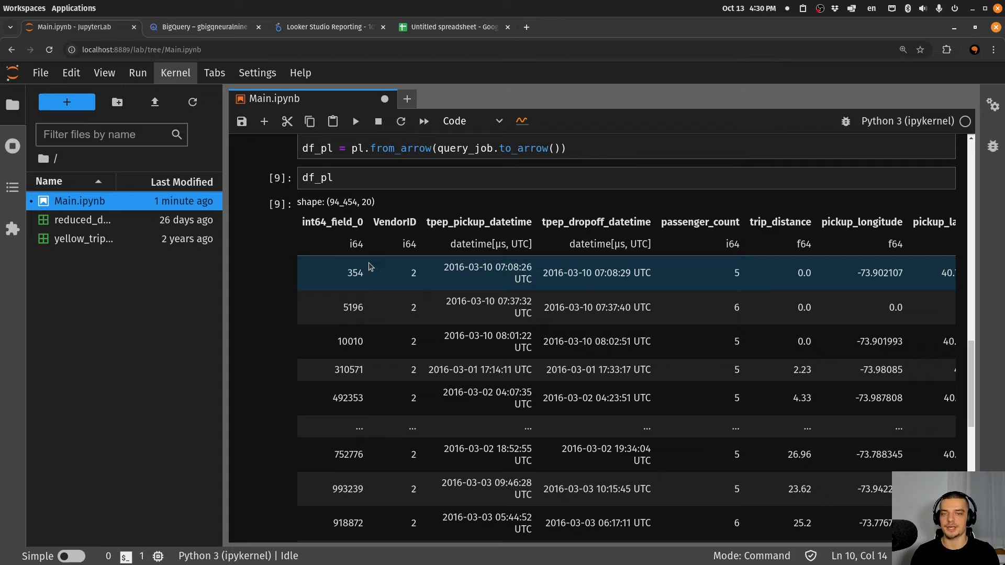
# Save Main.ipynb with Ctrl+S
pyautogui.press('Ctrl+s')
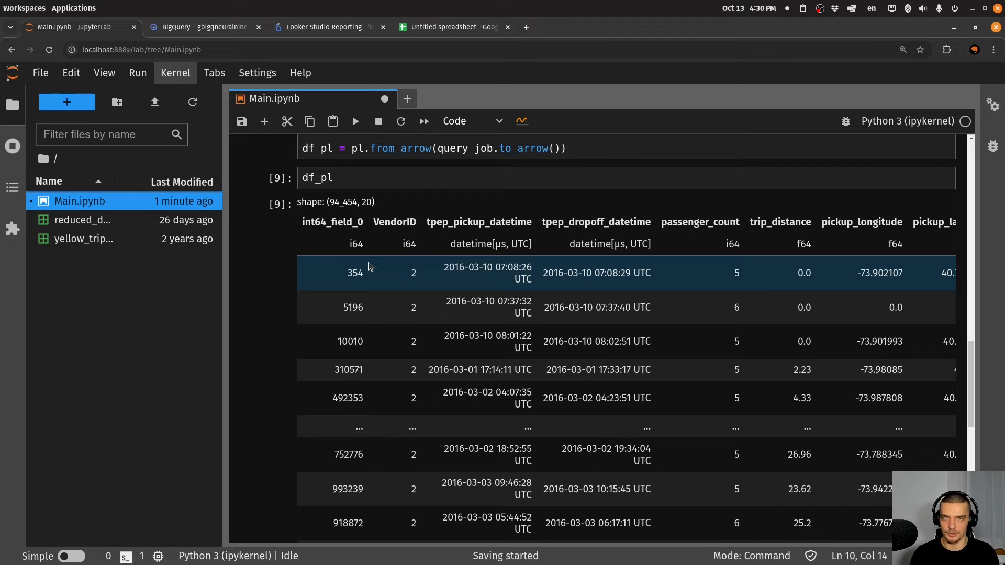